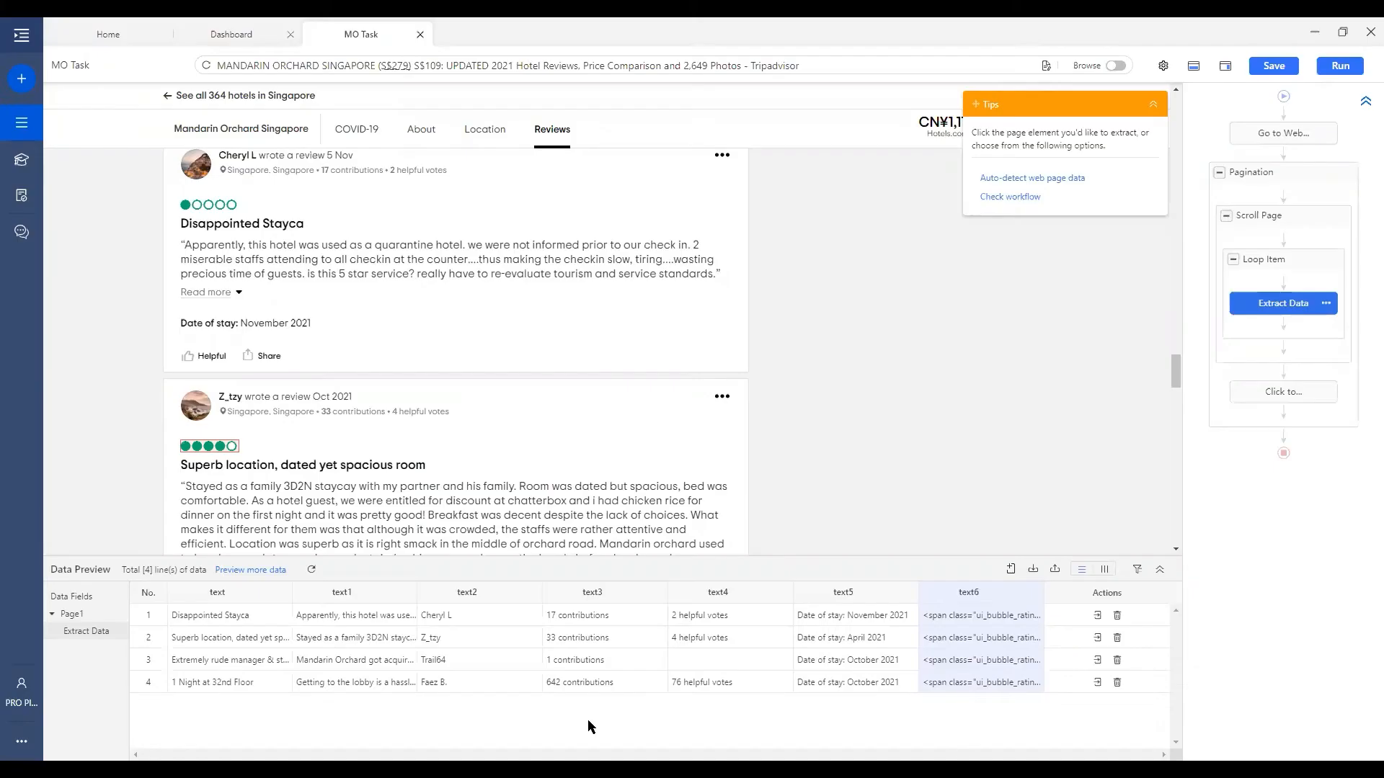
{"action": "mouse_move", "coordinate": [62, 570]}
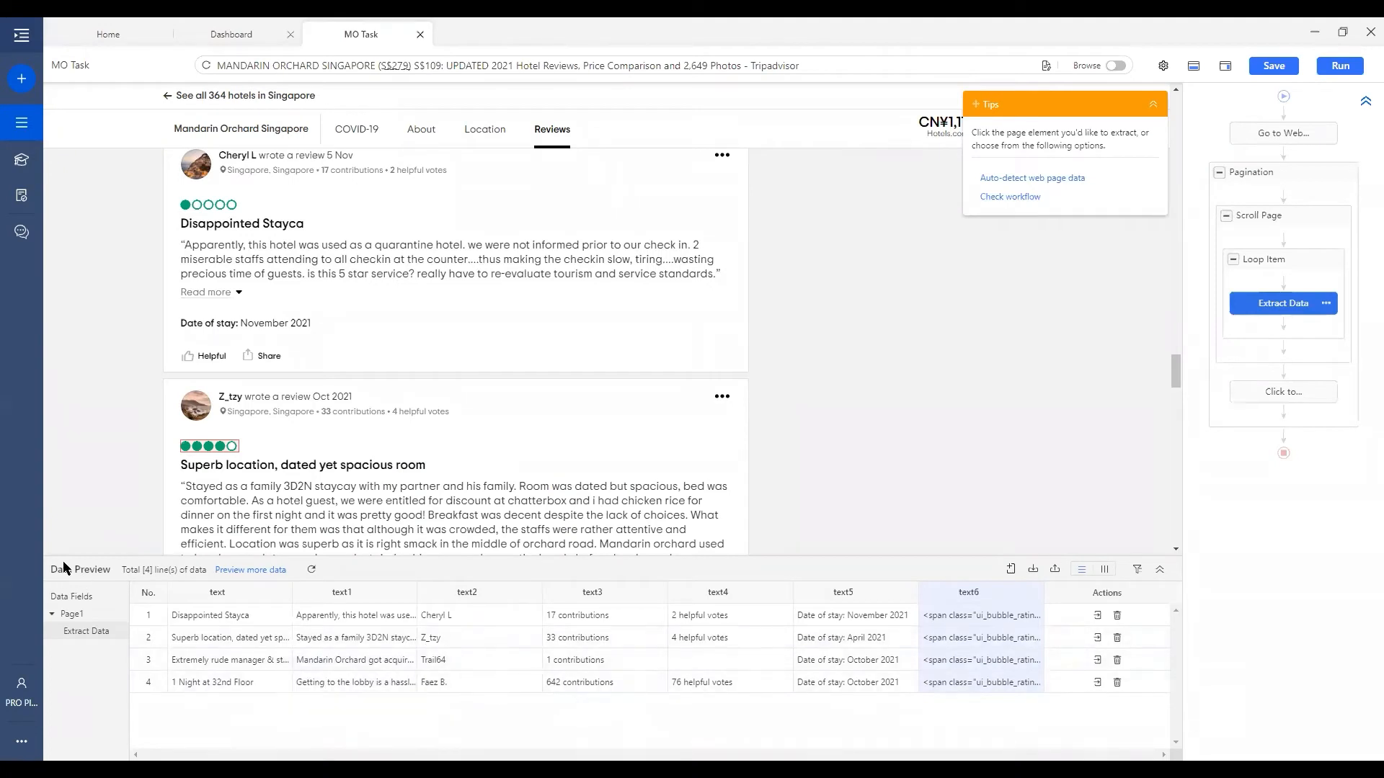
Expand the Data Preview panel upward so the four-review table has more room
{"action": "left_click", "coordinate": [301, 465]}
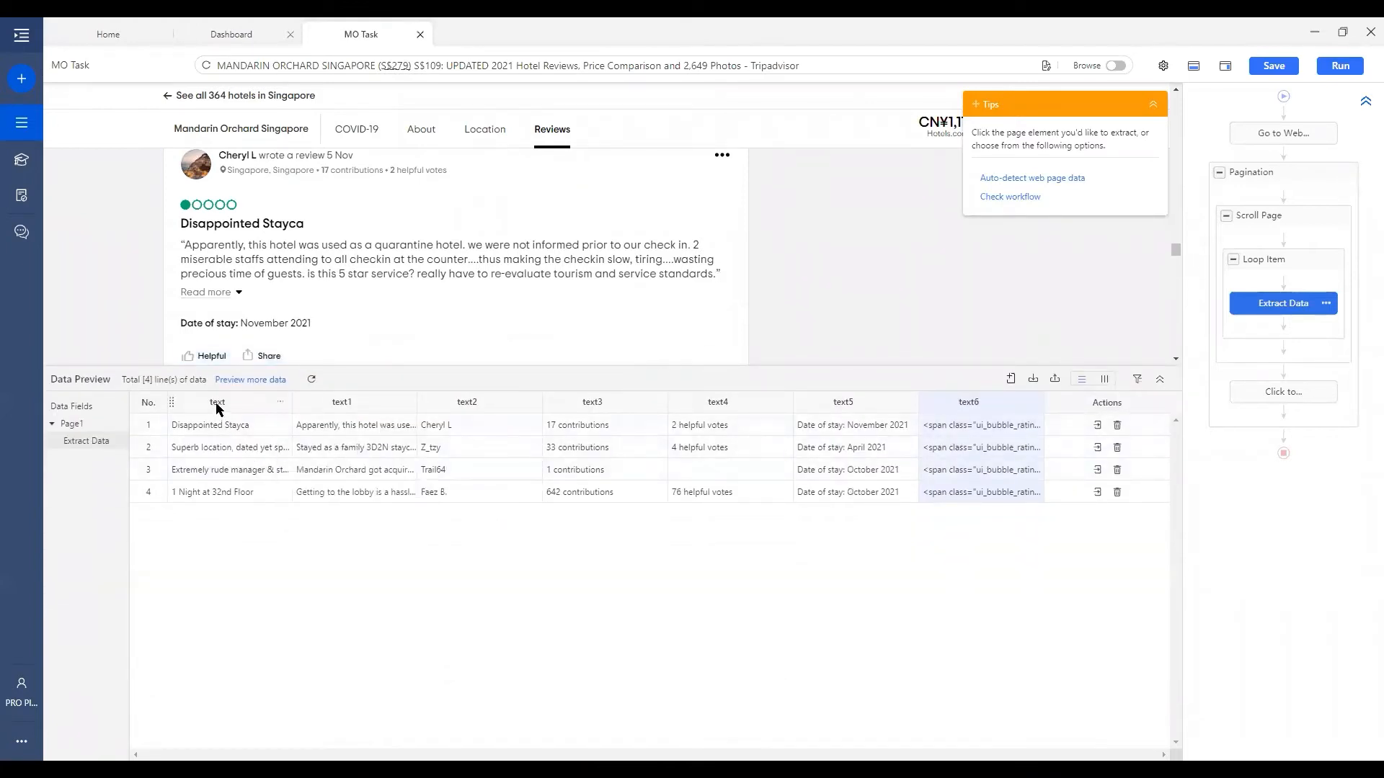
{"action": "mouse_move", "coordinate": [299, 420]}
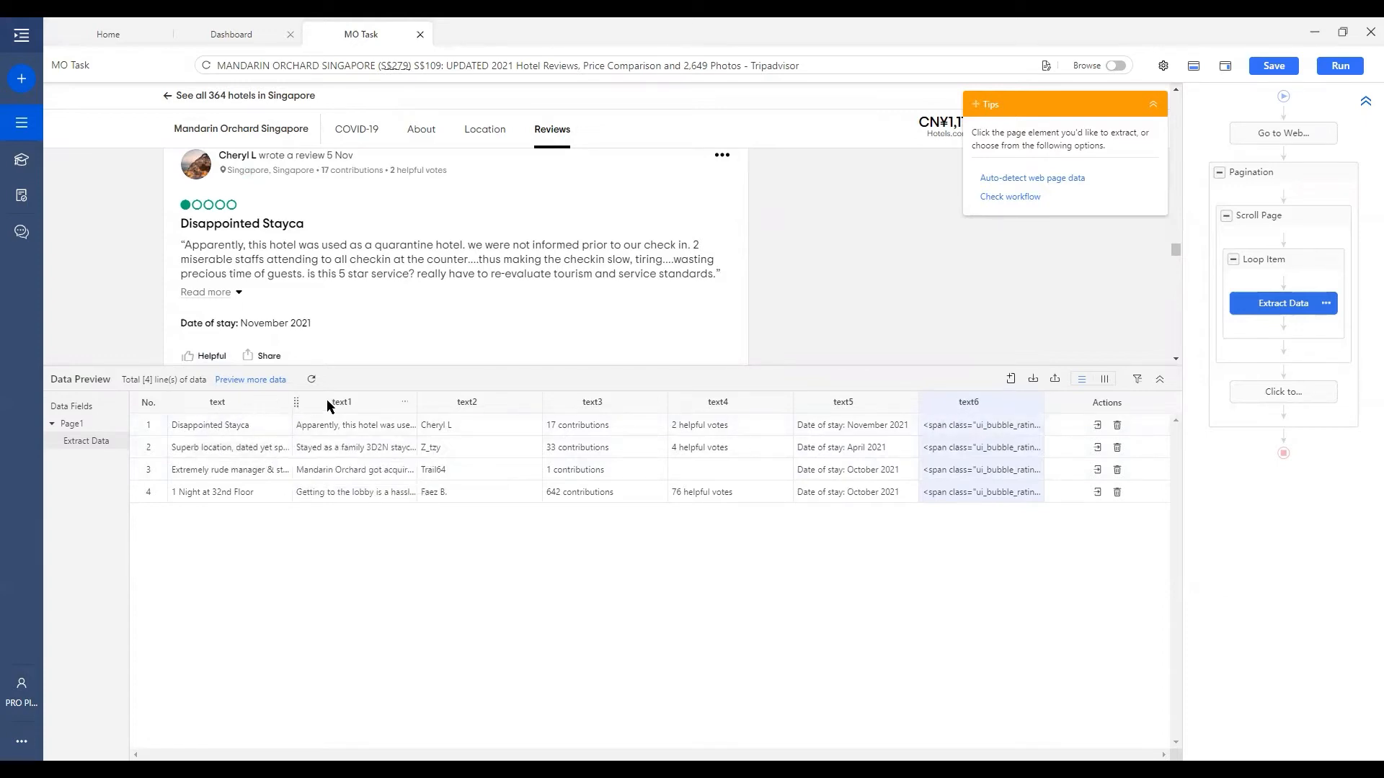
{"action": "mouse_move", "coordinate": [315, 411]}
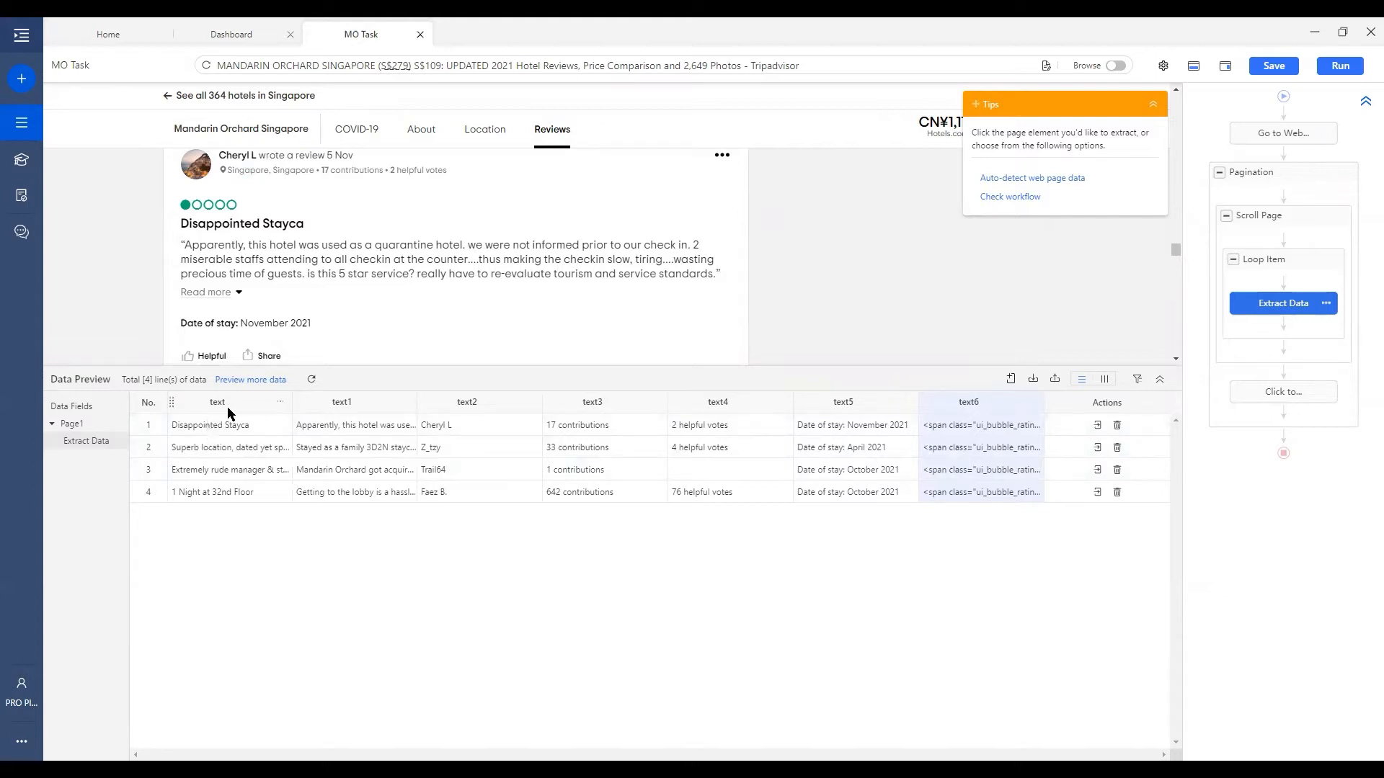
{"action": "mouse_move", "coordinate": [812, 411]}
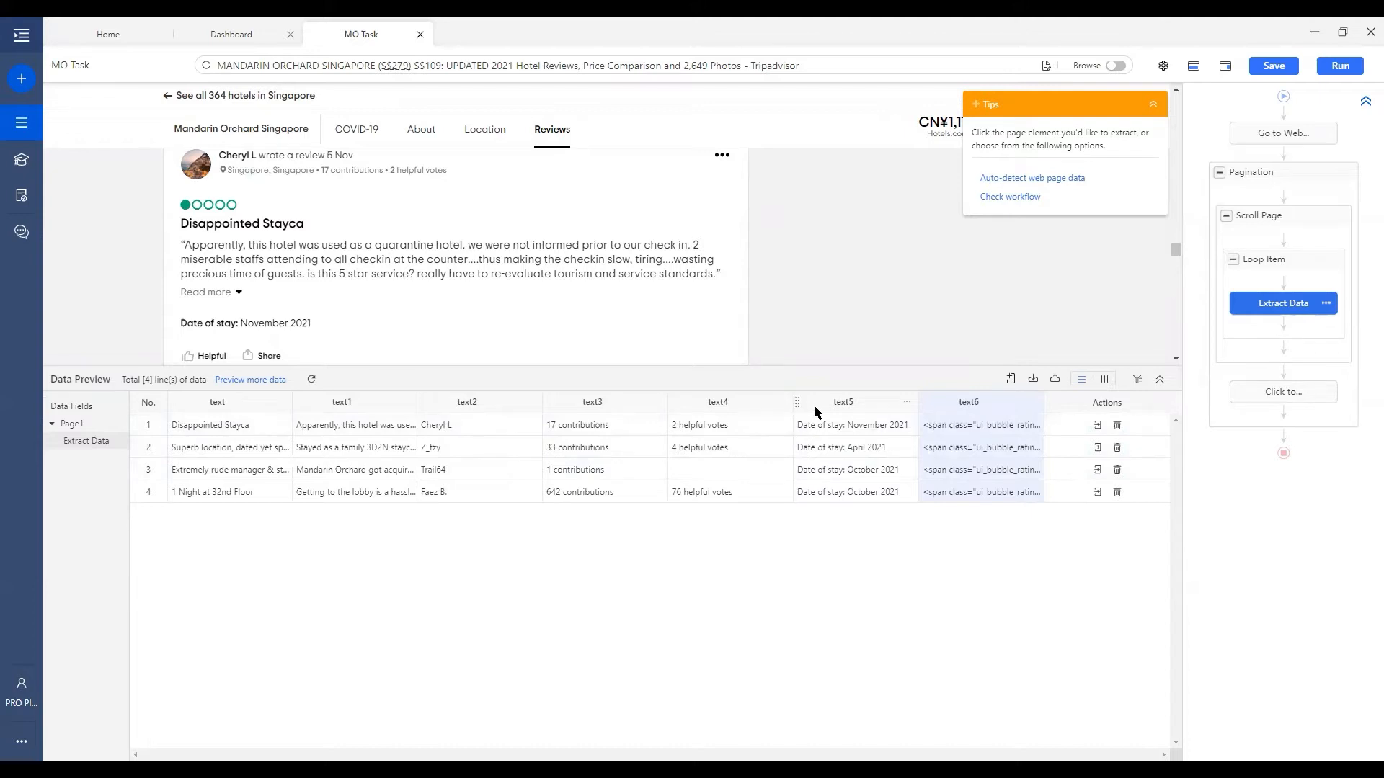
{"action": "mouse_move", "coordinate": [431, 447]}
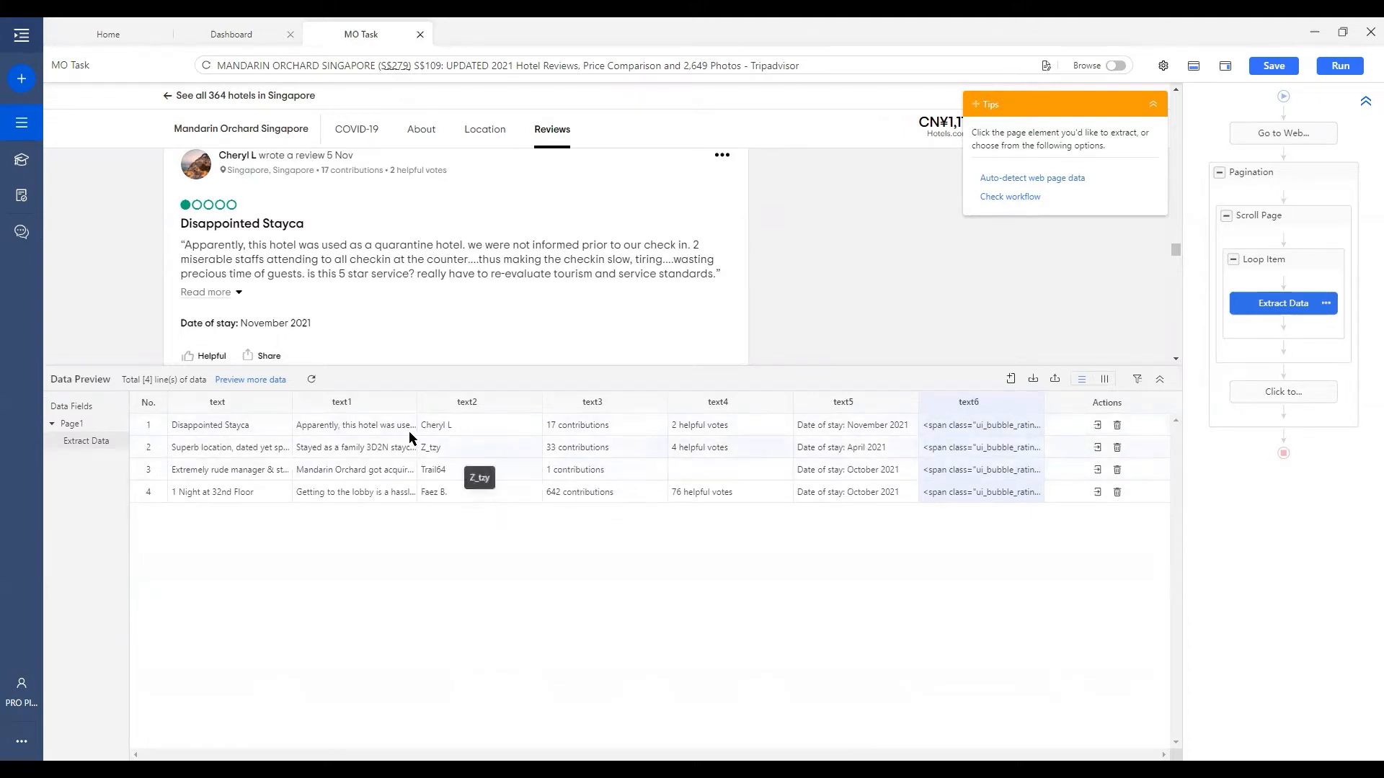
{"action": "mouse_move", "coordinate": [217, 402]}
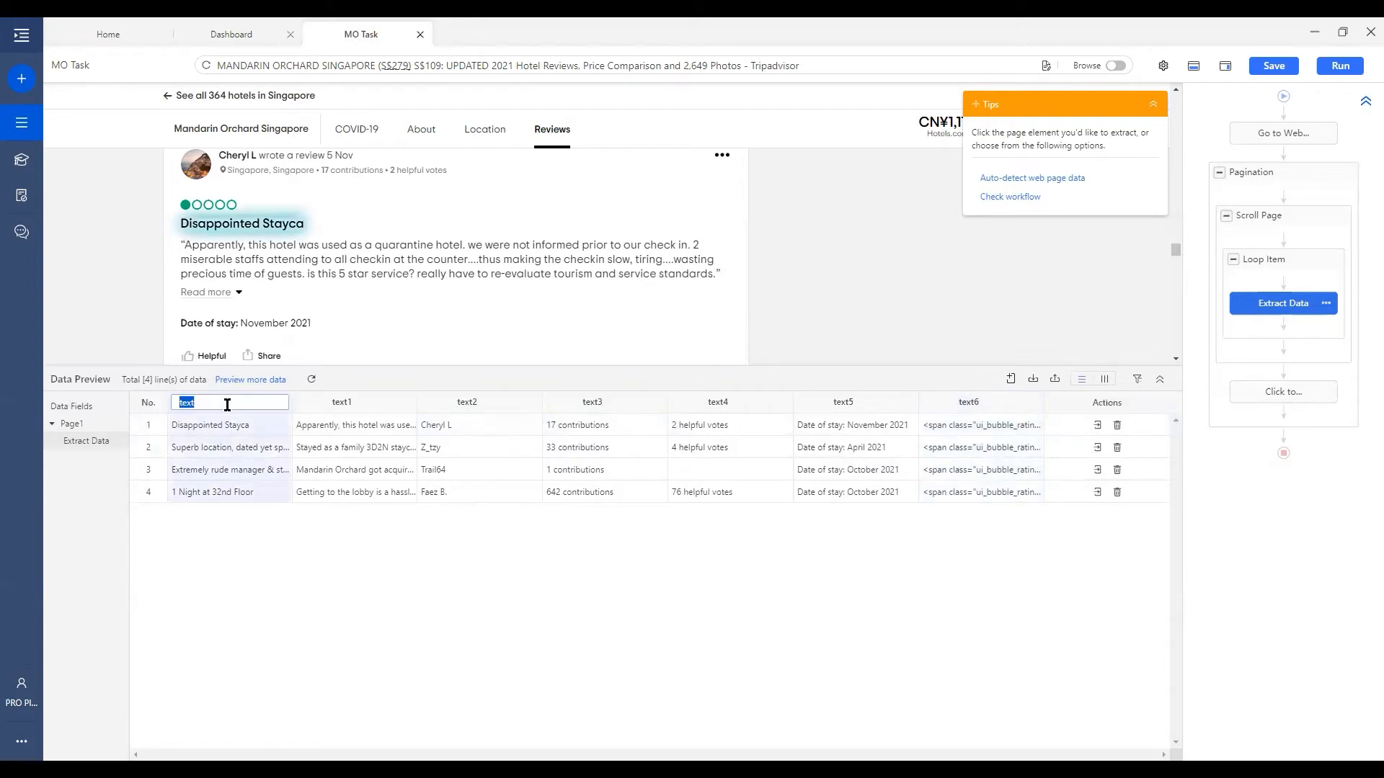
Rename the columns to title, review, reviewer, contributions, helpful_votes, date_of_stay and rating
{"action": "type", "text": "title"}
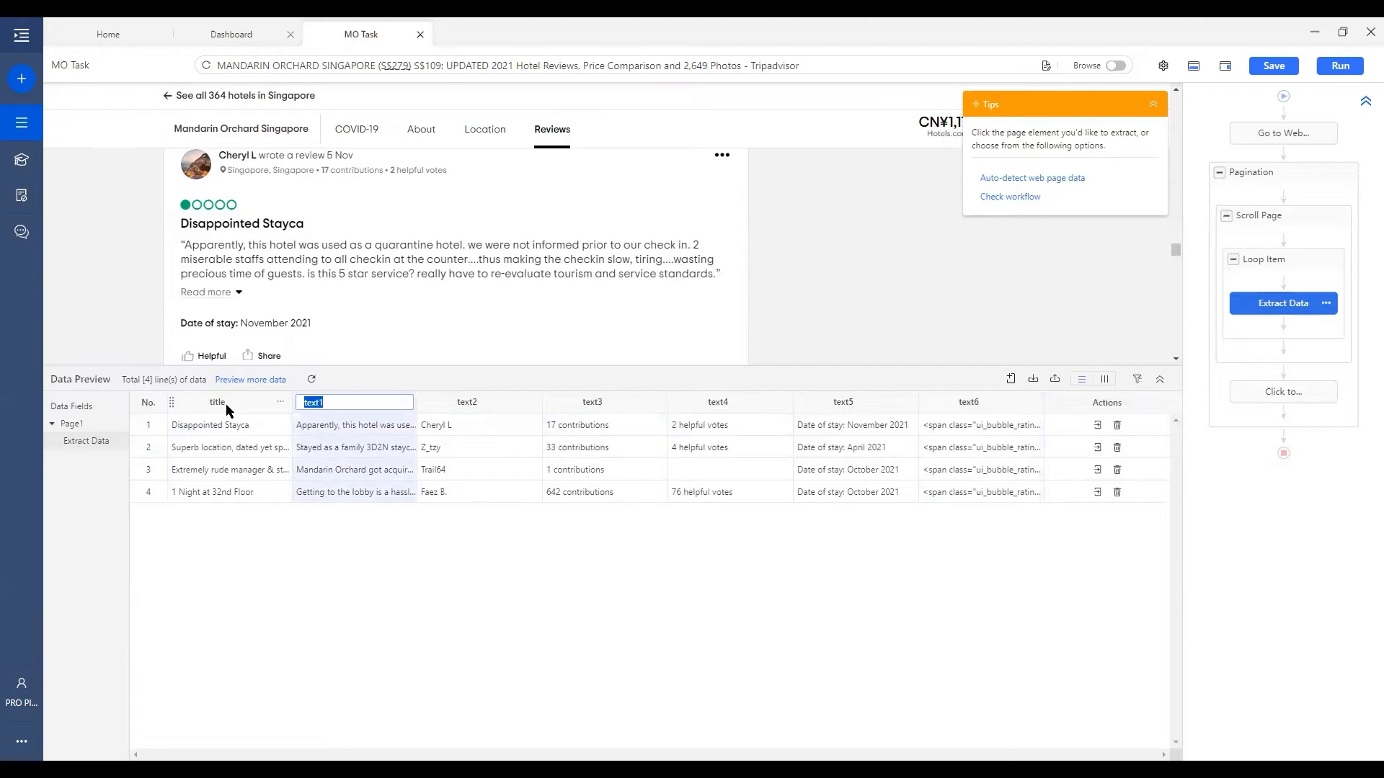
{"action": "type", "text": "review"}
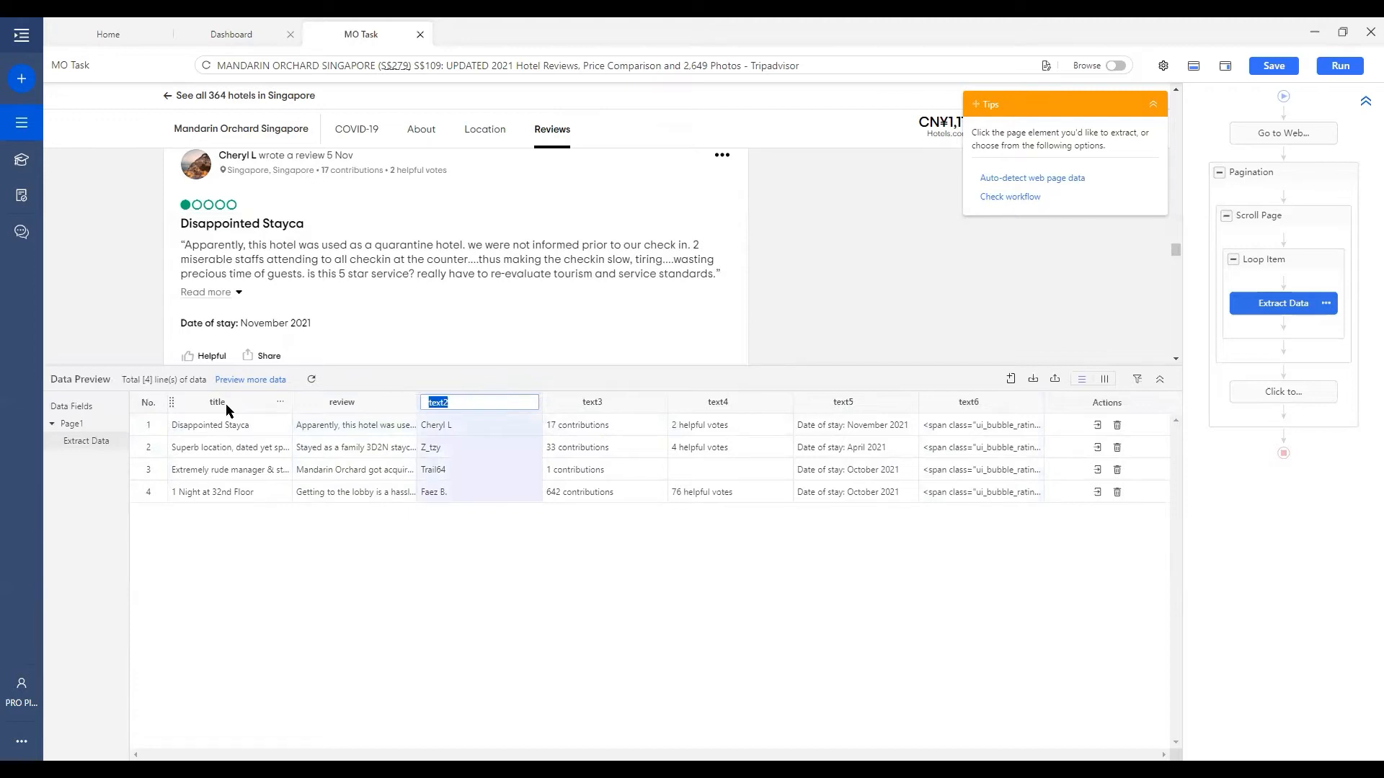
{"action": "mouse_move", "coordinate": [604, 689]}
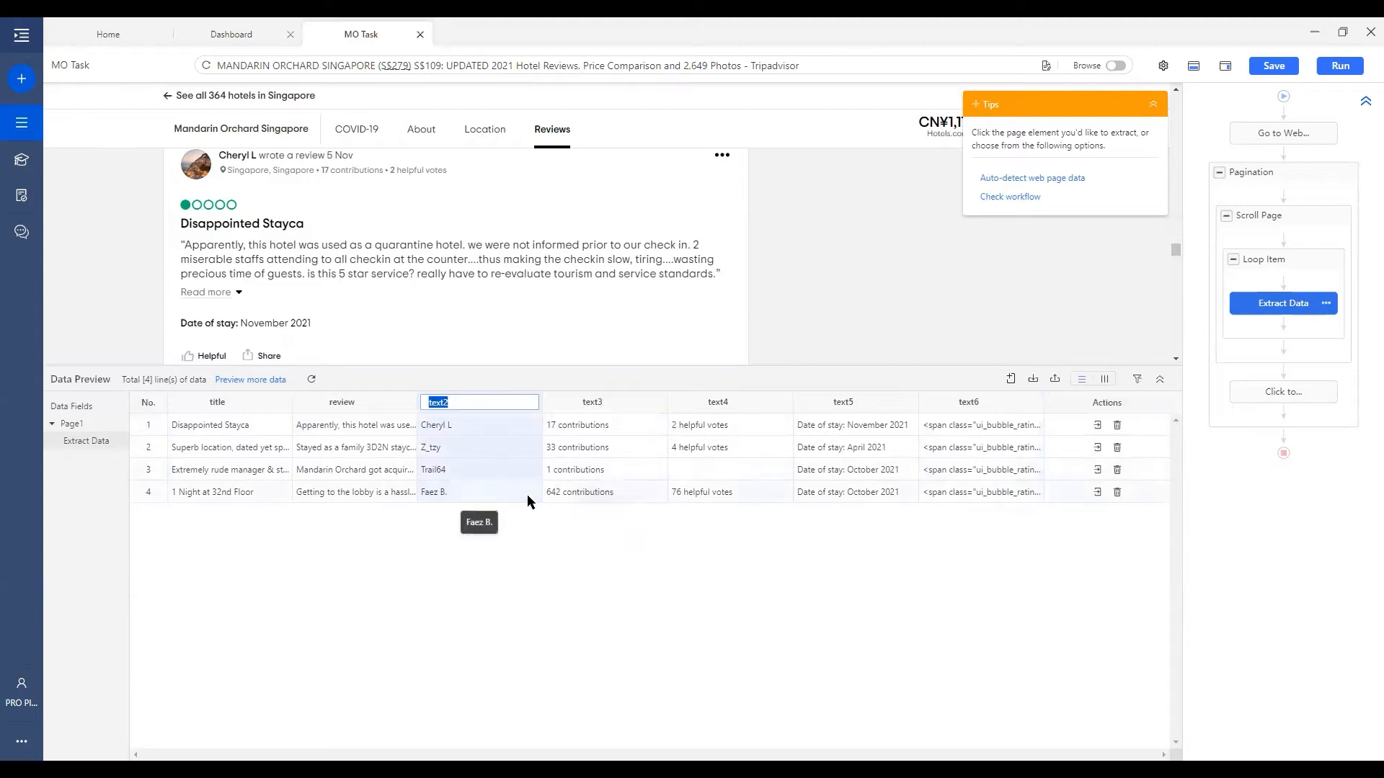
{"action": "mouse_move", "coordinate": [552, 585]}
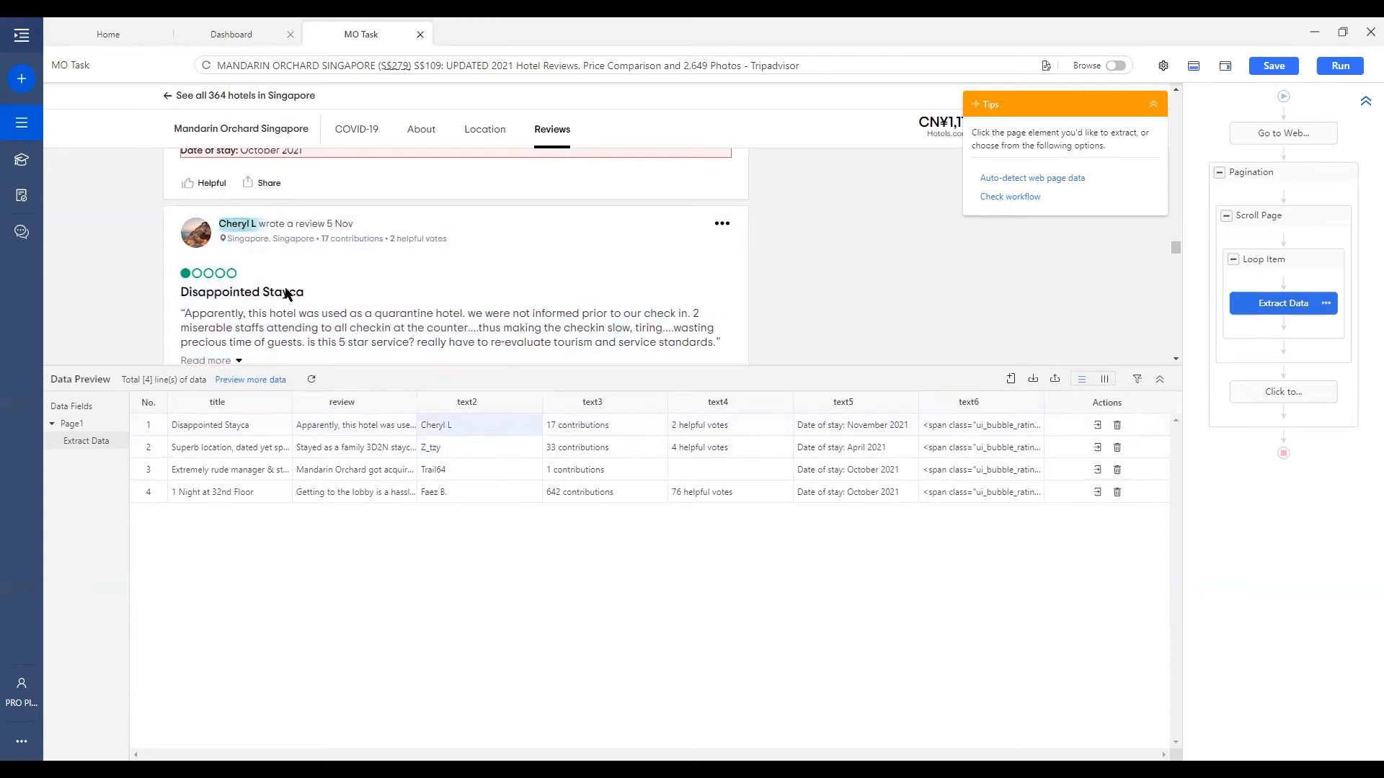
{"action": "mouse_move", "coordinate": [453, 447]}
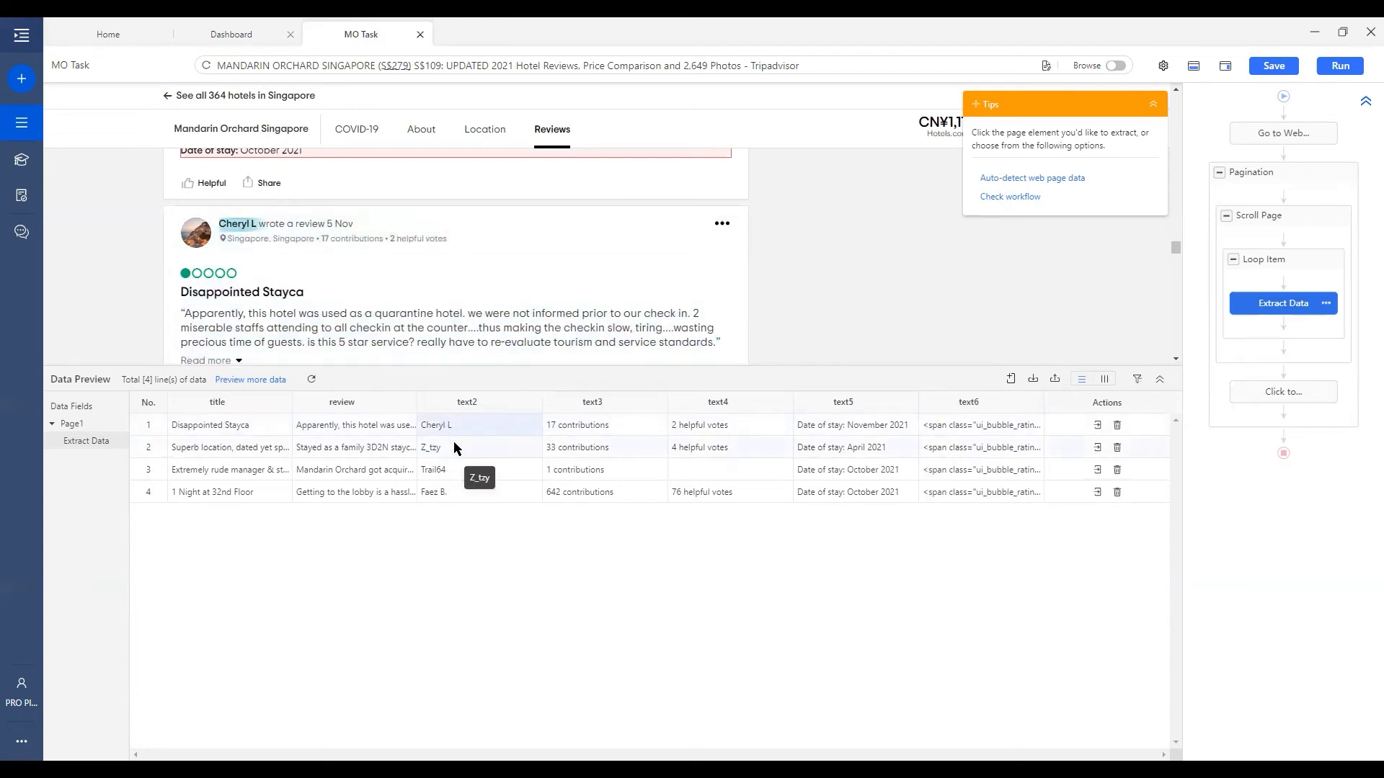
{"action": "mouse_move", "coordinate": [226, 241]}
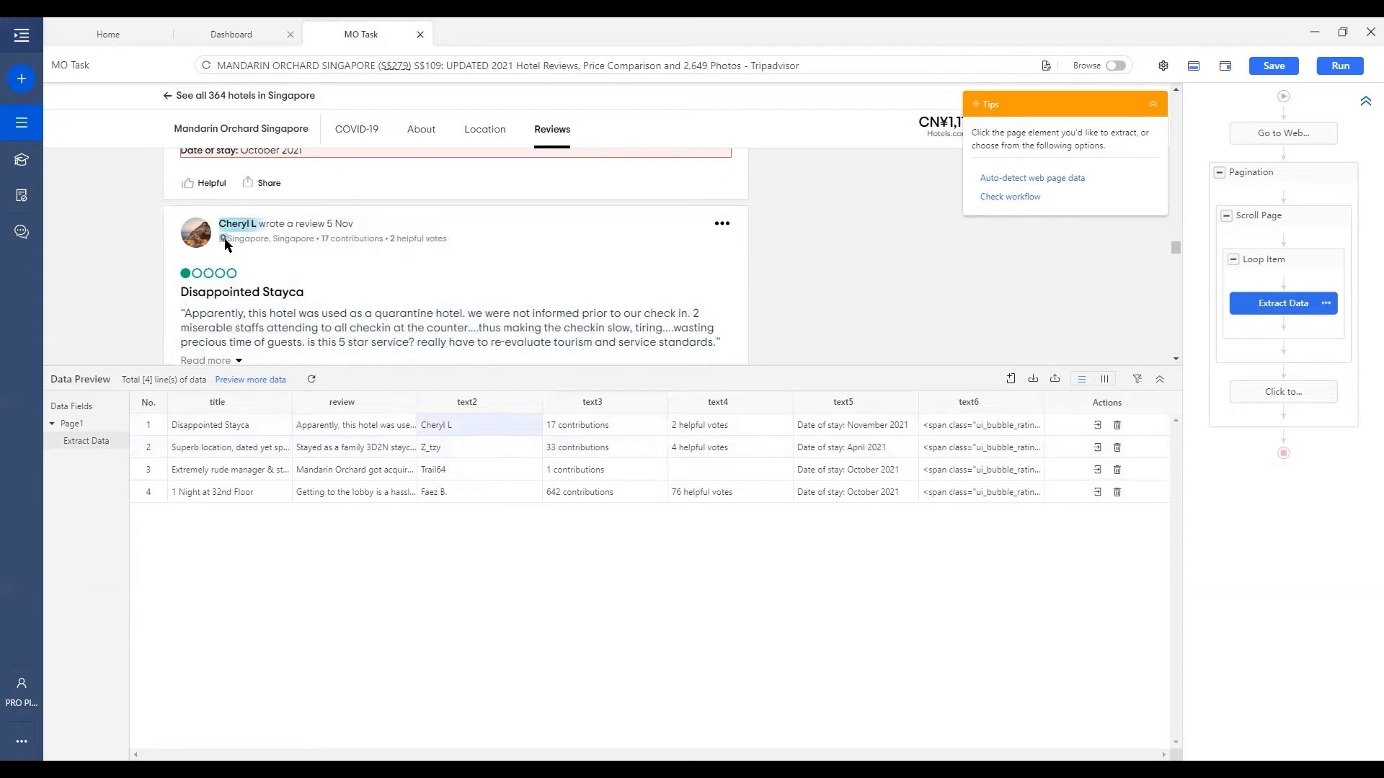
{"action": "type", "text": "reviewer"}
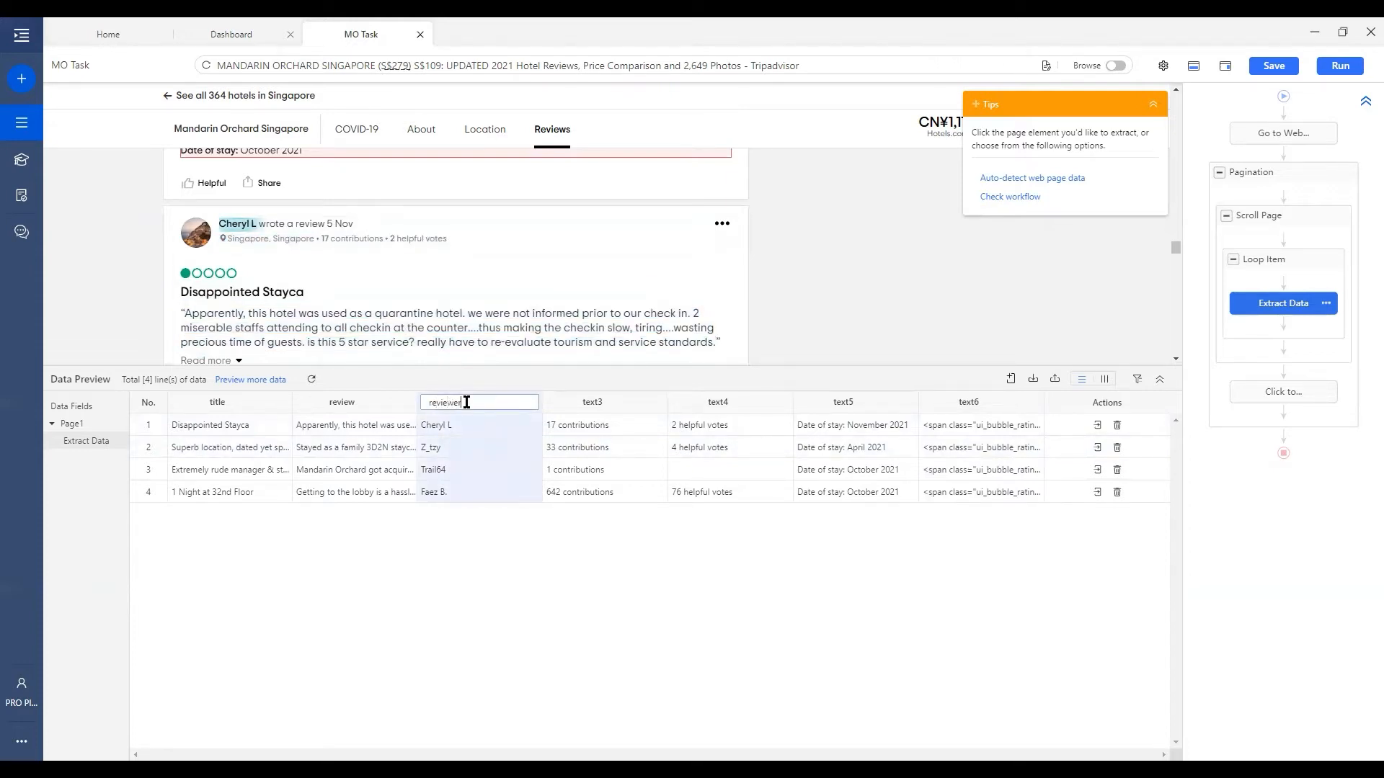
{"action": "type", "text": "cont"}
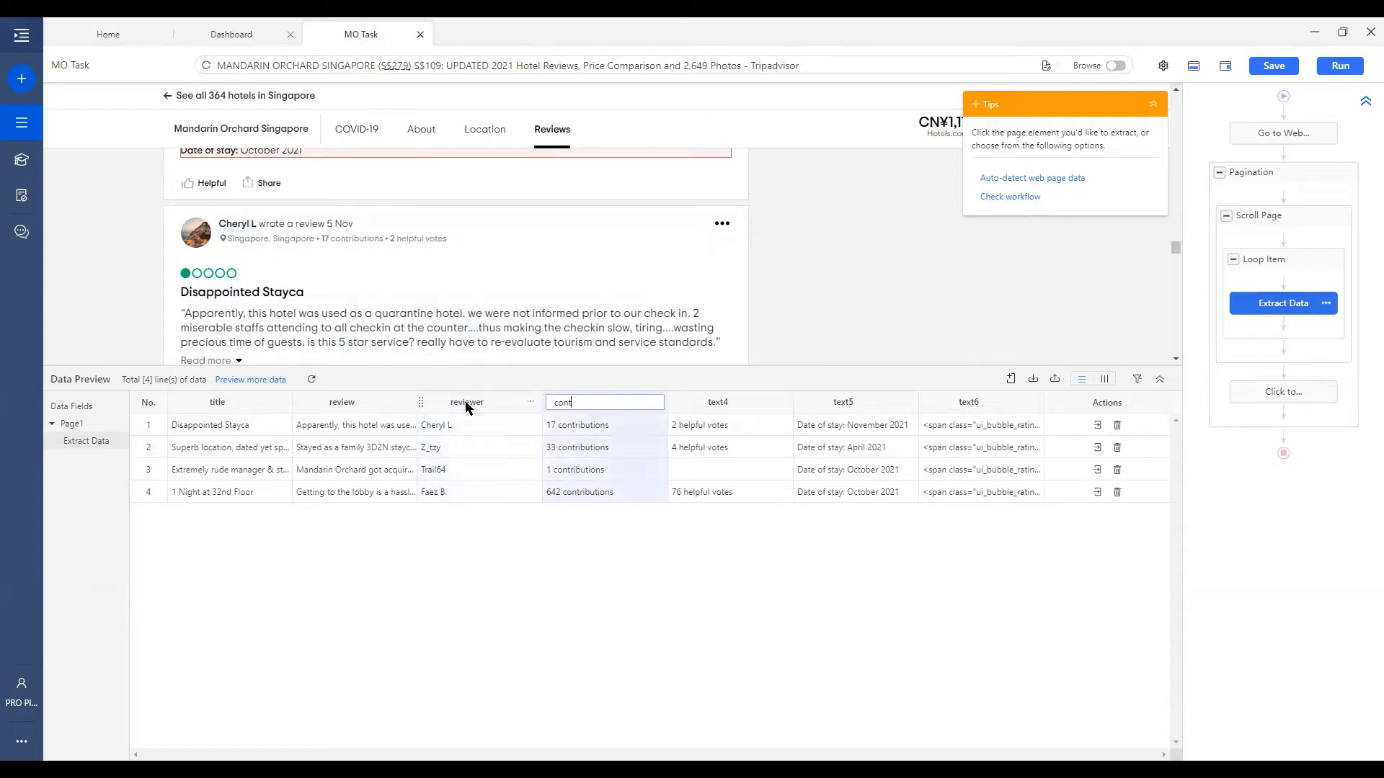
{"action": "type", "text": "helpful_votes"}
{"action": "left_click", "coordinate": [855, 402]}
{"action": "type", "text": "date"}
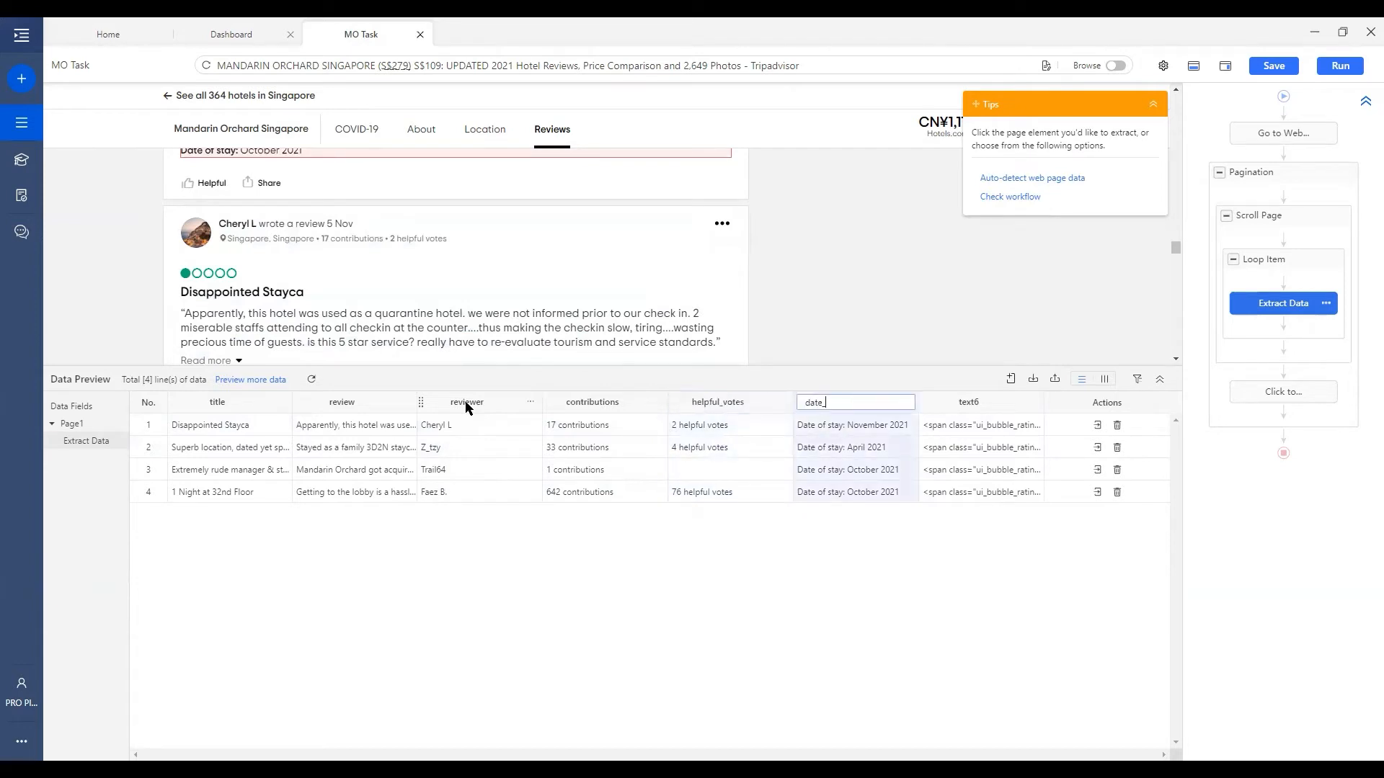
{"action": "type", "text": "_of_stay"}
{"action": "left_click", "coordinate": [980, 402]}
{"action": "type", "text": "rating"}
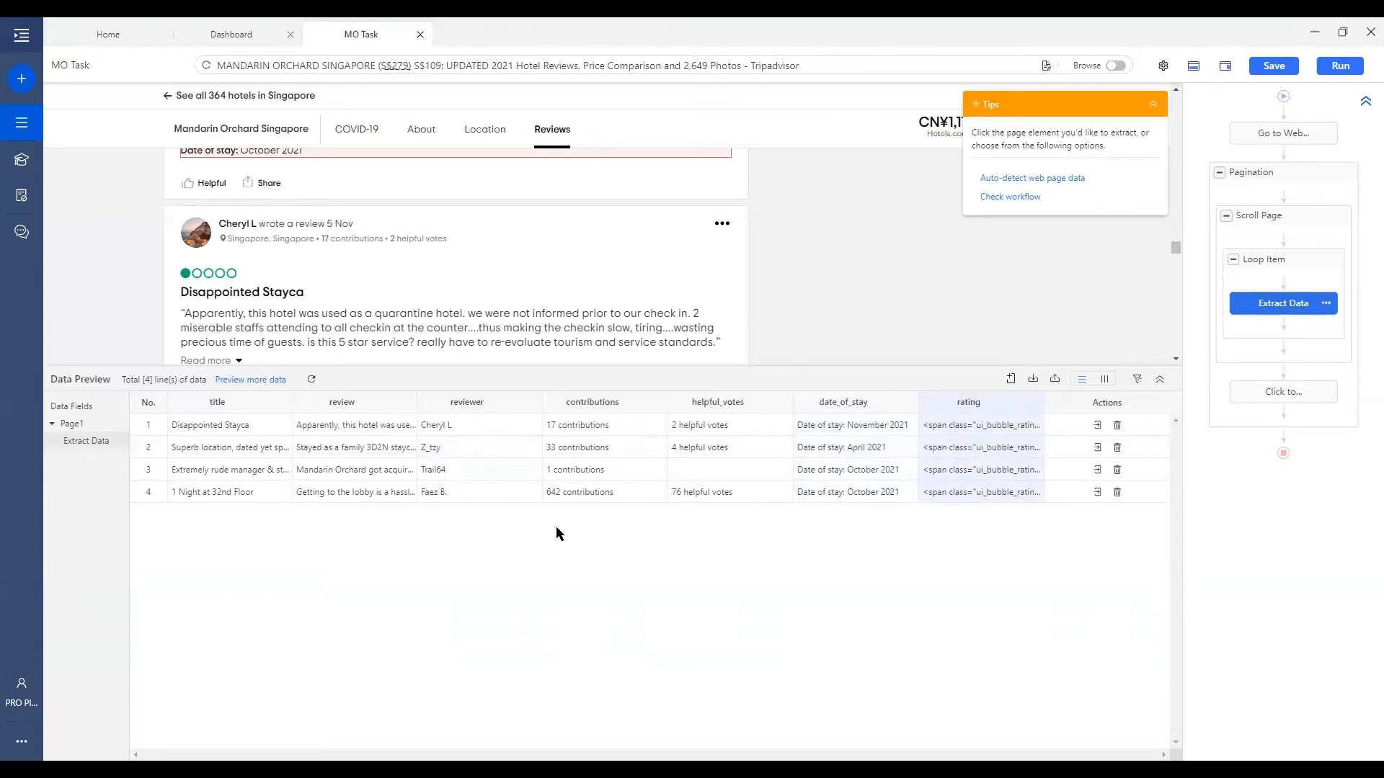
{"action": "mouse_move", "coordinate": [519, 441]}
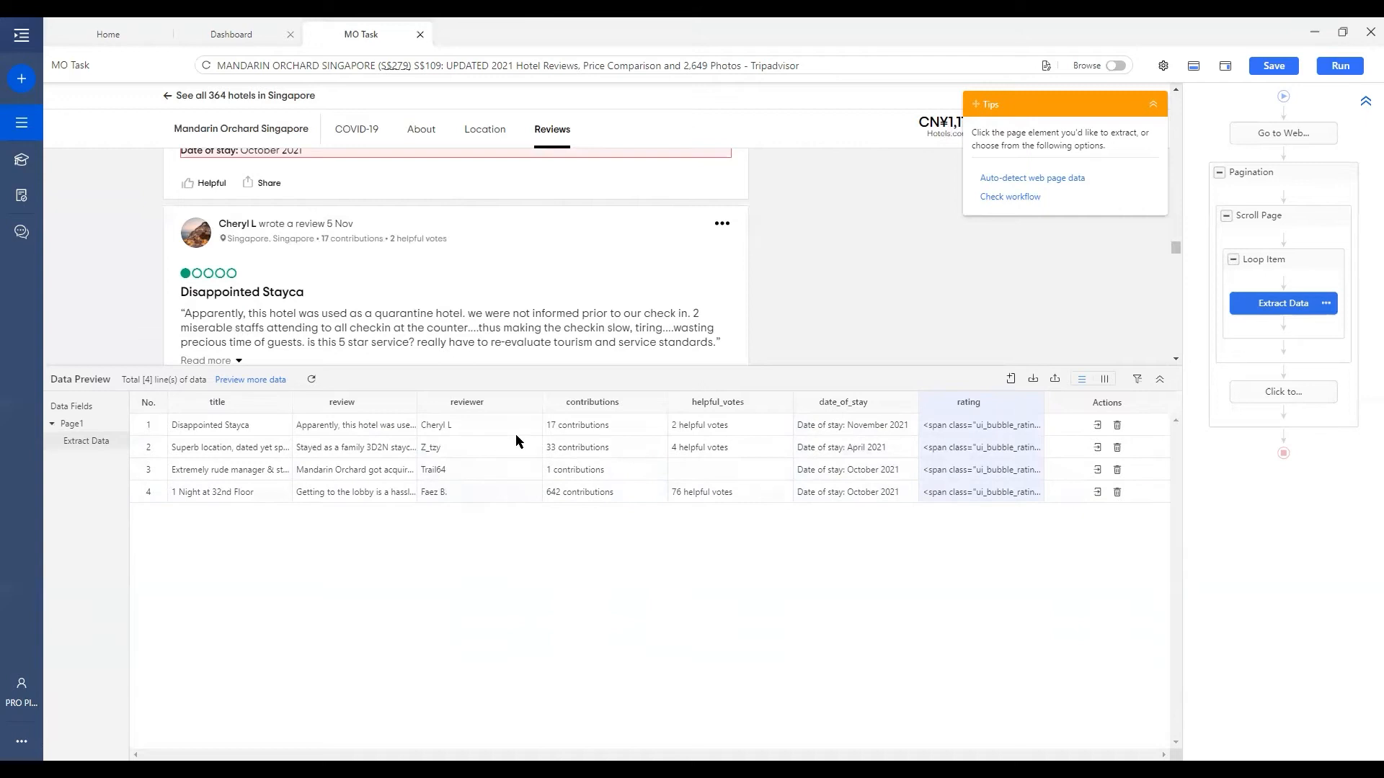
{"action": "mouse_move", "coordinate": [291, 452]}
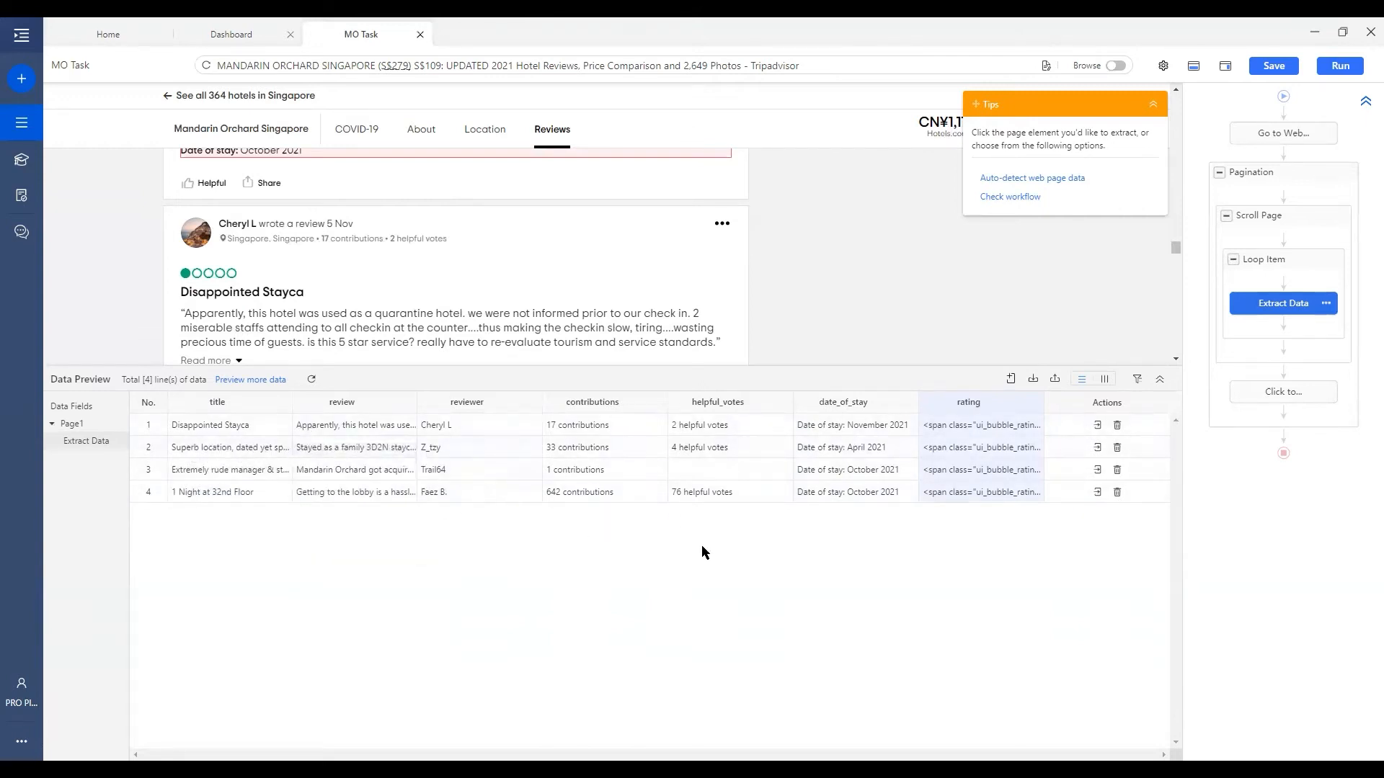
{"action": "mouse_move", "coordinate": [665, 555]}
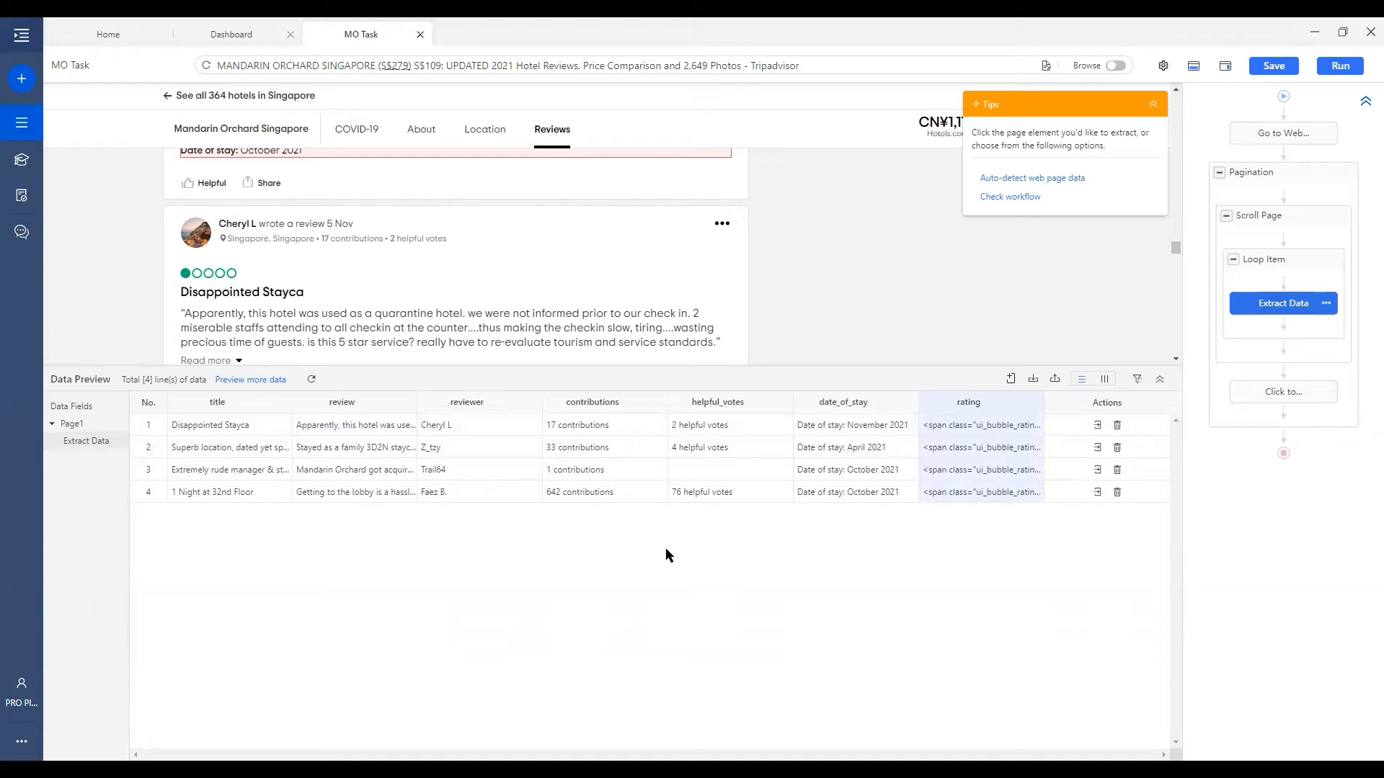
{"action": "mouse_move", "coordinate": [493, 468]}
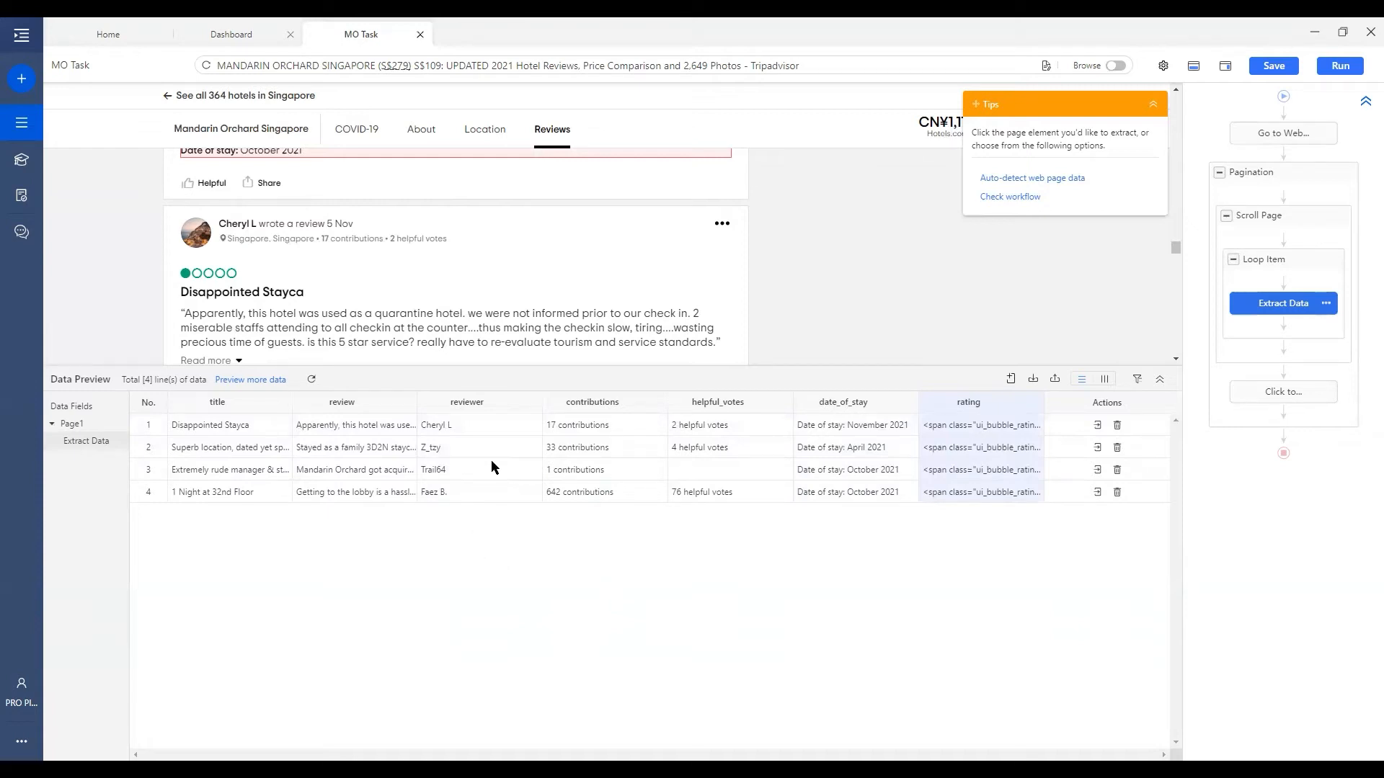
{"action": "mouse_move", "coordinate": [405, 401]}
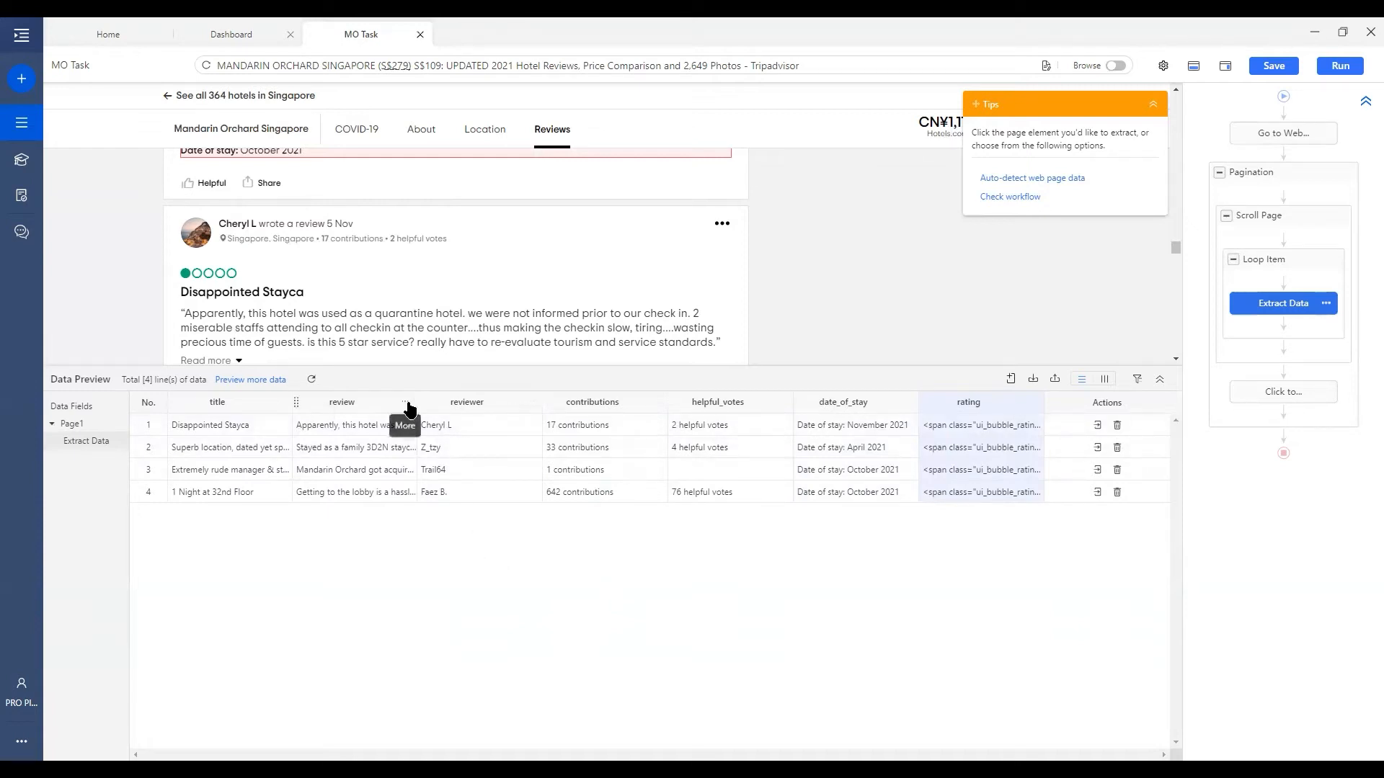
{"action": "mouse_move", "coordinate": [655, 406]}
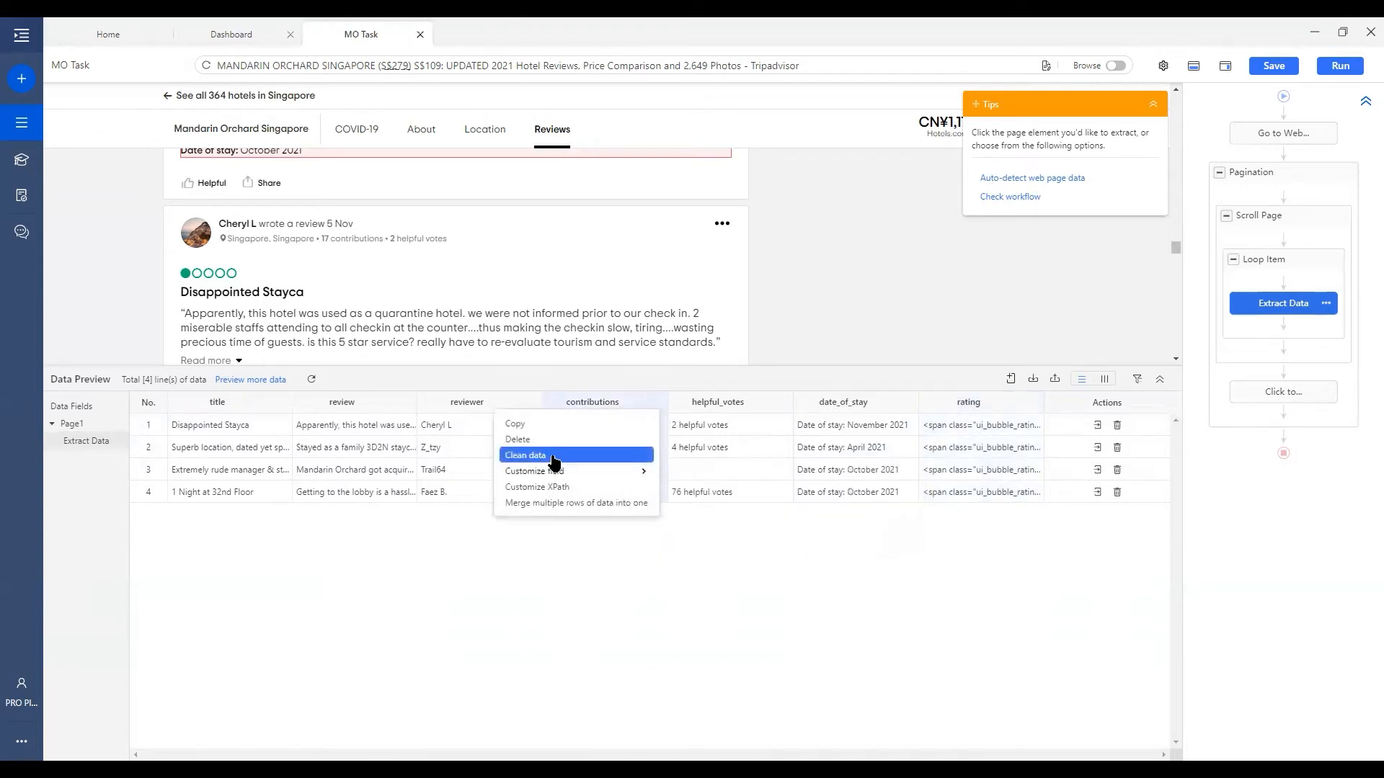
{"action": "left_click", "coordinate": [524, 455]}
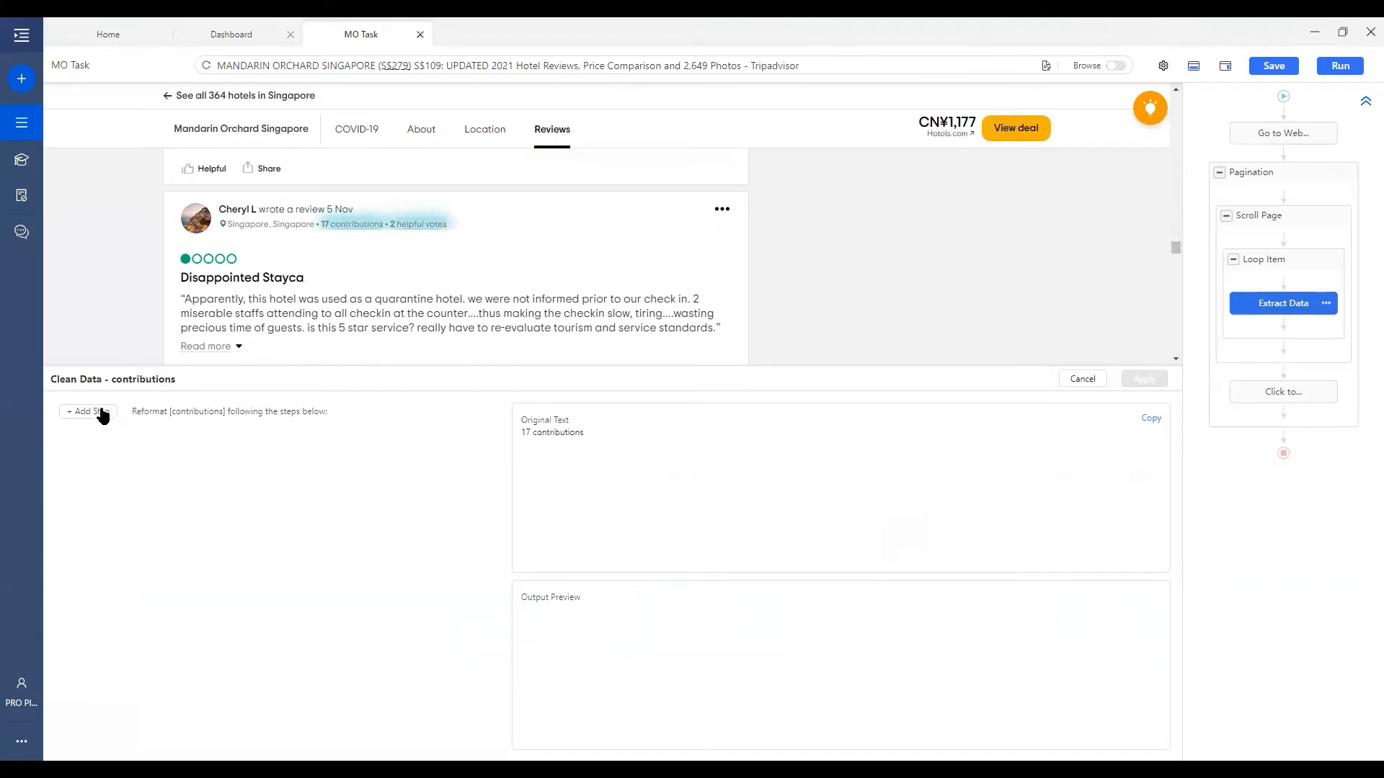
{"action": "left_click", "coordinate": [86, 411]}
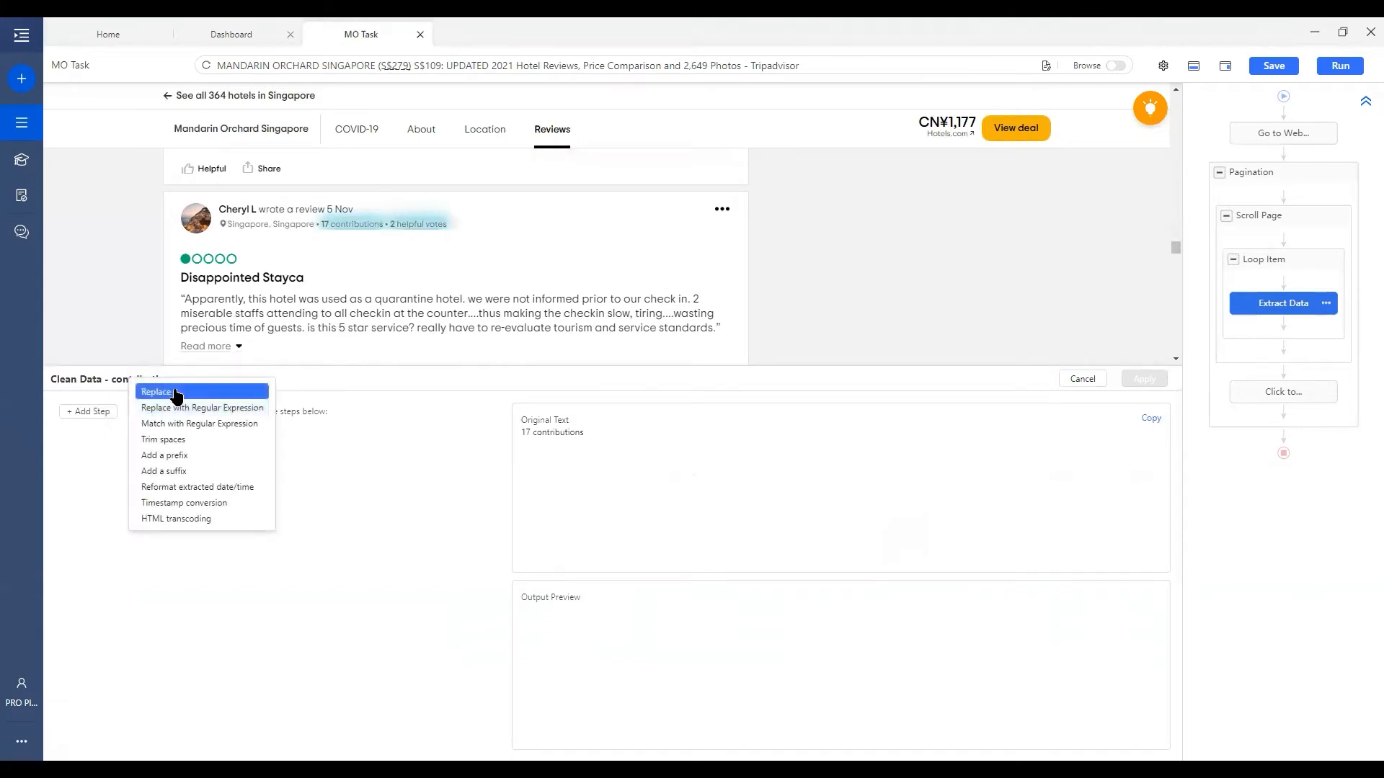
{"action": "mouse_move", "coordinate": [210, 519]}
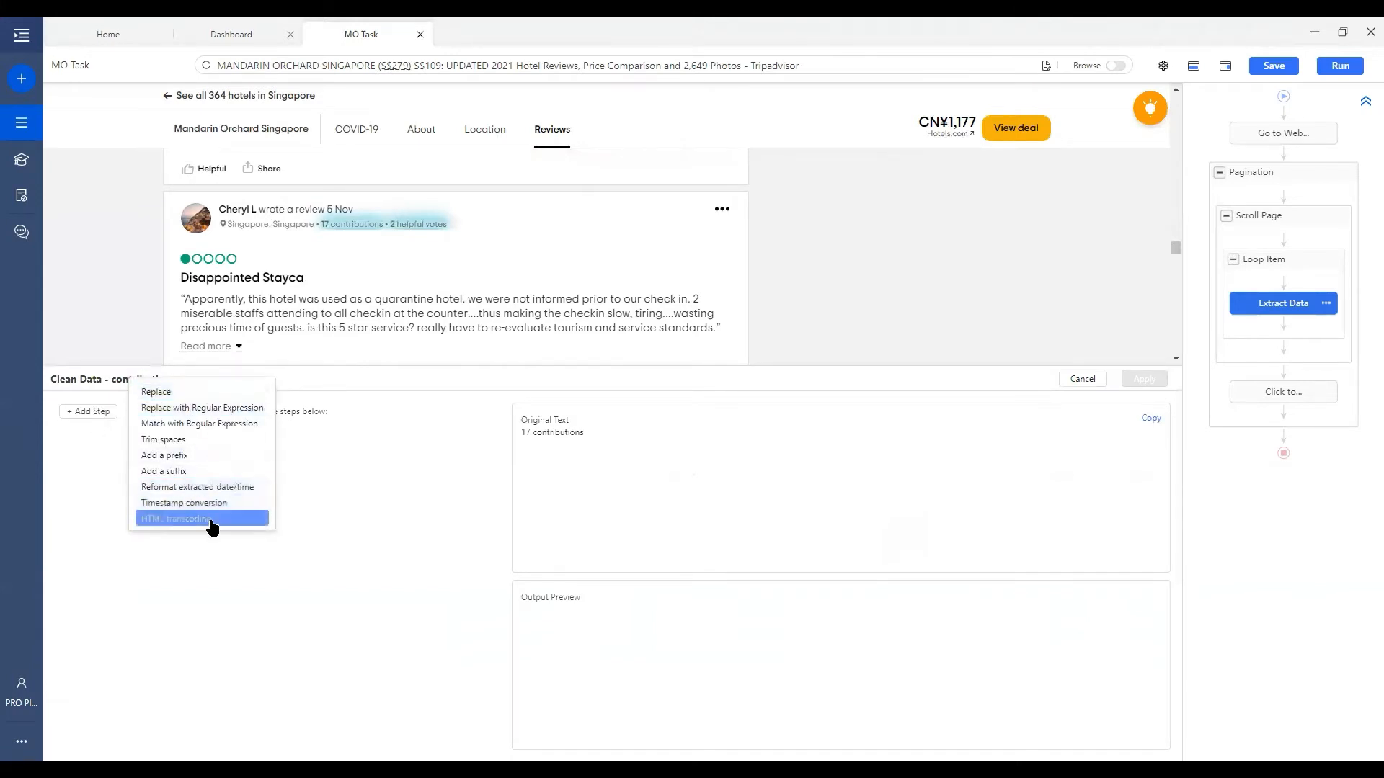
{"action": "mouse_move", "coordinate": [201, 406]}
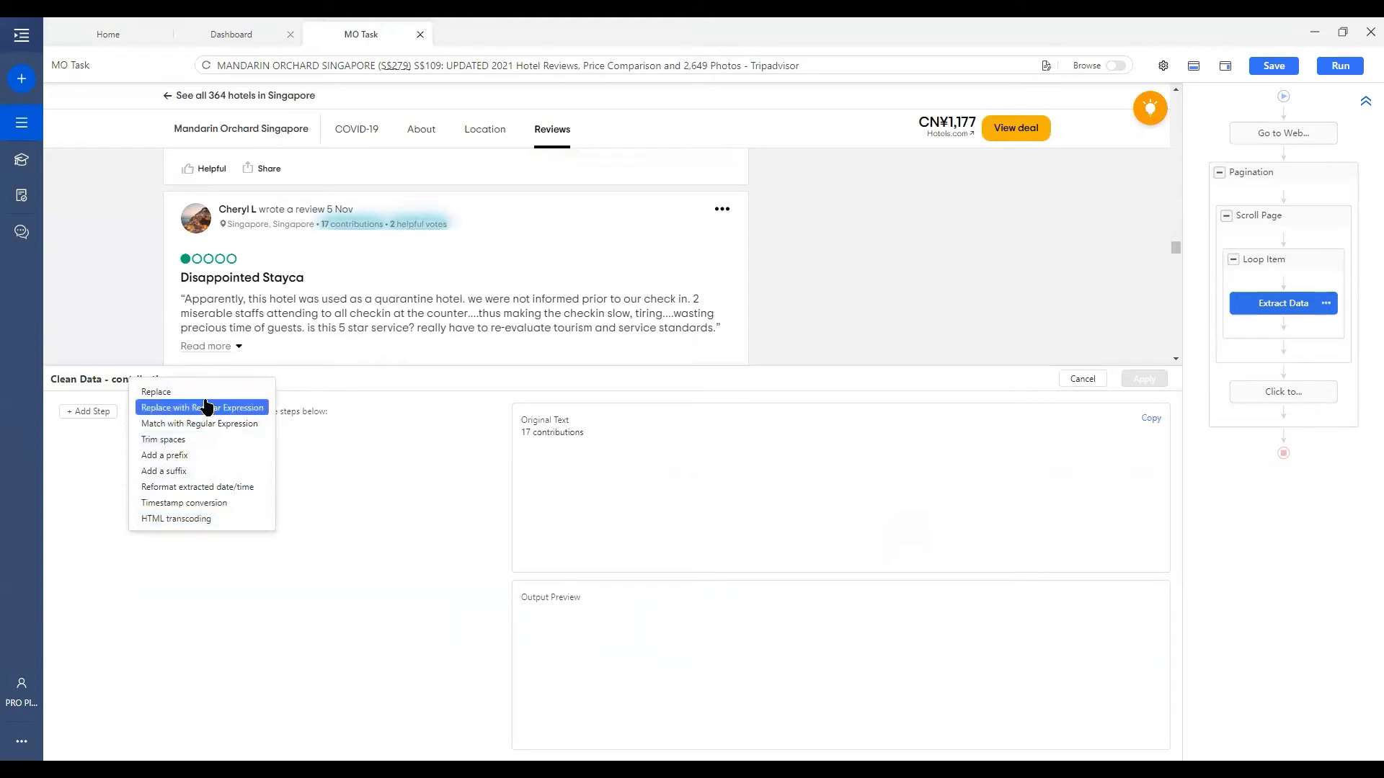
{"action": "mouse_move", "coordinate": [156, 392]}
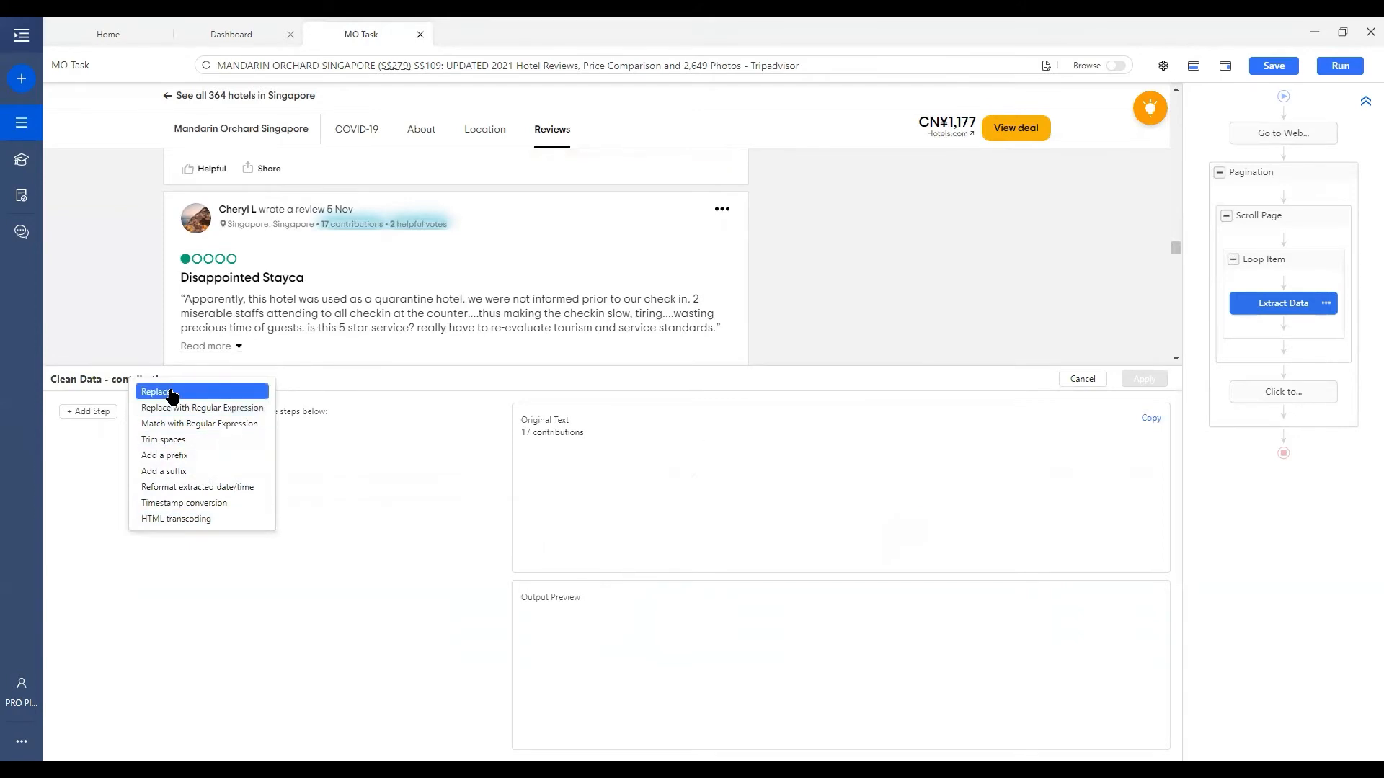
{"action": "mouse_move", "coordinate": [193, 395]}
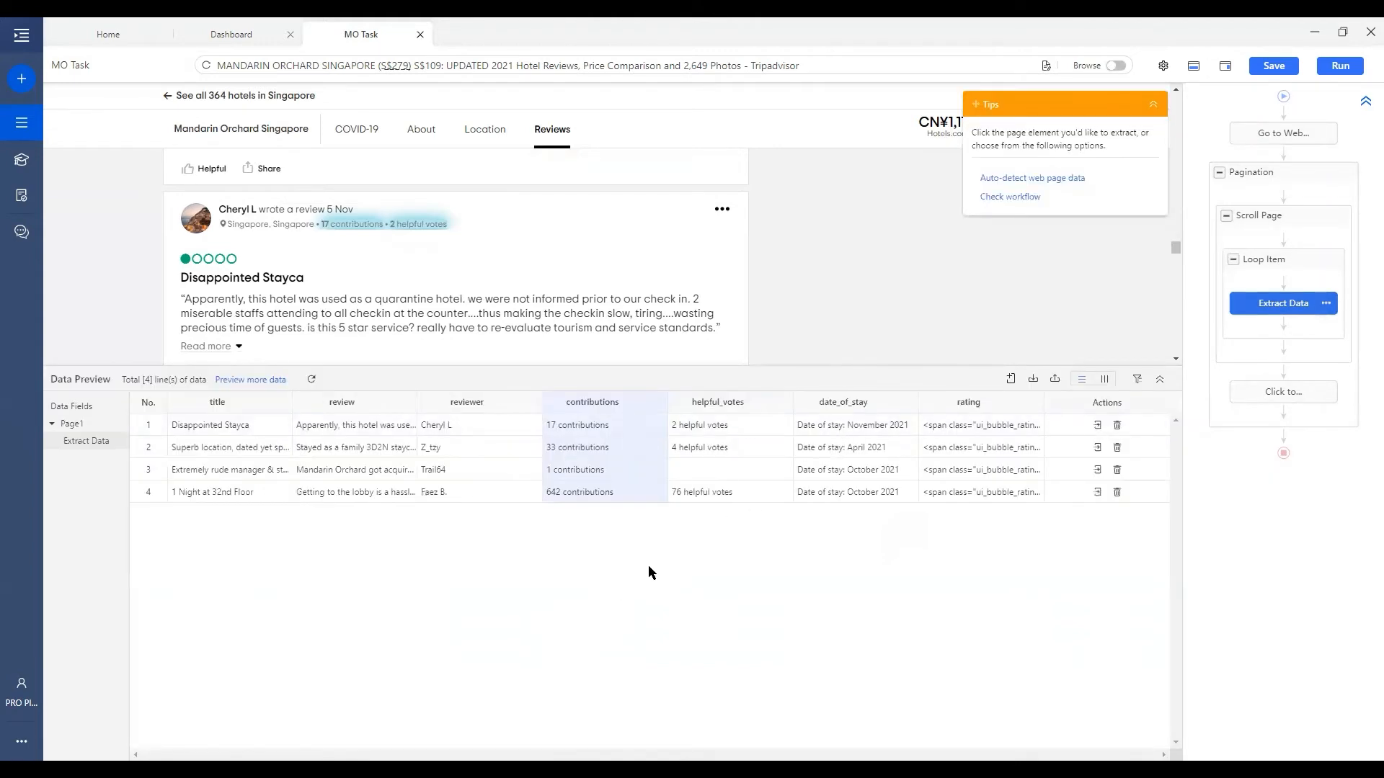
{"action": "mouse_move", "coordinate": [666, 442]}
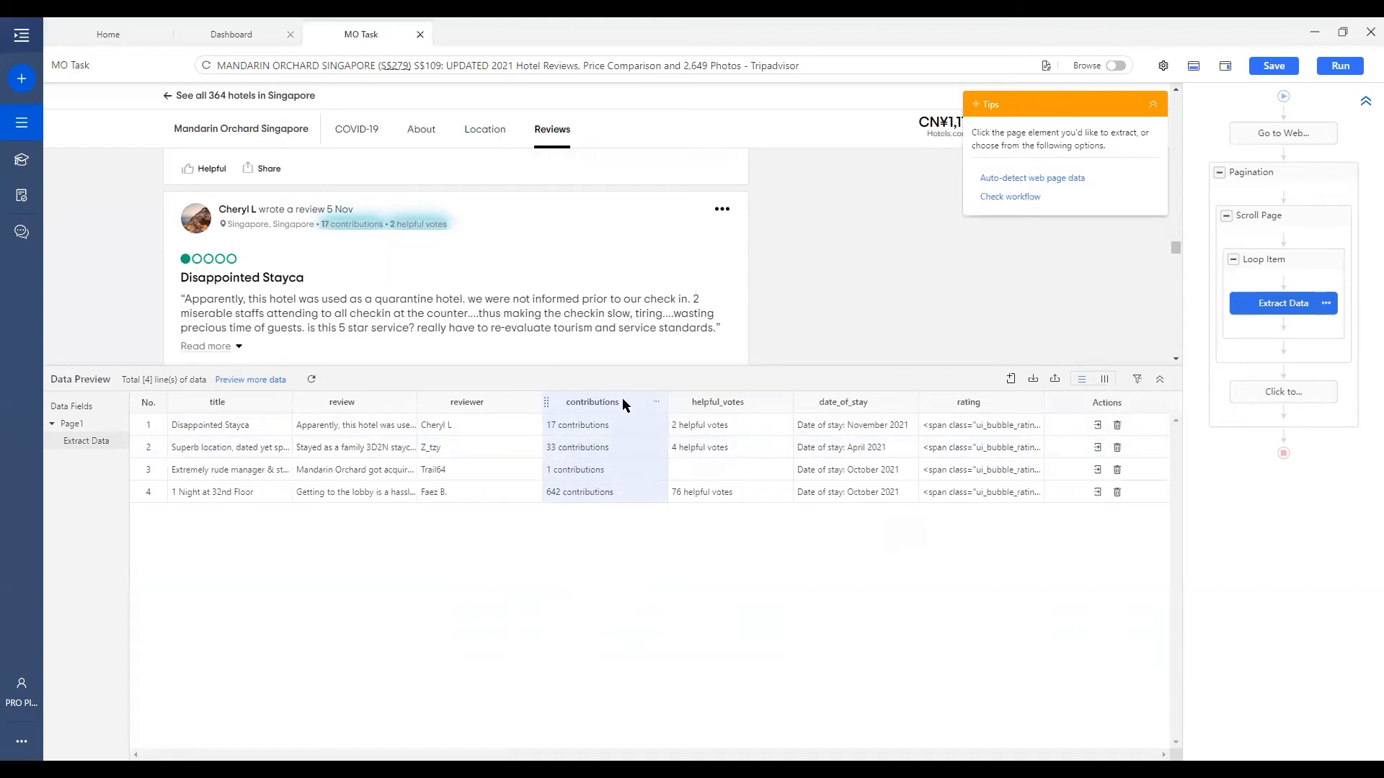
{"action": "mouse_move", "coordinate": [630, 409]}
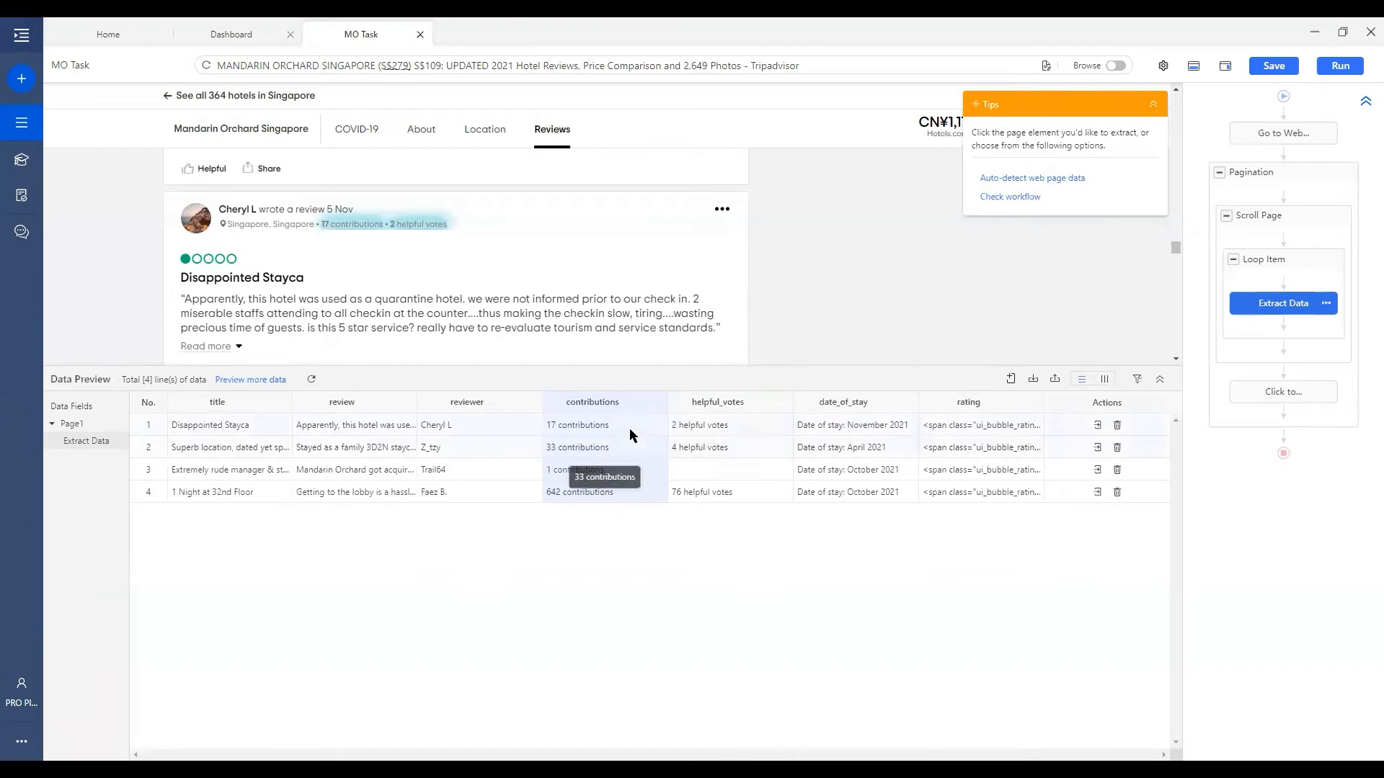
{"action": "mouse_move", "coordinate": [767, 451]}
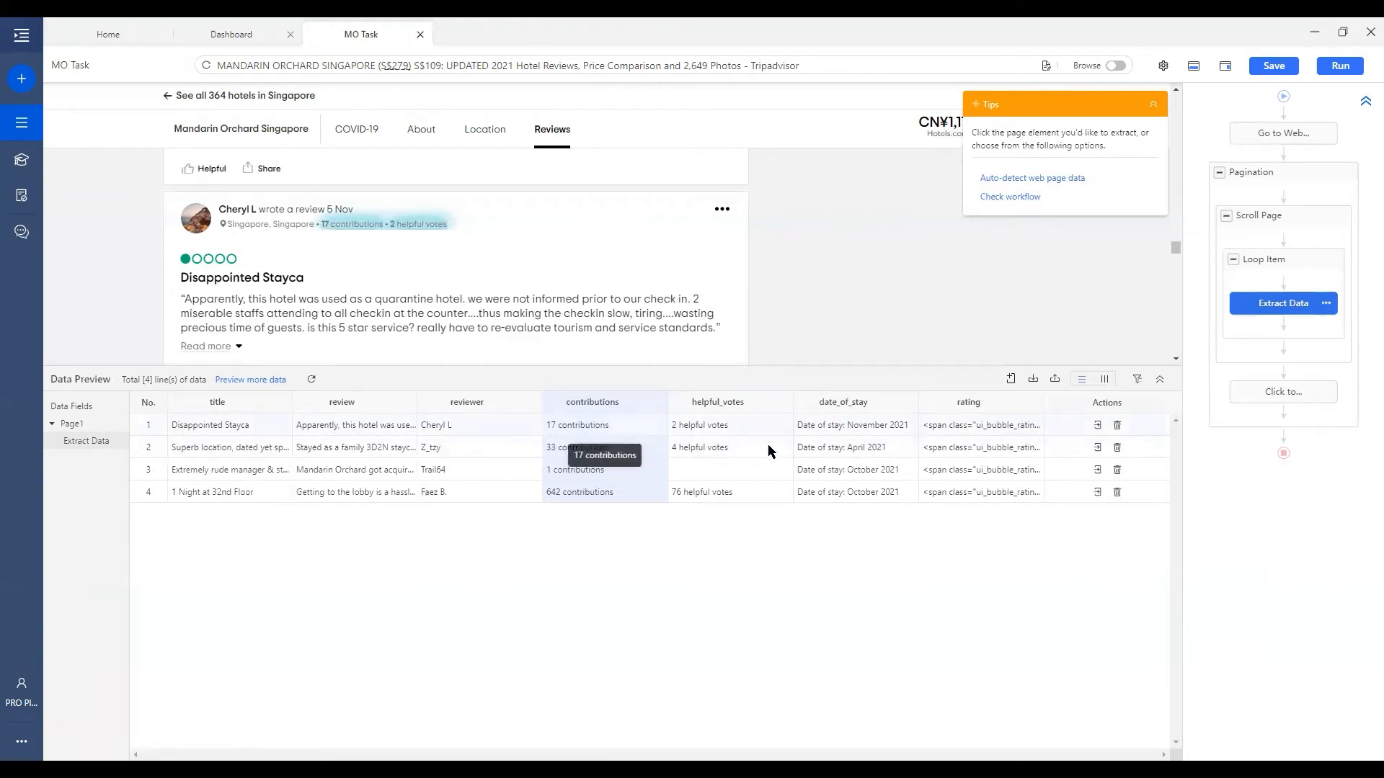
{"action": "mouse_move", "coordinate": [713, 442]}
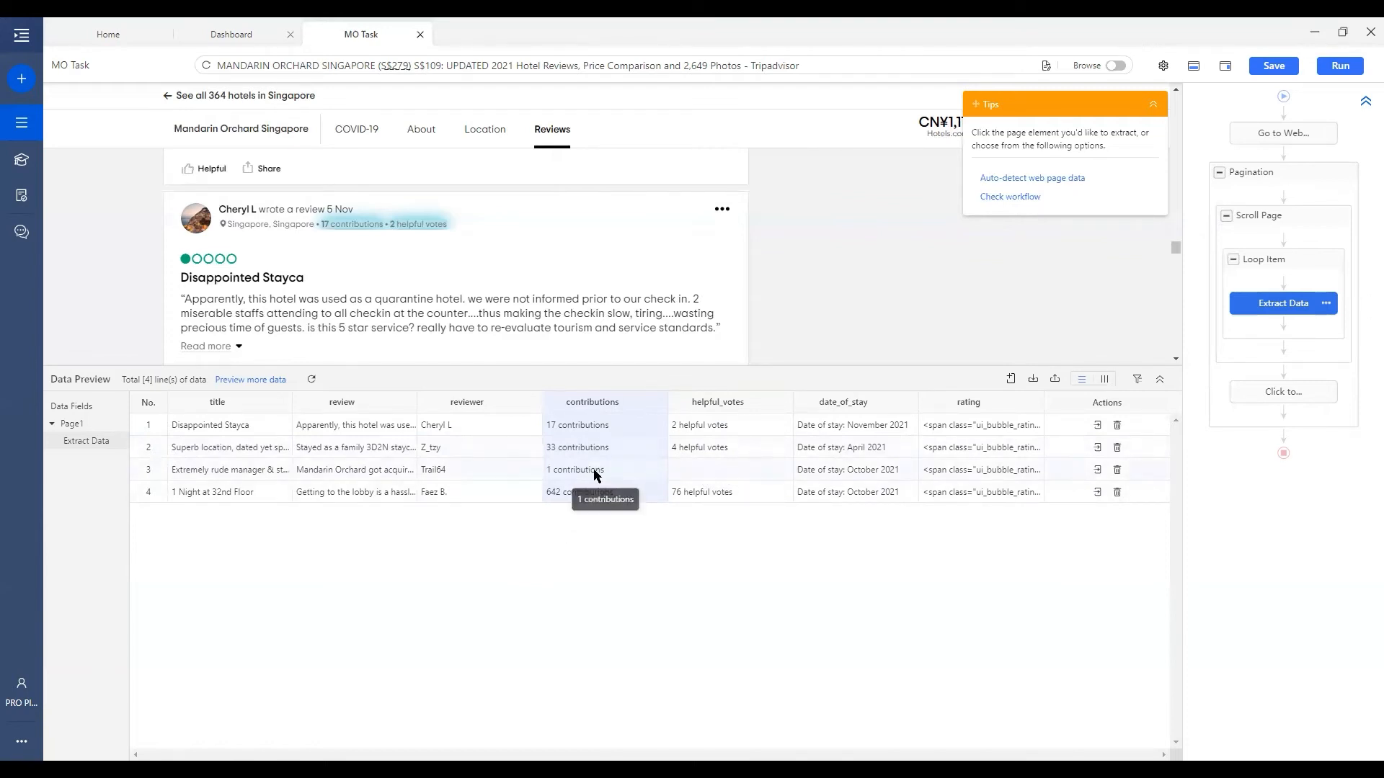
{"action": "mouse_move", "coordinate": [649, 467]}
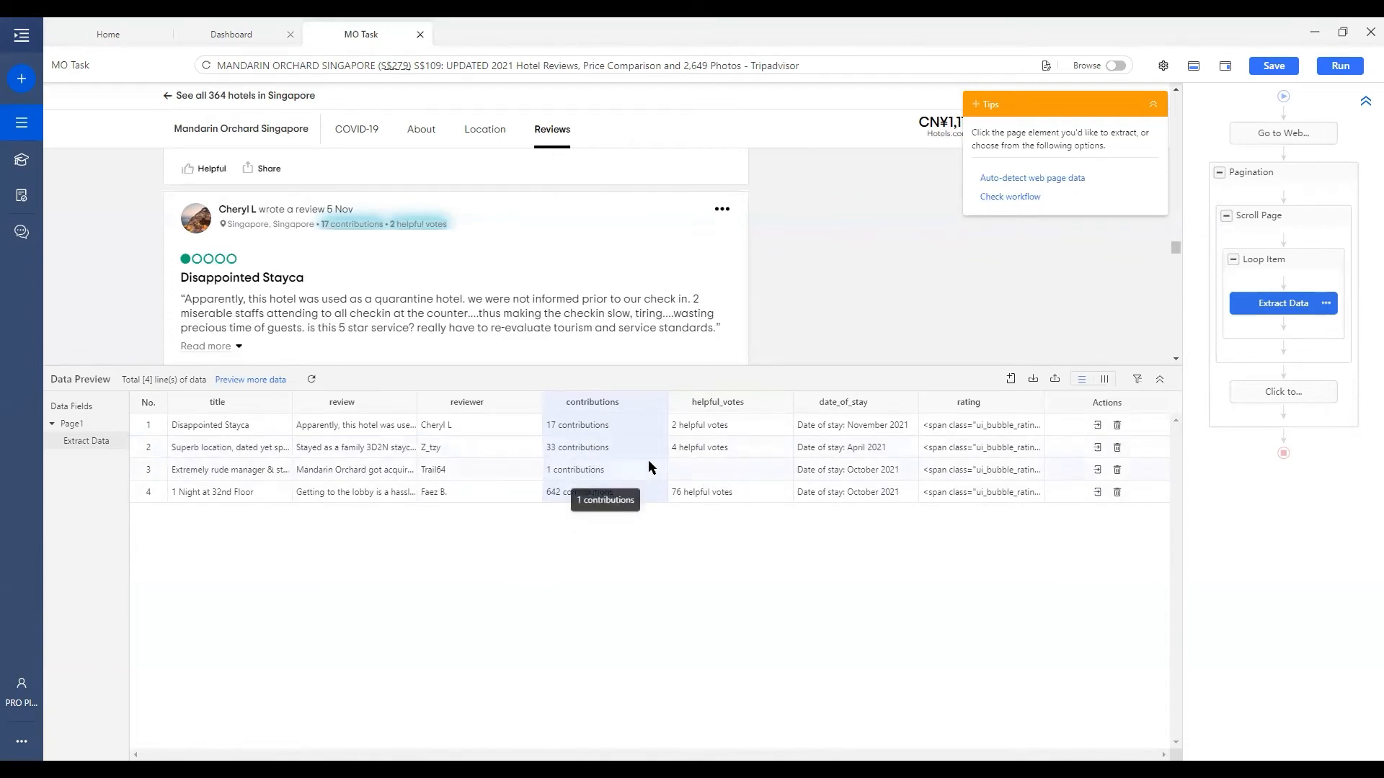
{"action": "mouse_move", "coordinate": [671, 441]}
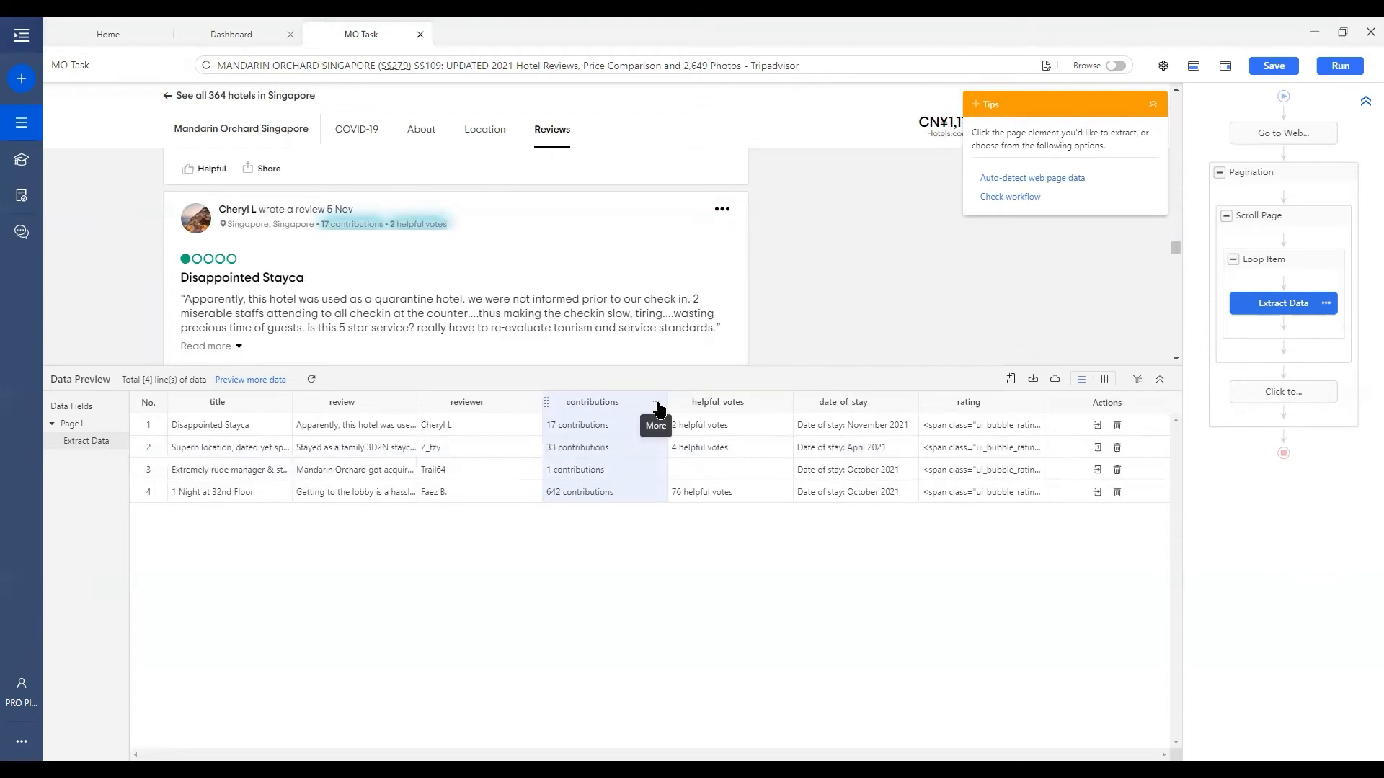
Add a Replace step on contributions removing 'contributions' with nothing, evaluated to 17
{"action": "left_click", "coordinate": [655, 426]}
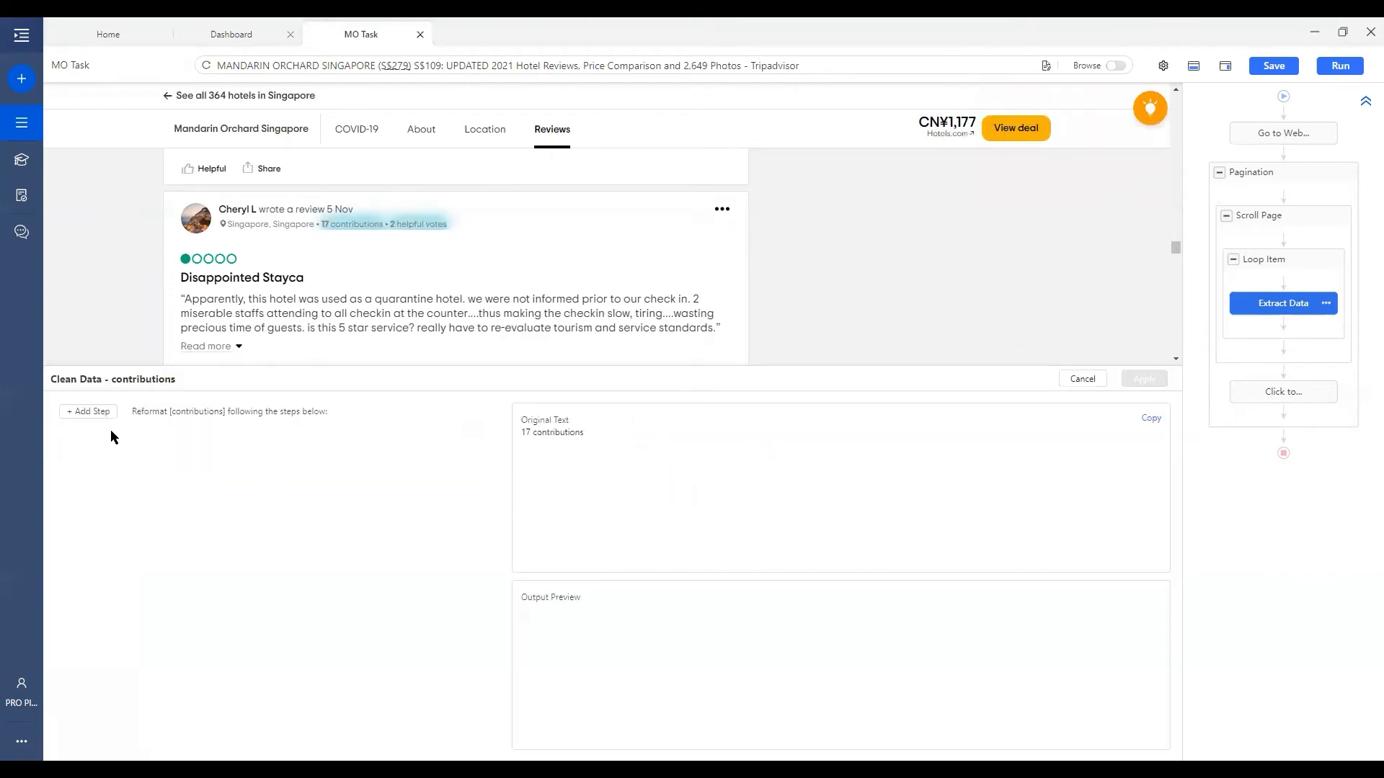
{"action": "left_click", "coordinate": [87, 412]}
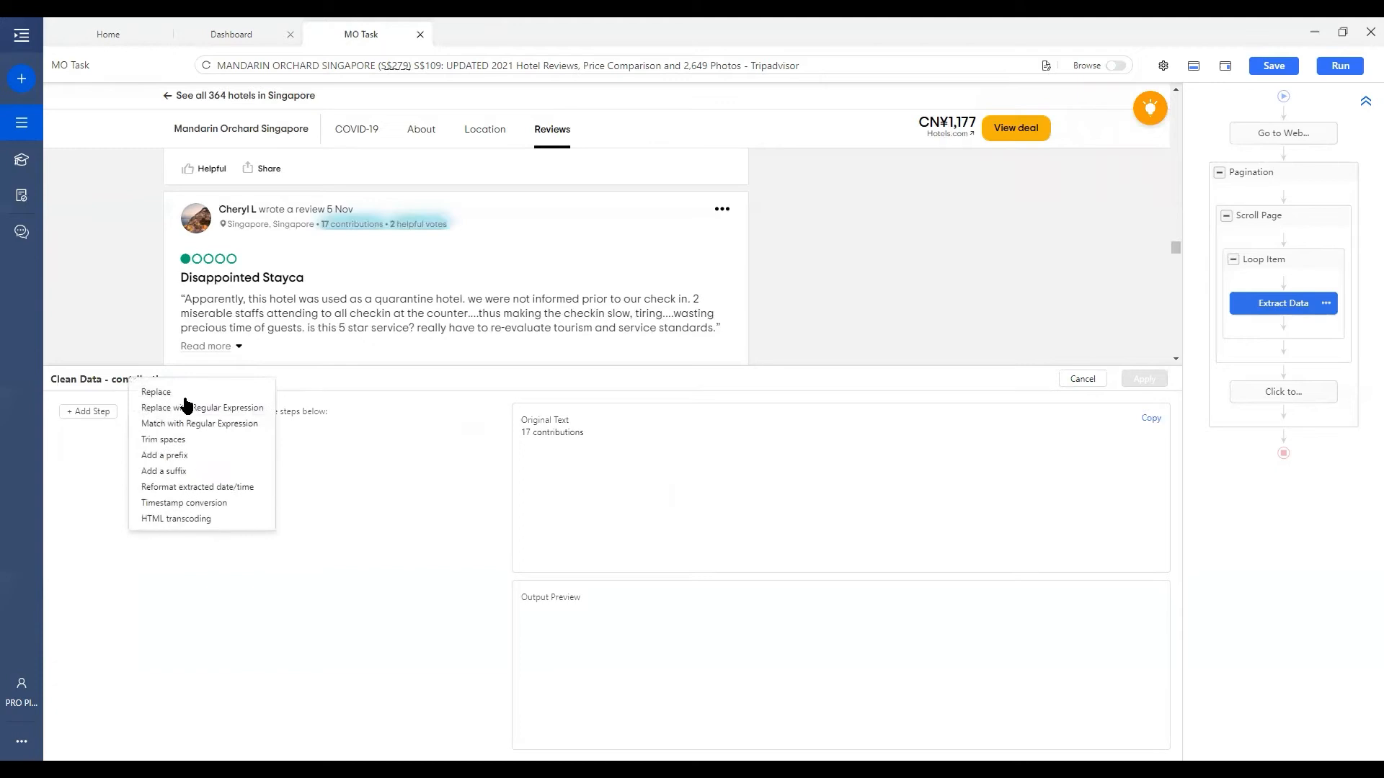
{"action": "left_click", "coordinate": [155, 392]}
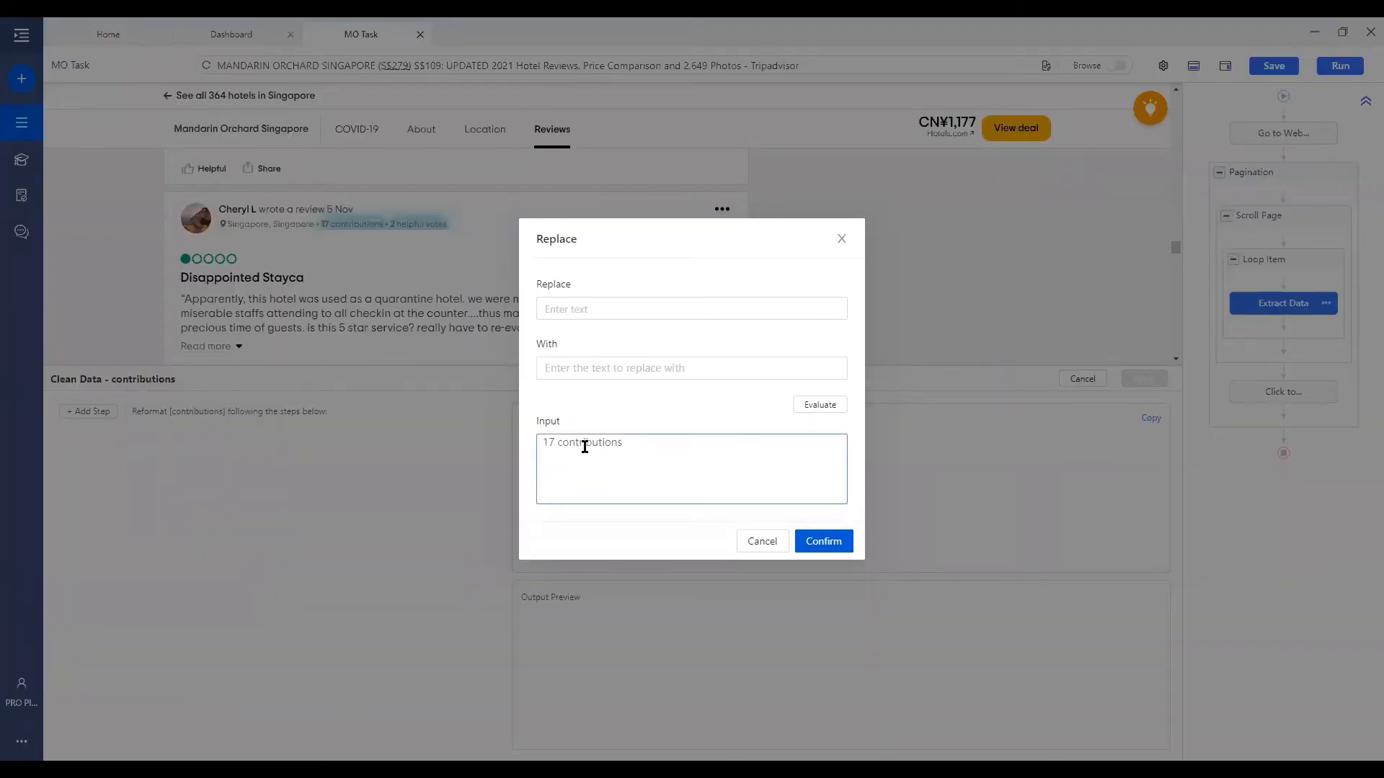
{"action": "double_click", "coordinate": [589, 442]}
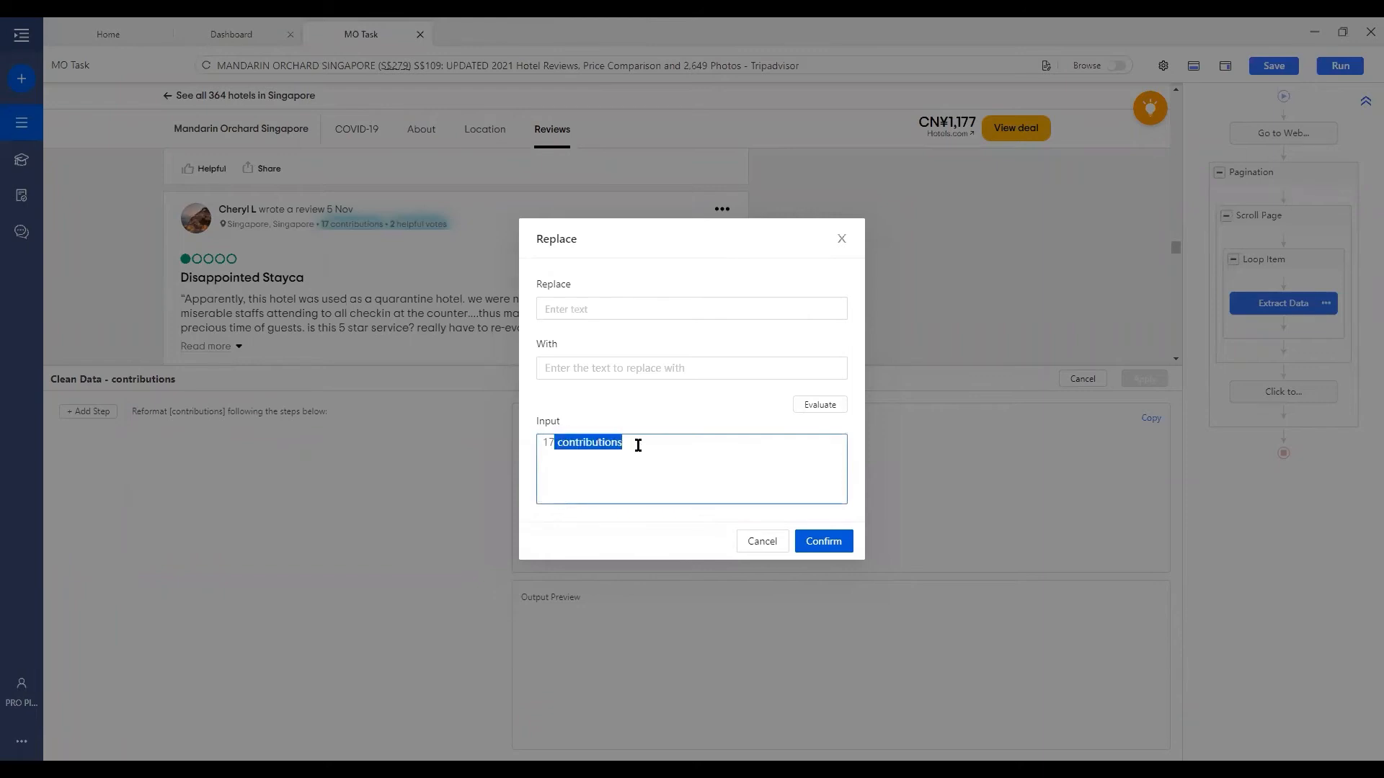
{"action": "left_click", "coordinate": [692, 307]}
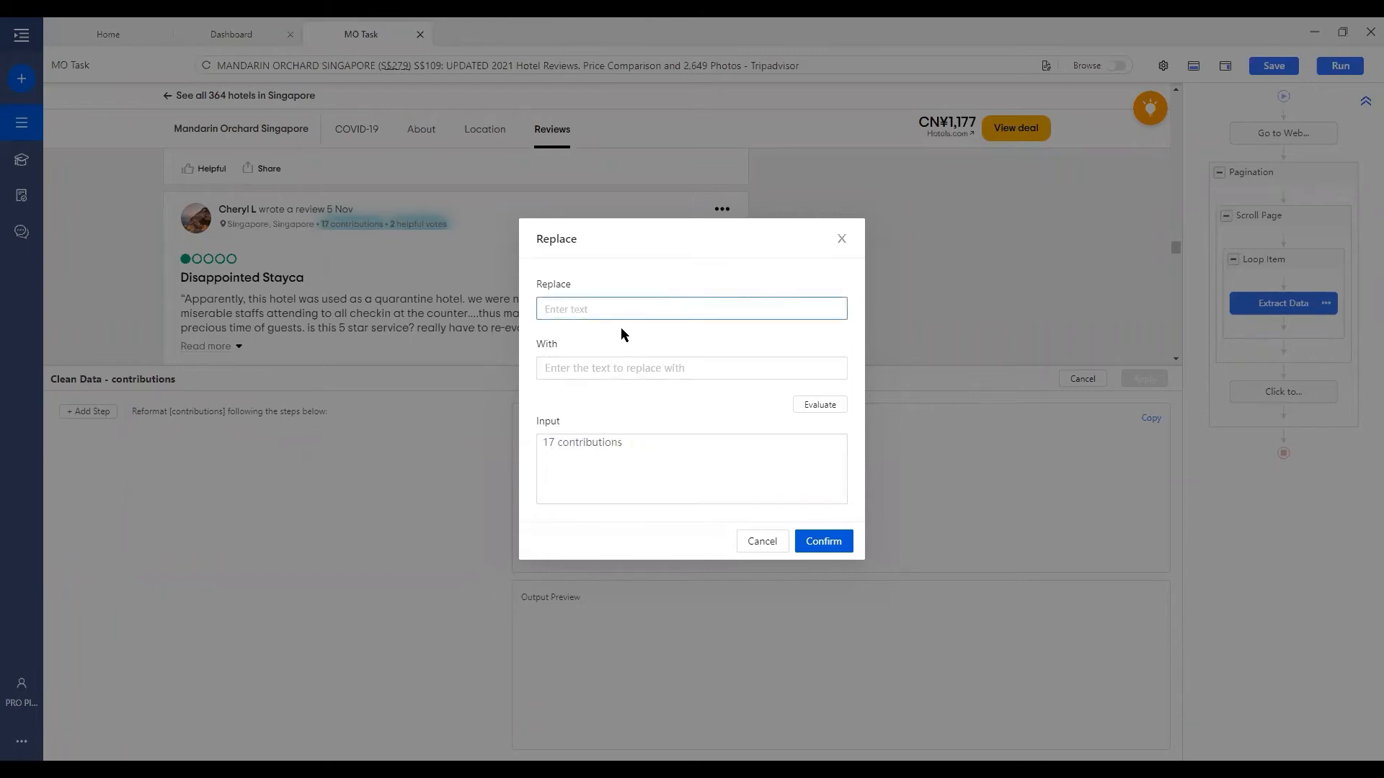
{"action": "type", "text": "contributions"}
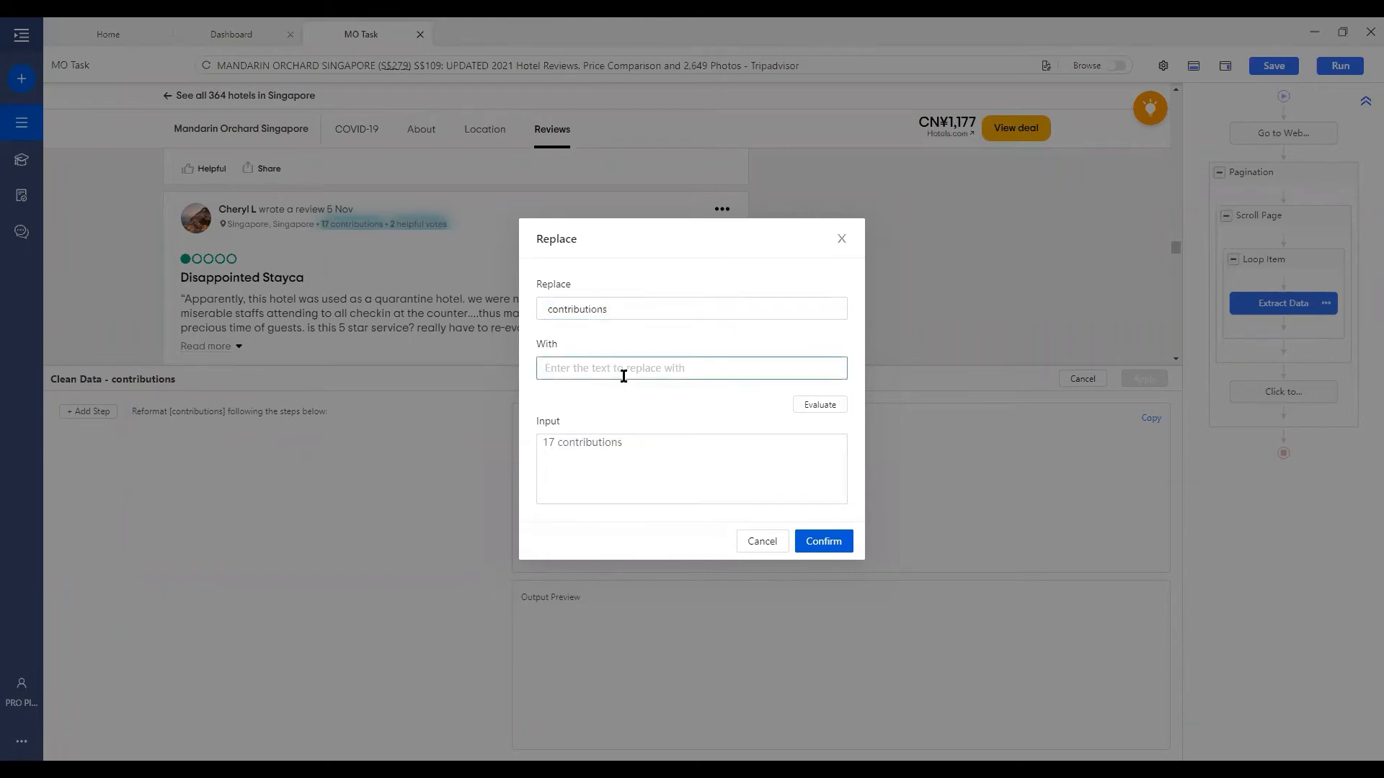
{"action": "left_click", "coordinate": [691, 369]}
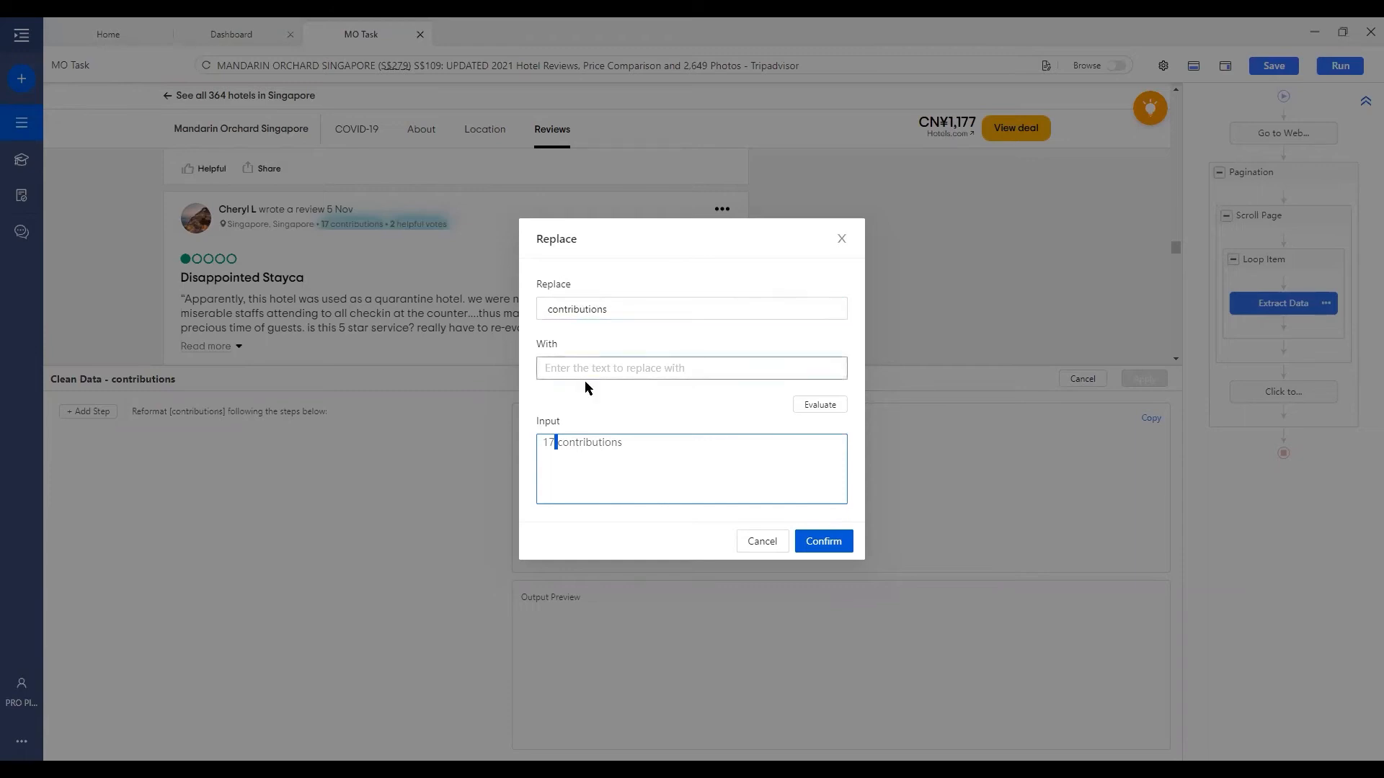
{"action": "double_click", "coordinate": [550, 442]}
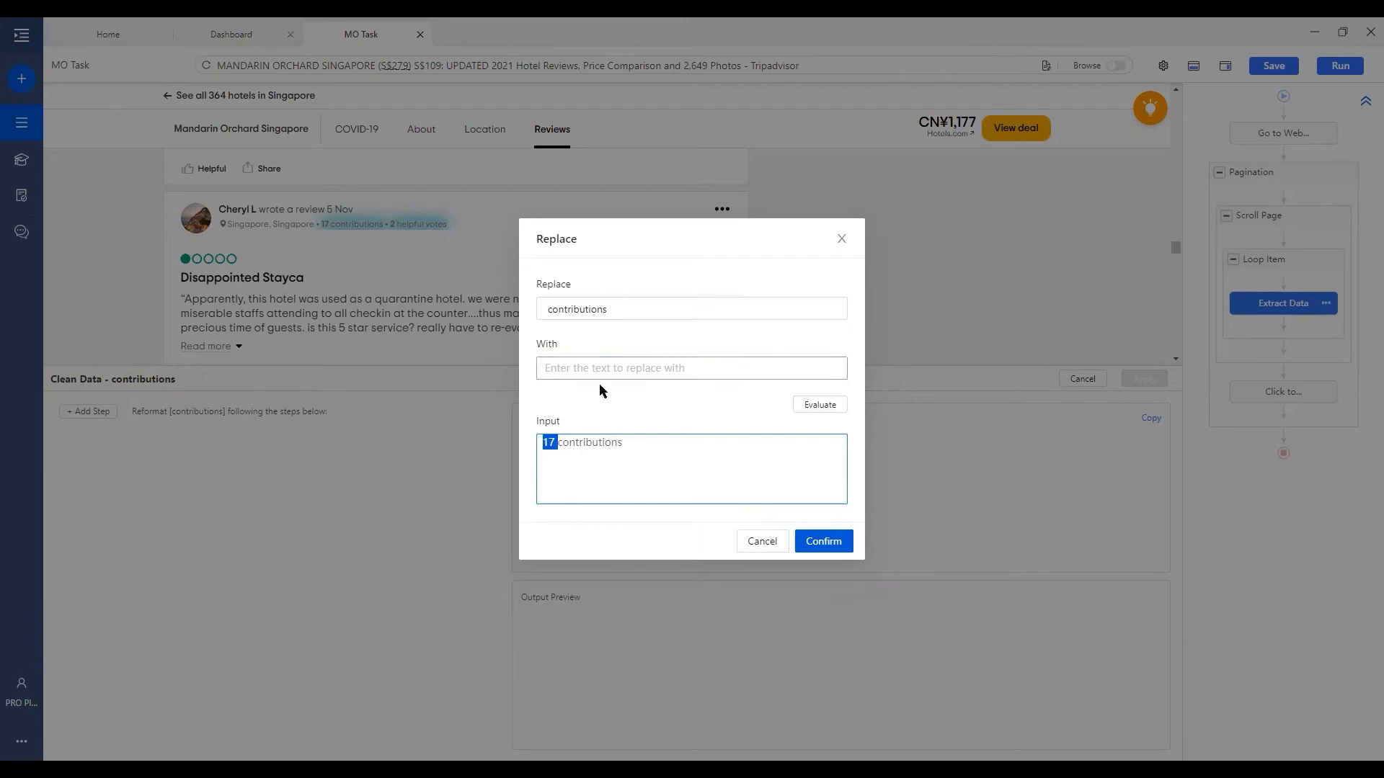
{"action": "left_click", "coordinate": [818, 404]}
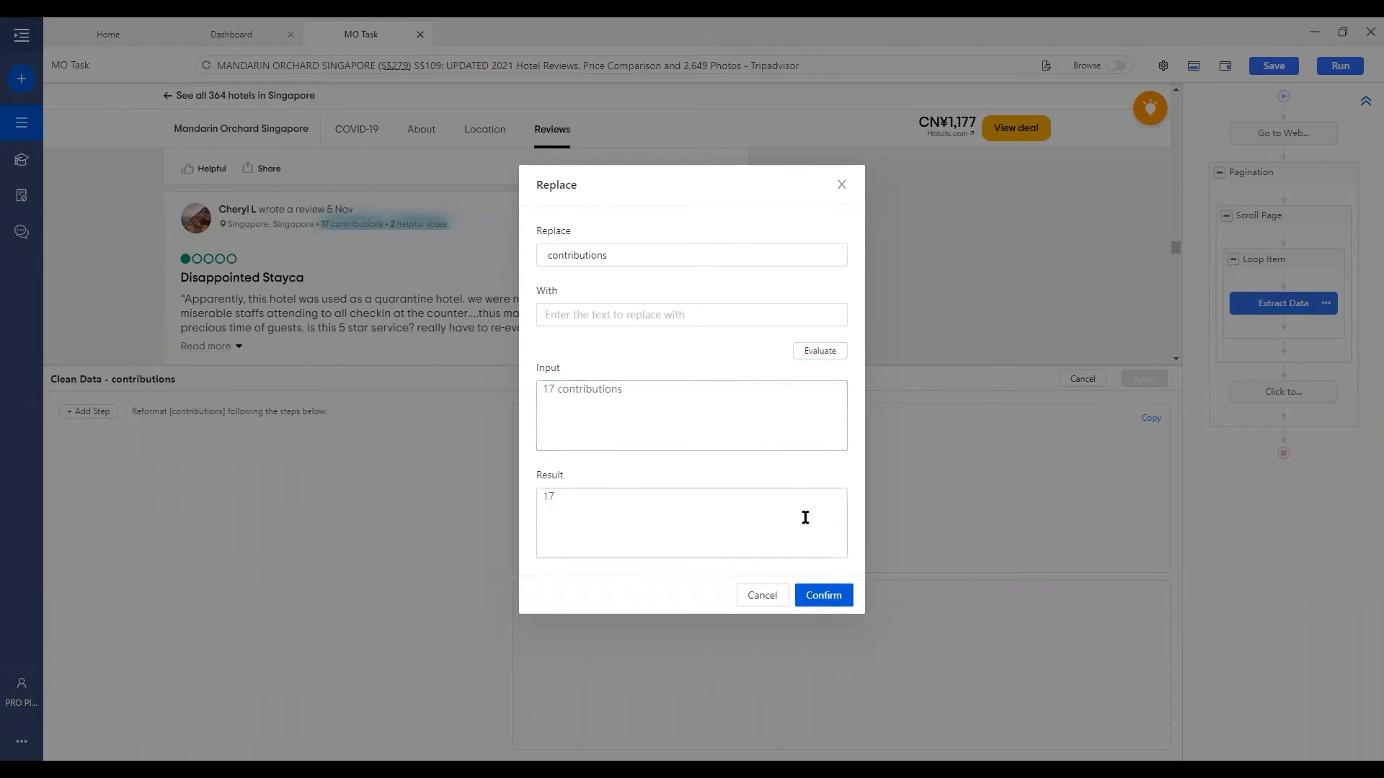
{"action": "left_click", "coordinate": [822, 594]}
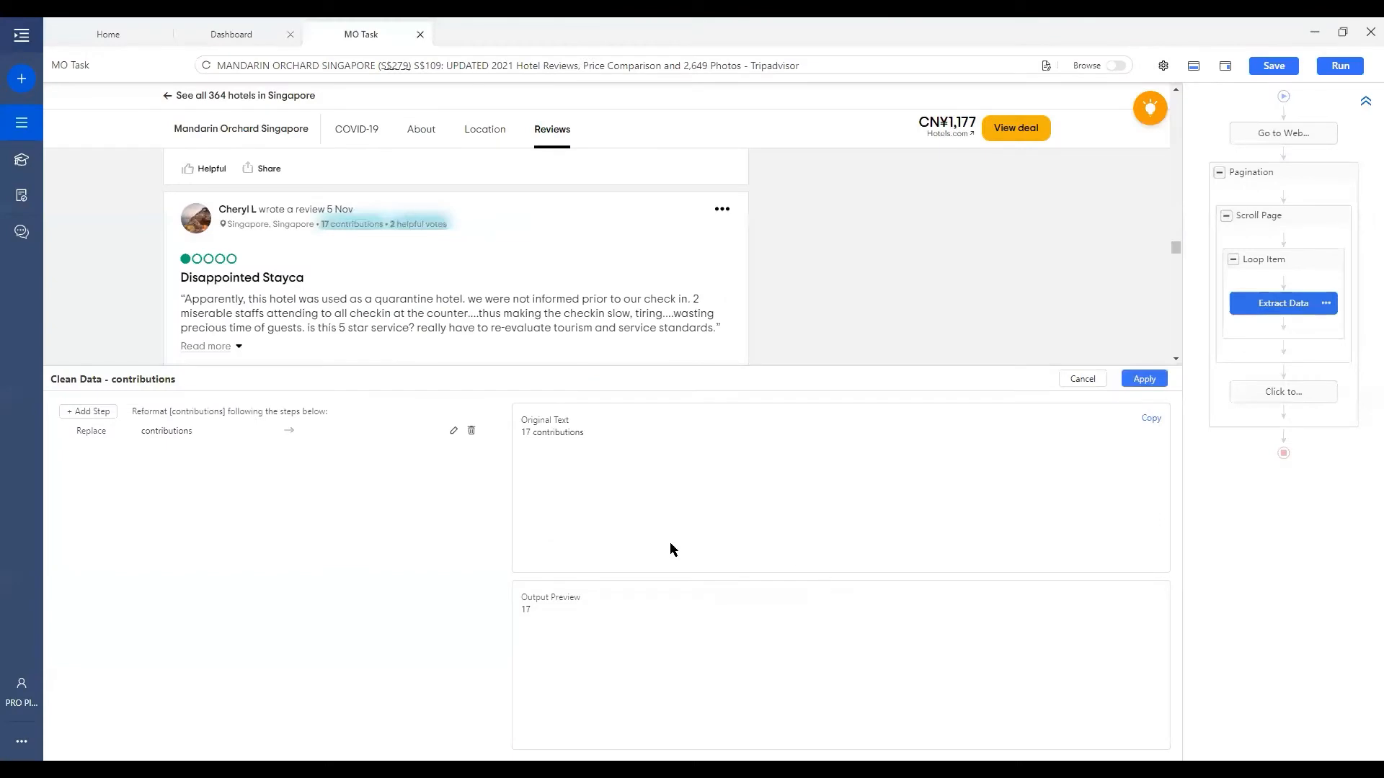
{"action": "mouse_move", "coordinate": [665, 642]}
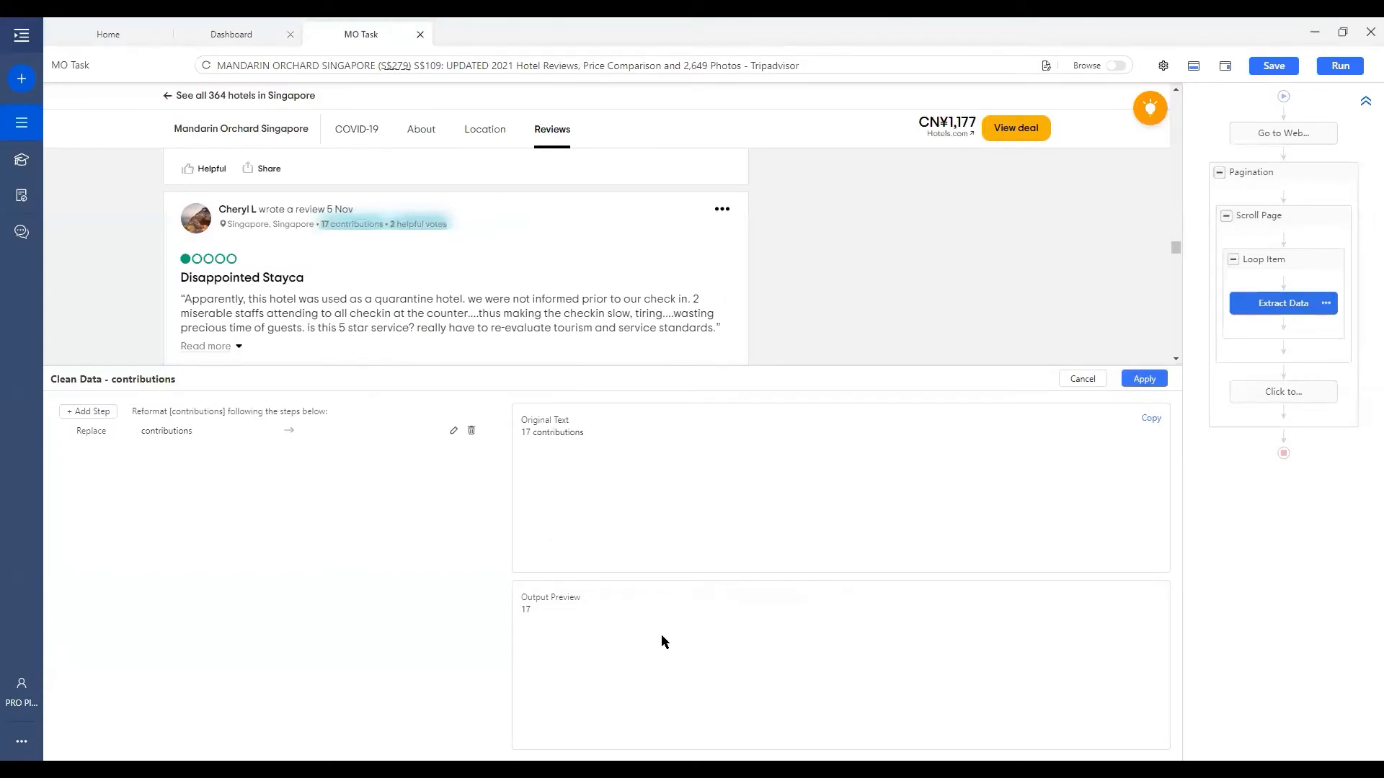
{"action": "mouse_move", "coordinate": [656, 639]}
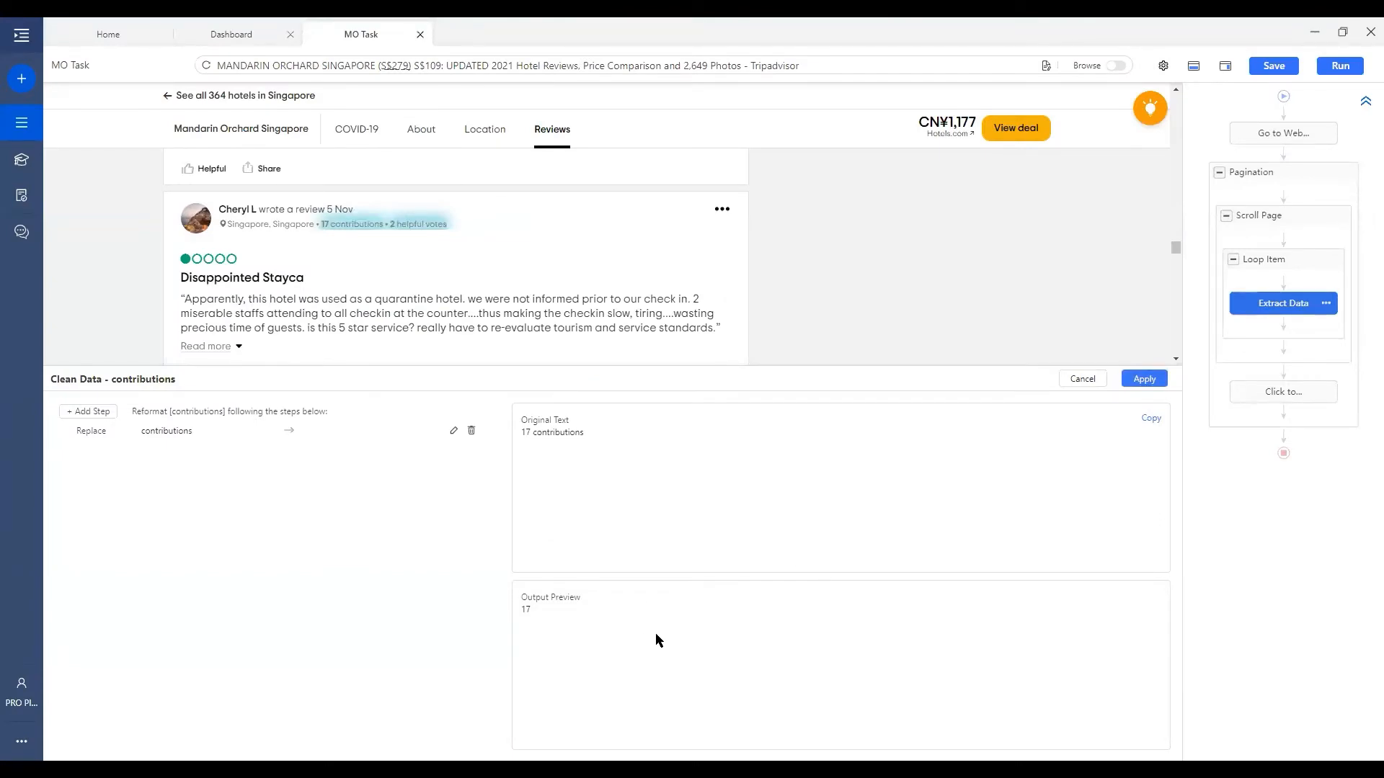
{"action": "mouse_move", "coordinate": [731, 551]}
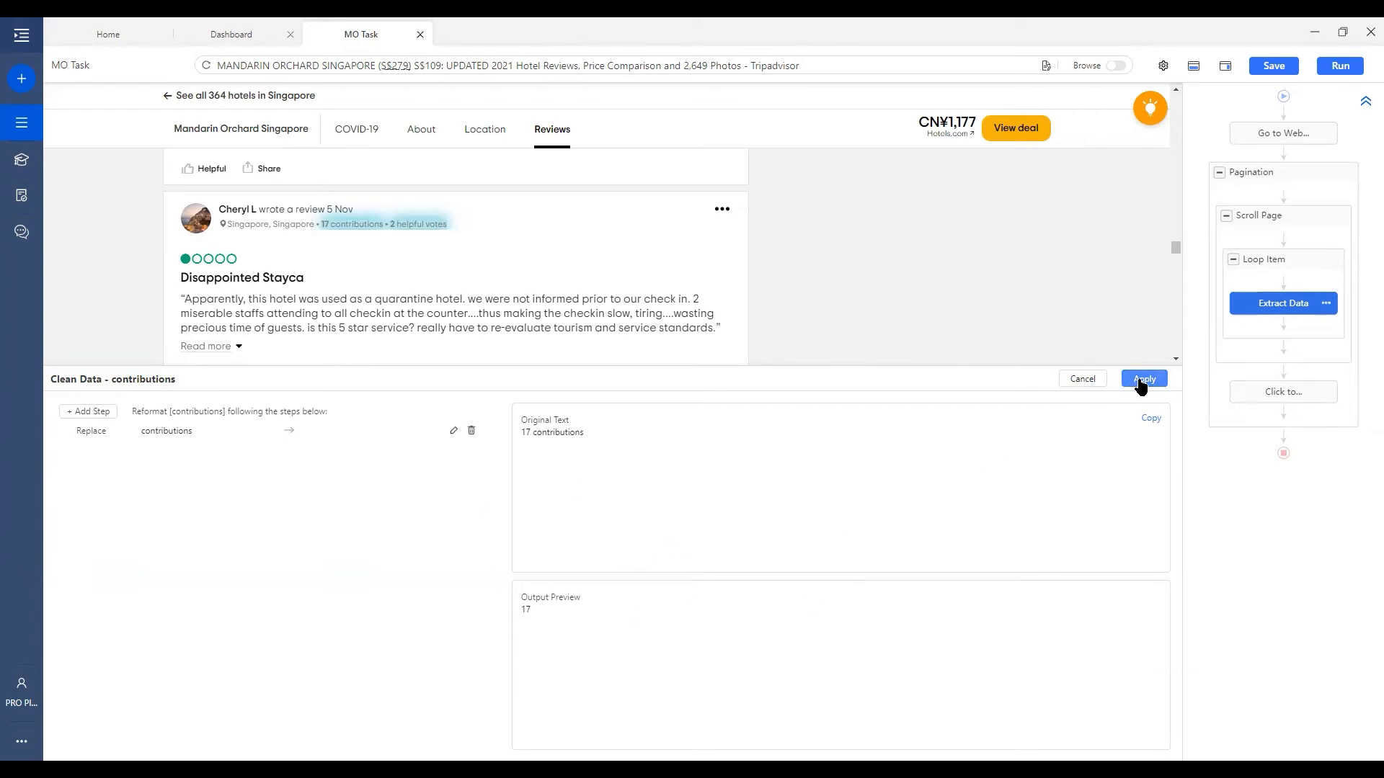
Apply the contributions cleanup so the column reads 17, 33, 1 and 642
{"action": "left_click", "coordinate": [1143, 378]}
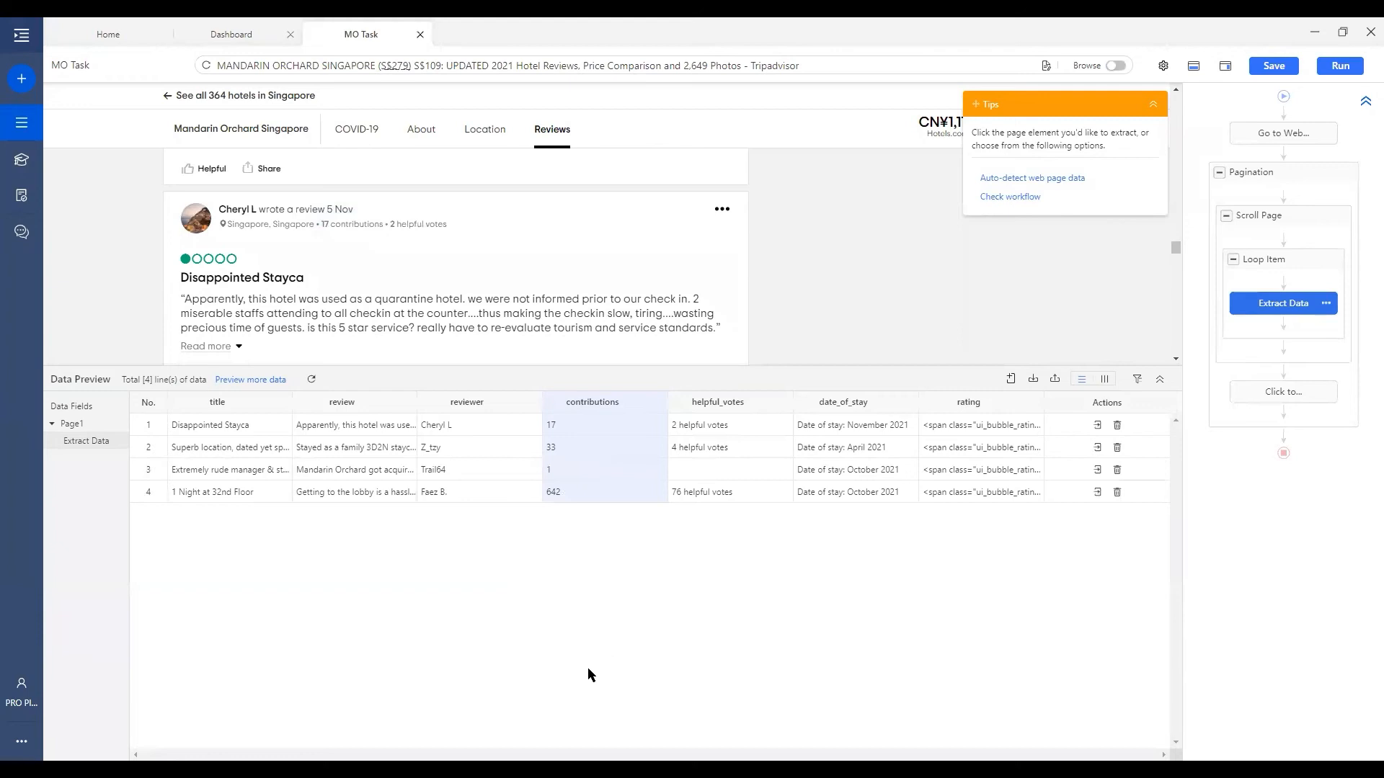
Add a Replace step on helpful_votes that removes 'helpful votes', leaving 2
{"action": "left_click", "coordinate": [778, 406]}
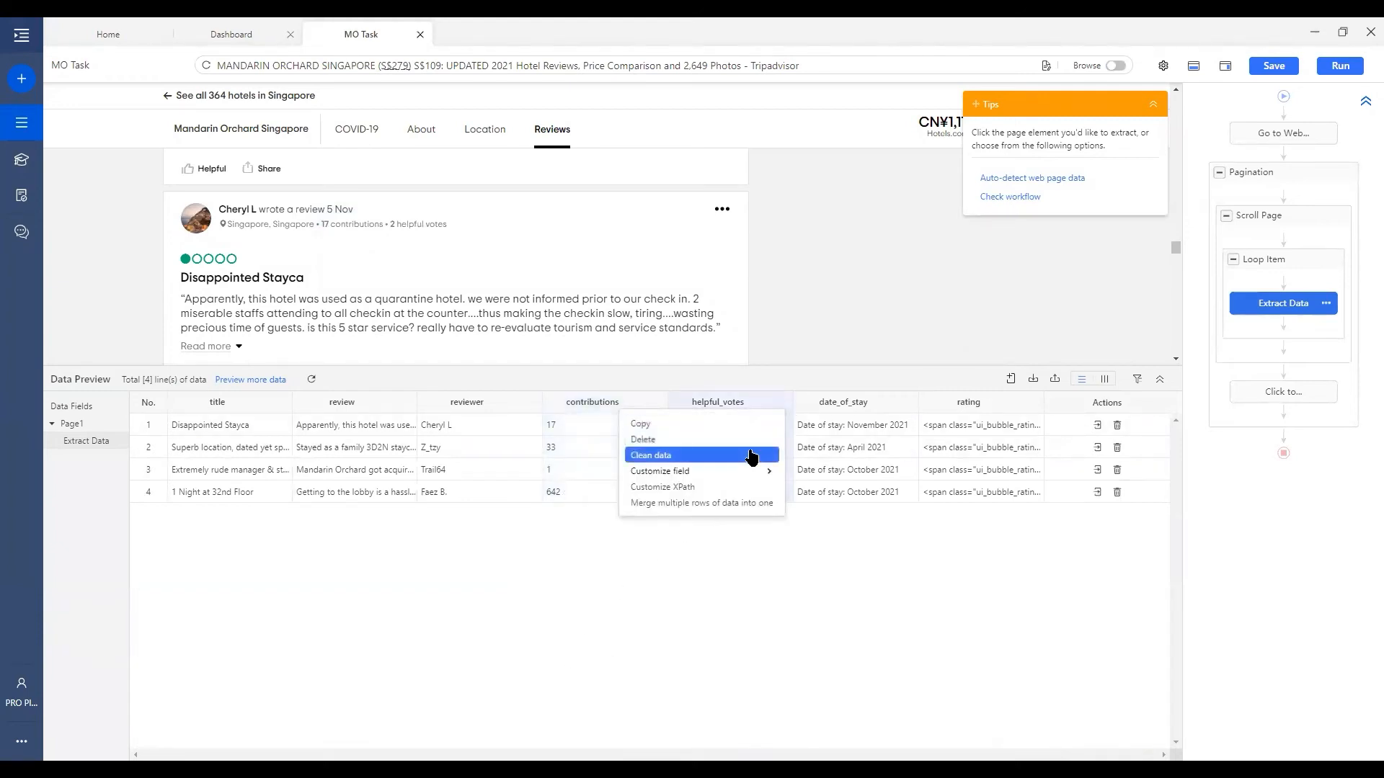
{"action": "left_click", "coordinate": [652, 455]}
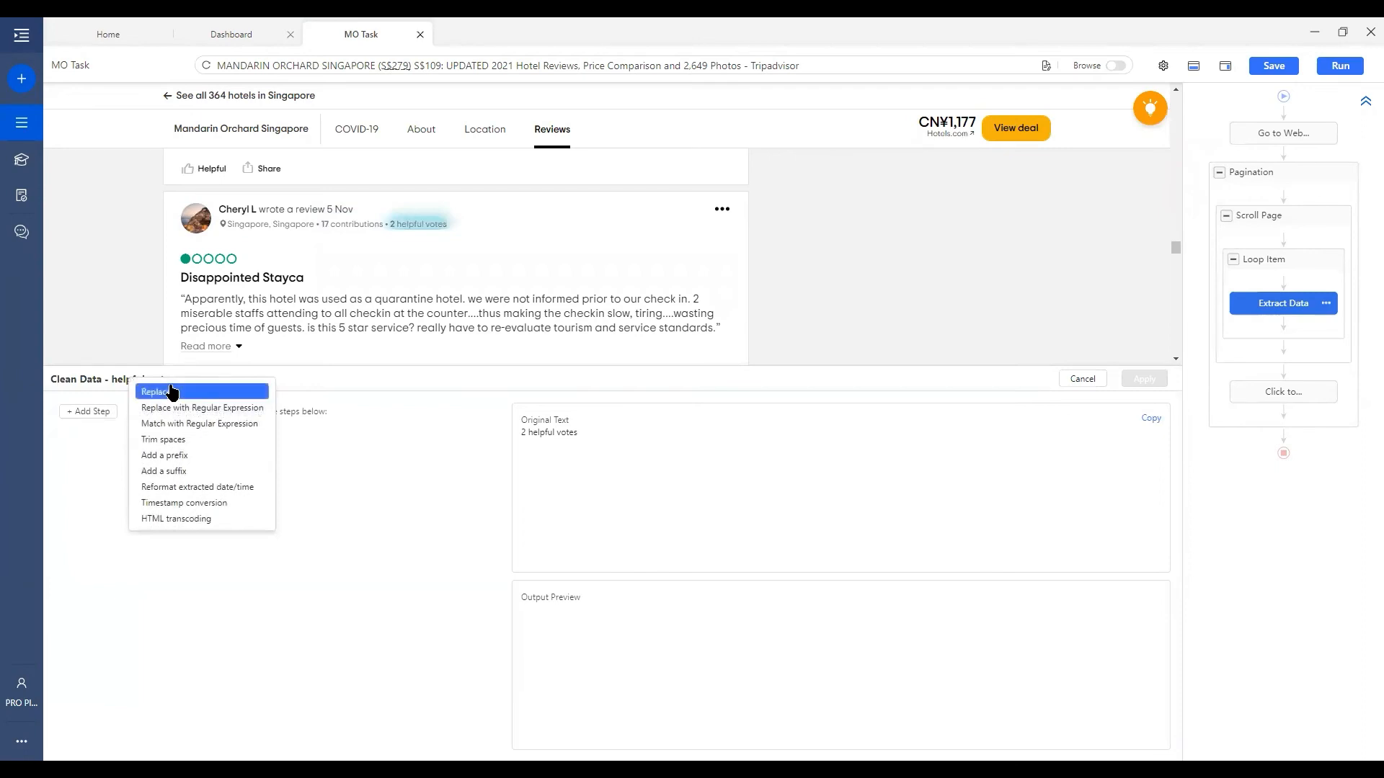
{"action": "left_click", "coordinate": [154, 392]}
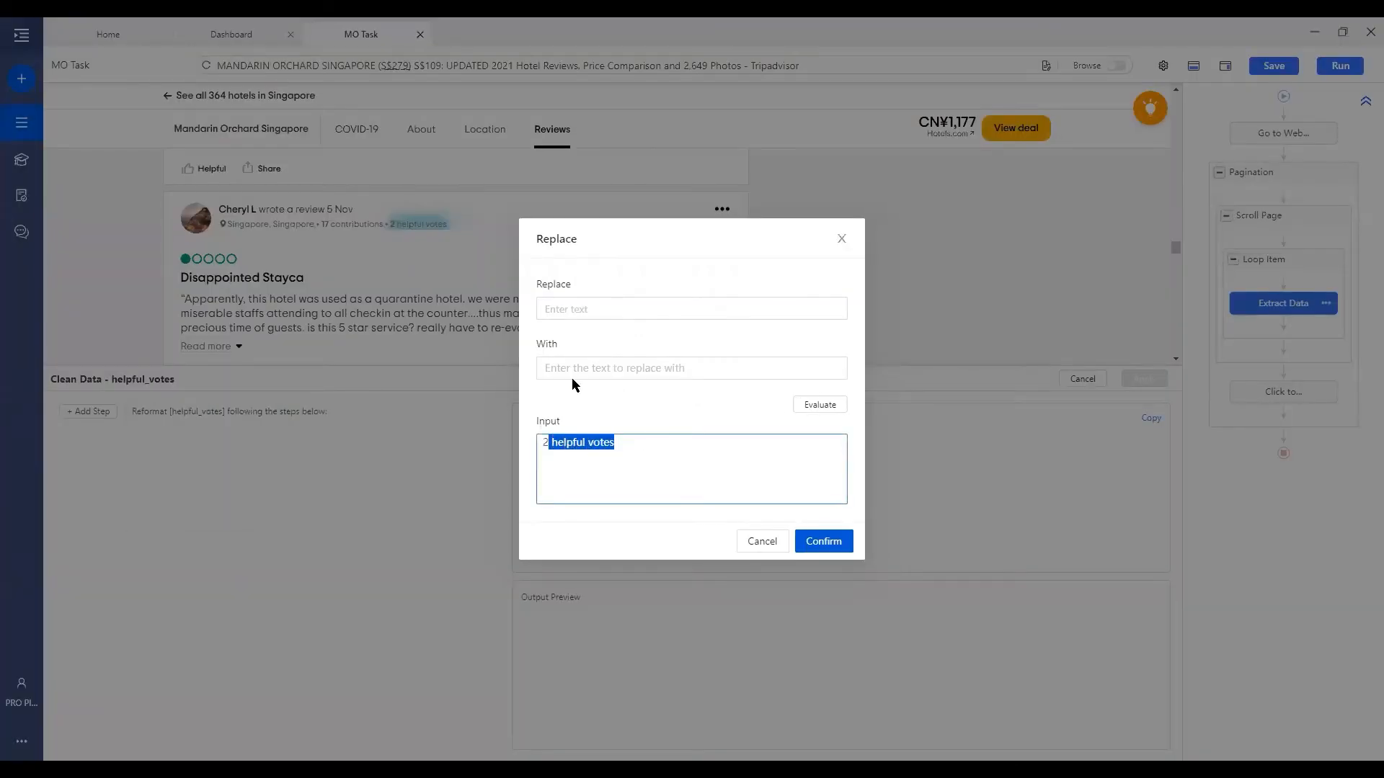
{"action": "type", "text": "helpful votes"}
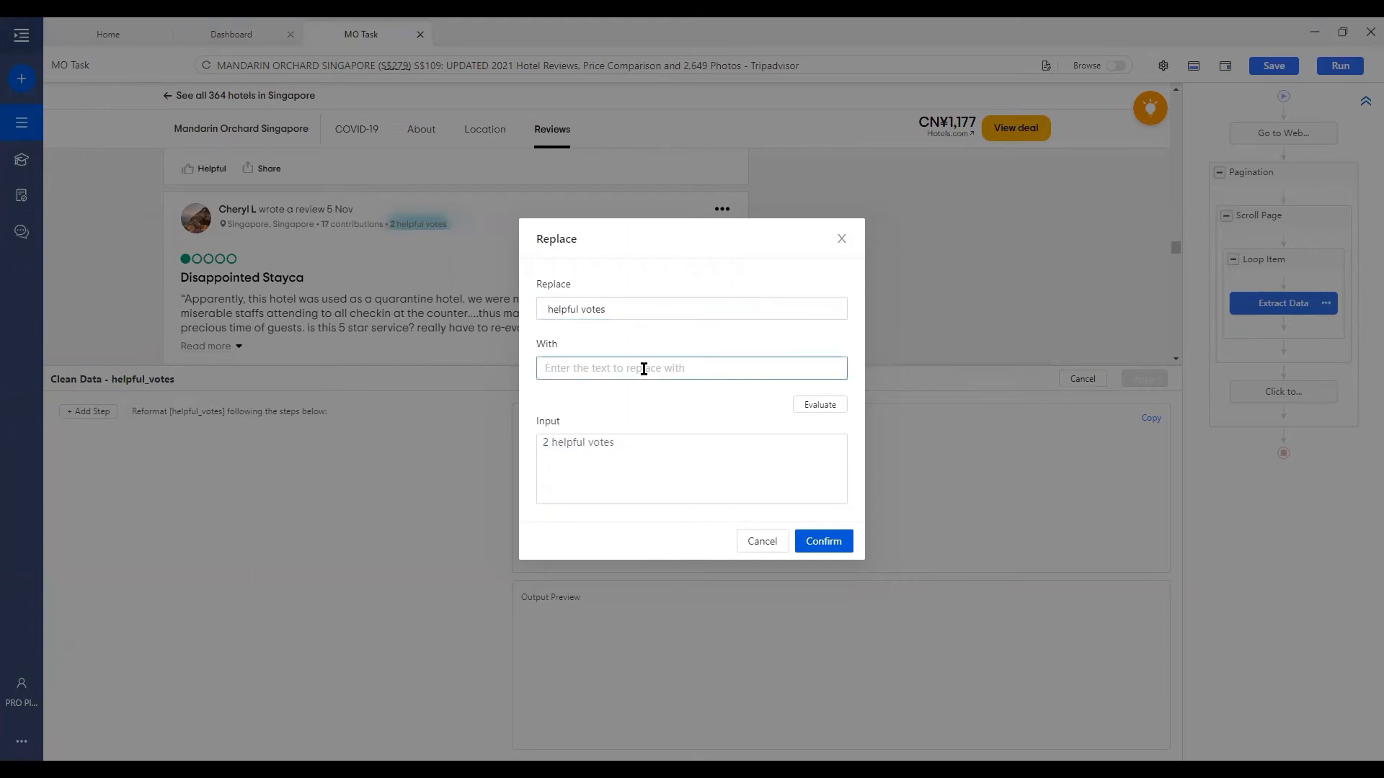
{"action": "left_click", "coordinate": [821, 541]}
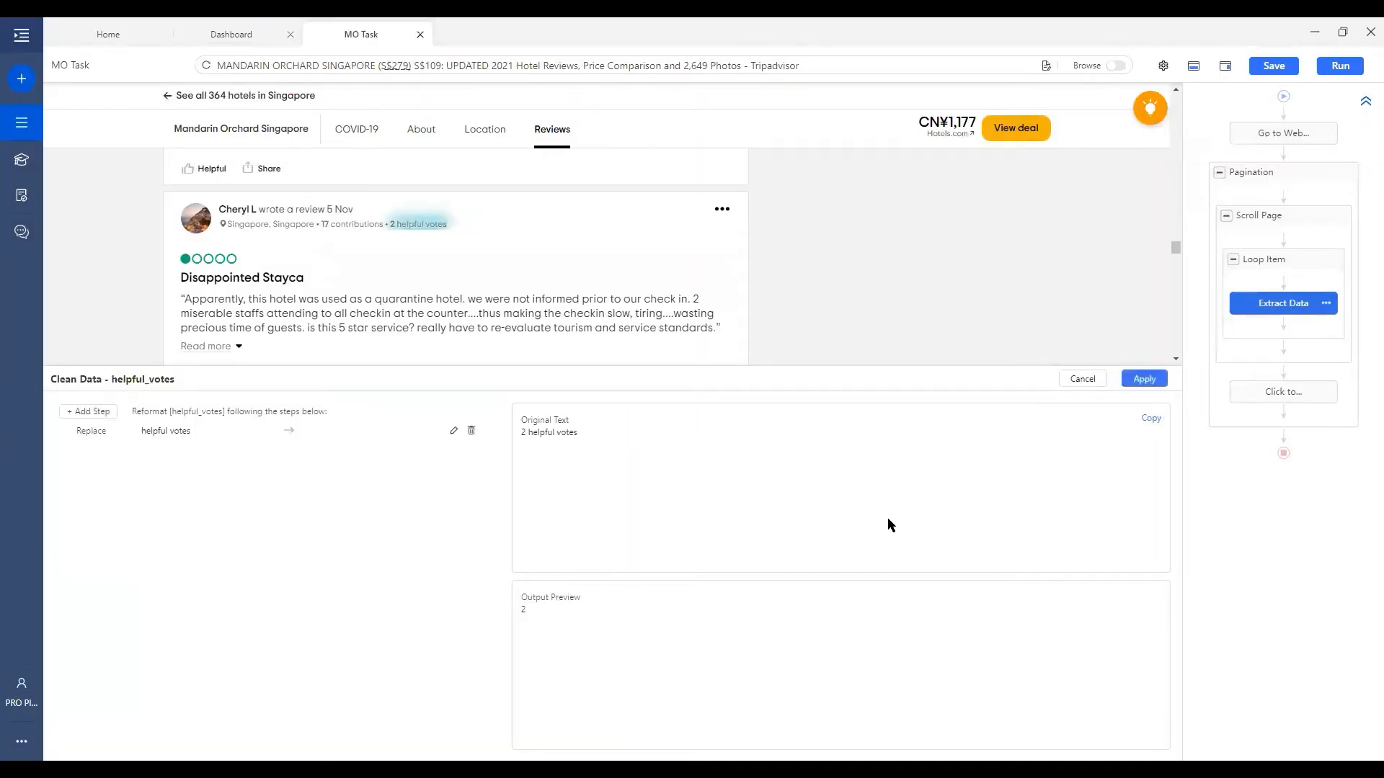
{"action": "mouse_move", "coordinate": [762, 571]}
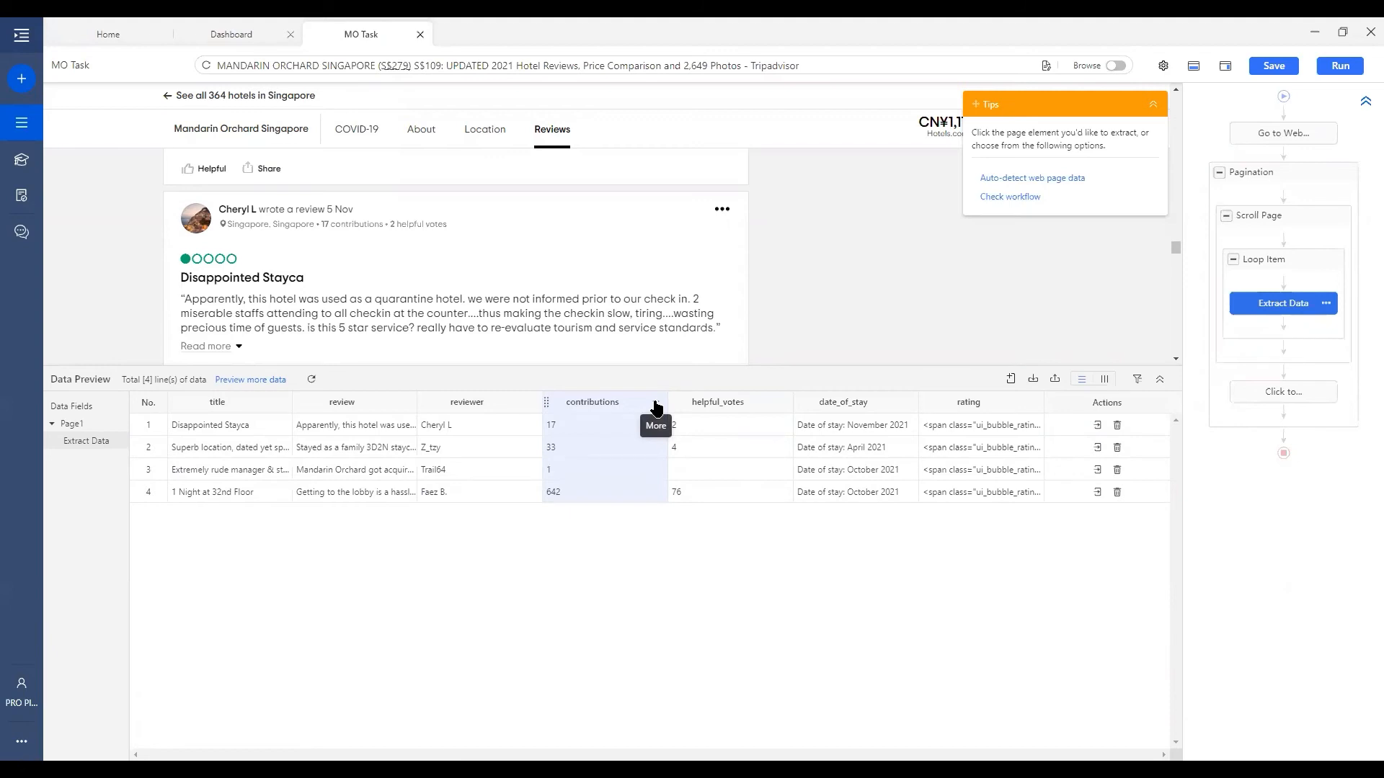
Delete the Replace step from the contributions cleaning and apply the change
{"action": "left_click", "coordinate": [655, 425]}
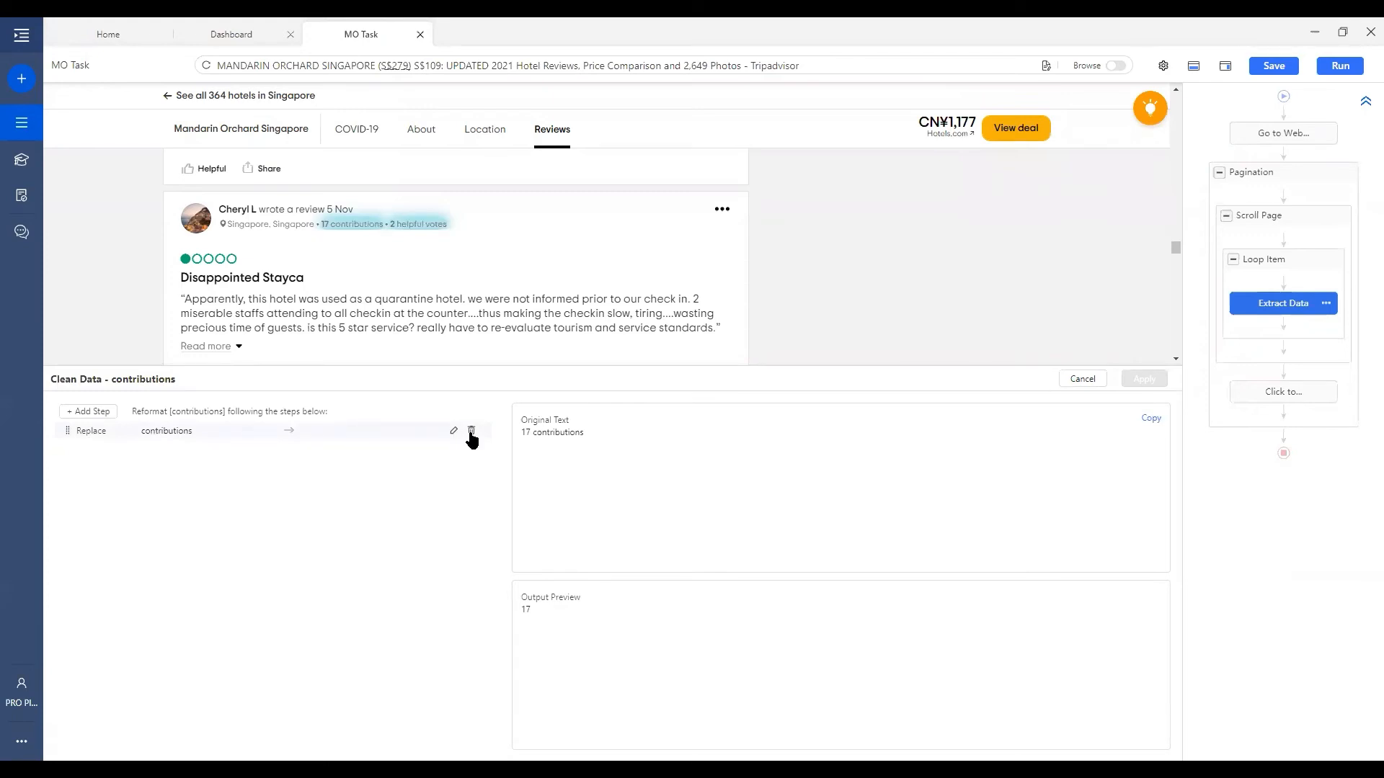
{"action": "left_click", "coordinate": [472, 431]}
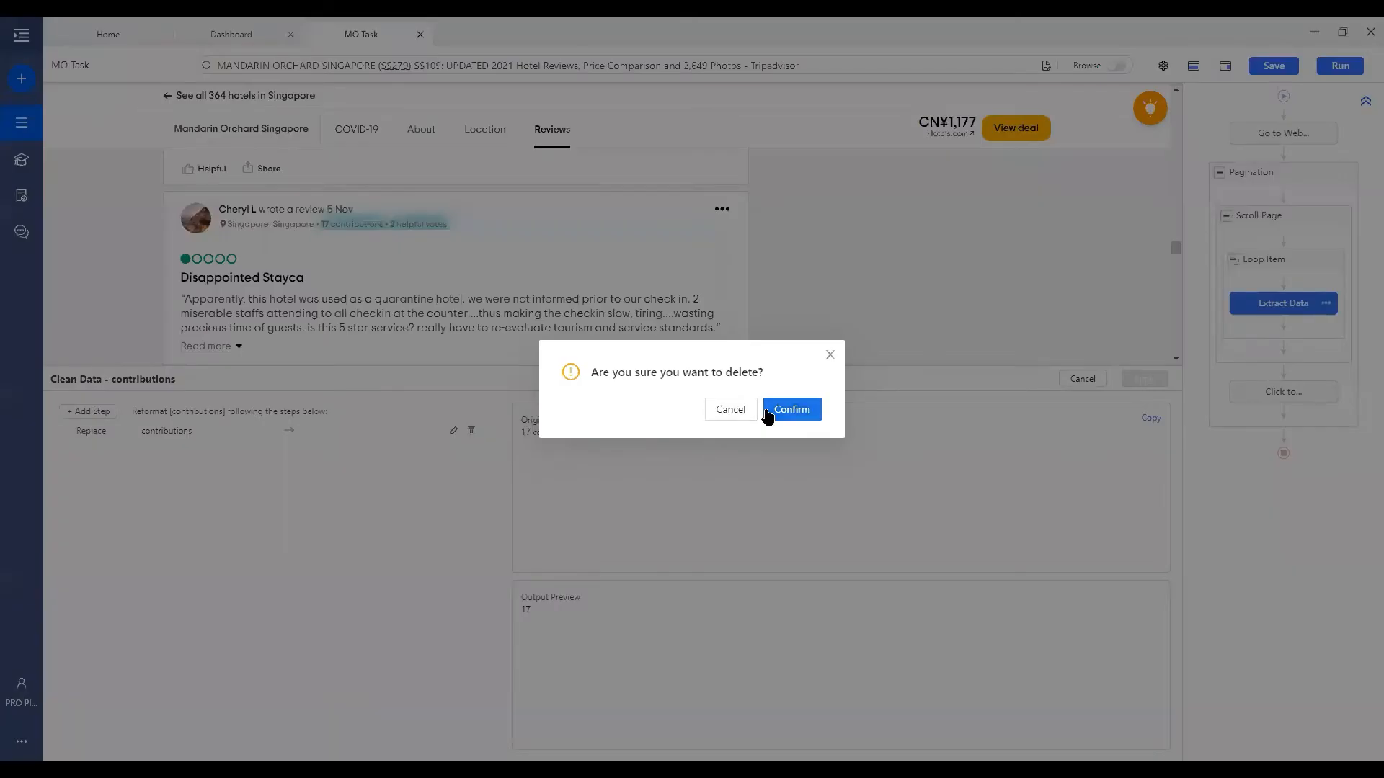
{"action": "left_click", "coordinate": [789, 409]}
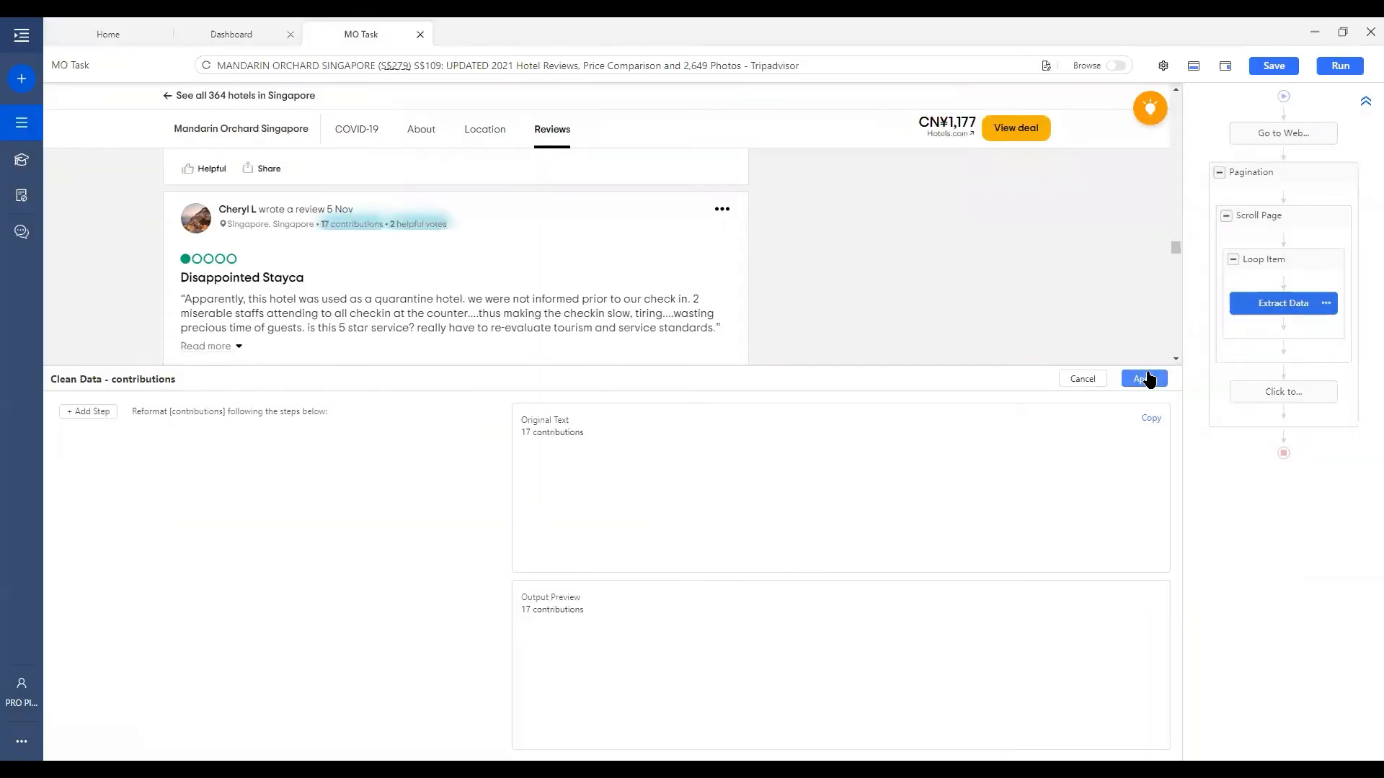
{"action": "left_click", "coordinate": [1144, 378]}
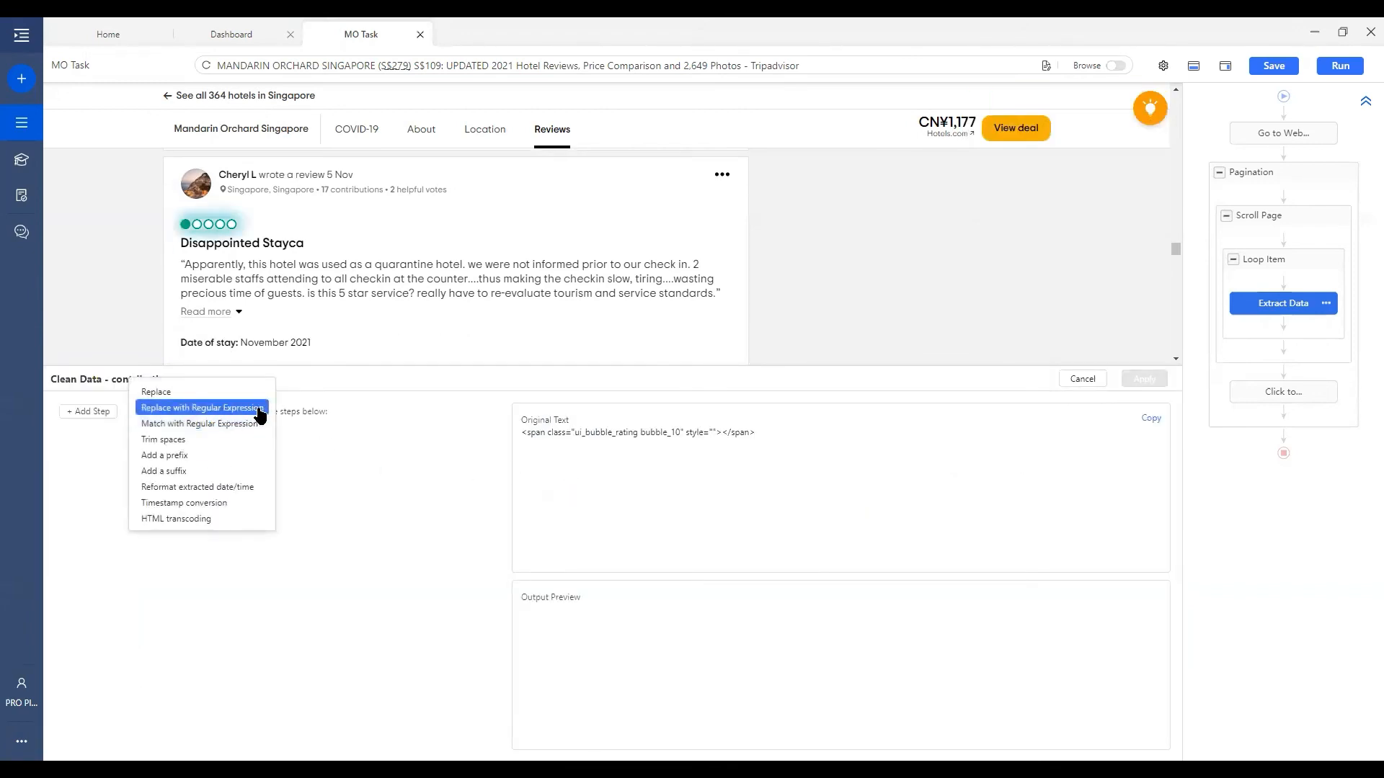
{"action": "mouse_move", "coordinate": [199, 424]}
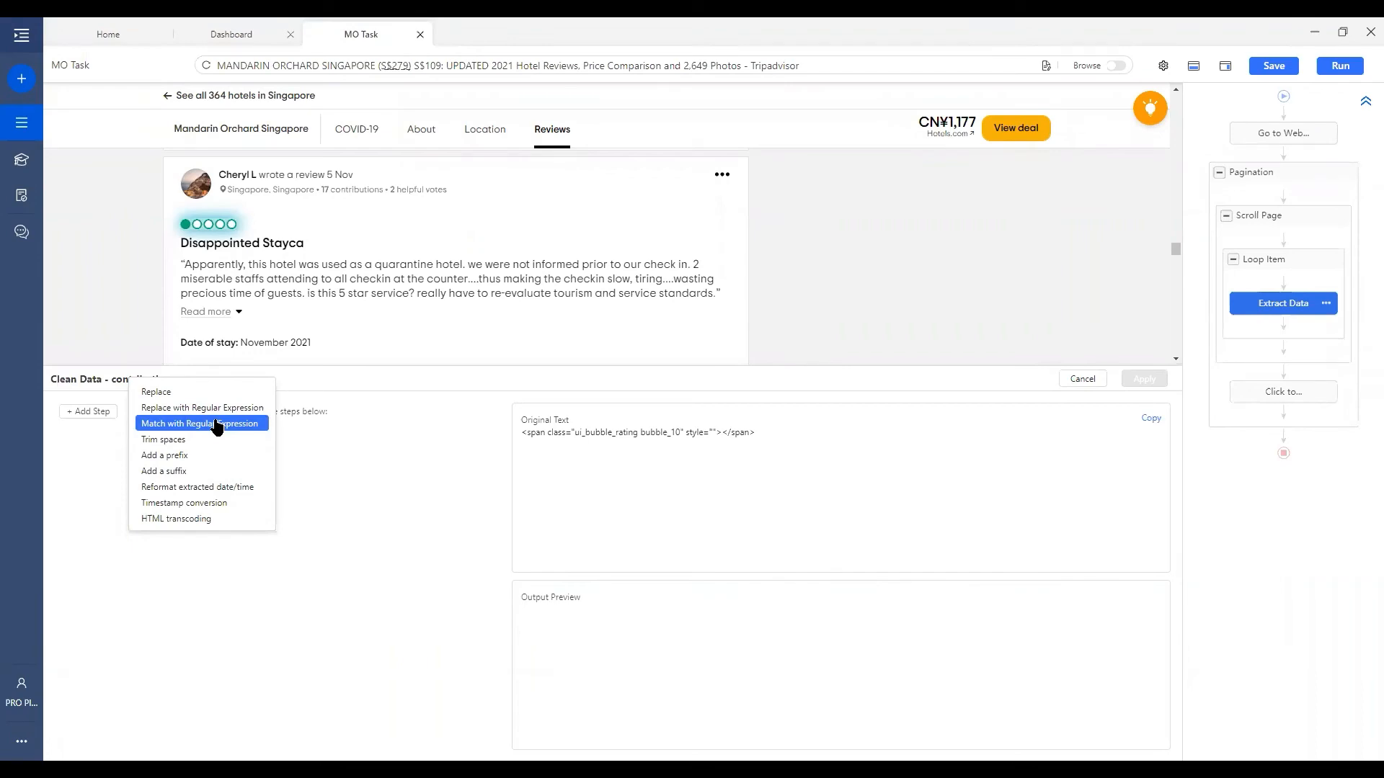
Add a Match with Regular Expression step to the rating field's cleaning
{"action": "left_click", "coordinate": [201, 423]}
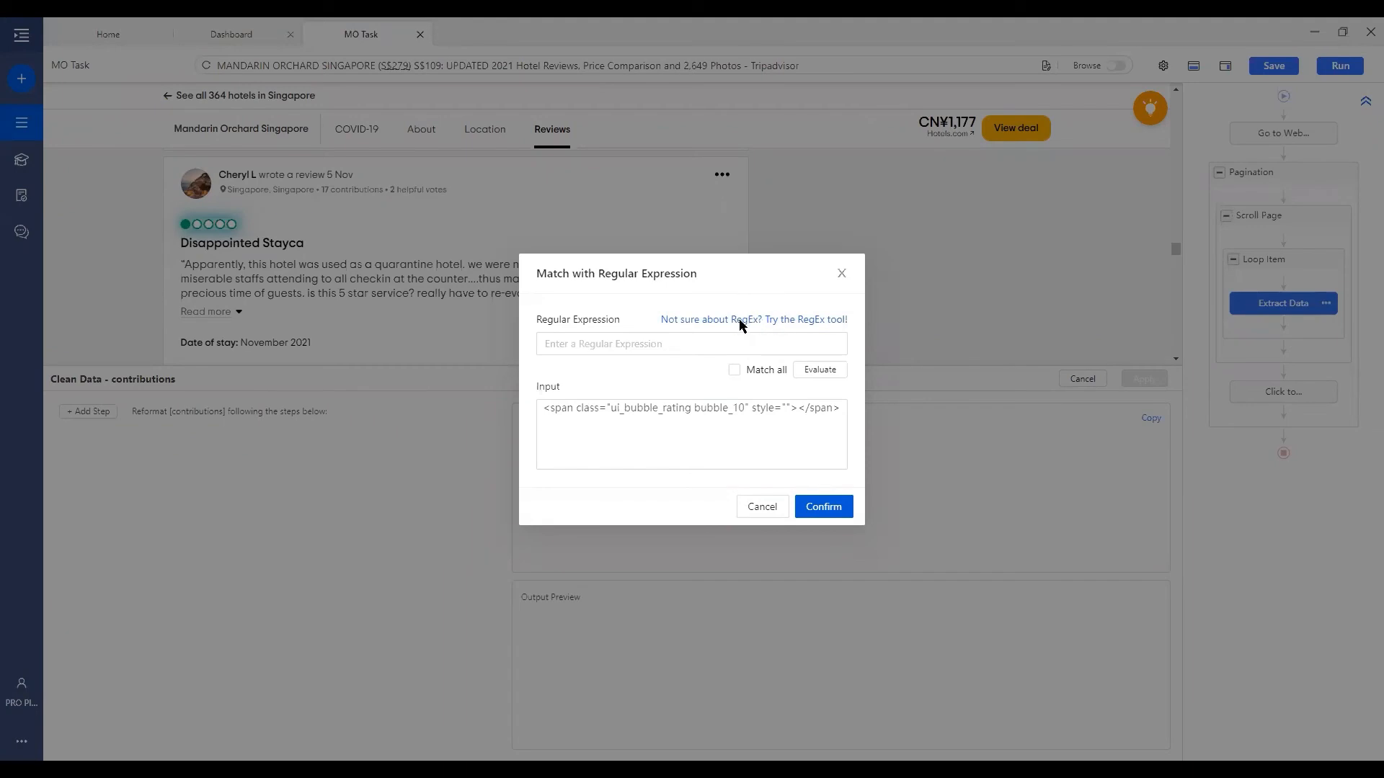
{"action": "mouse_move", "coordinate": [812, 330]}
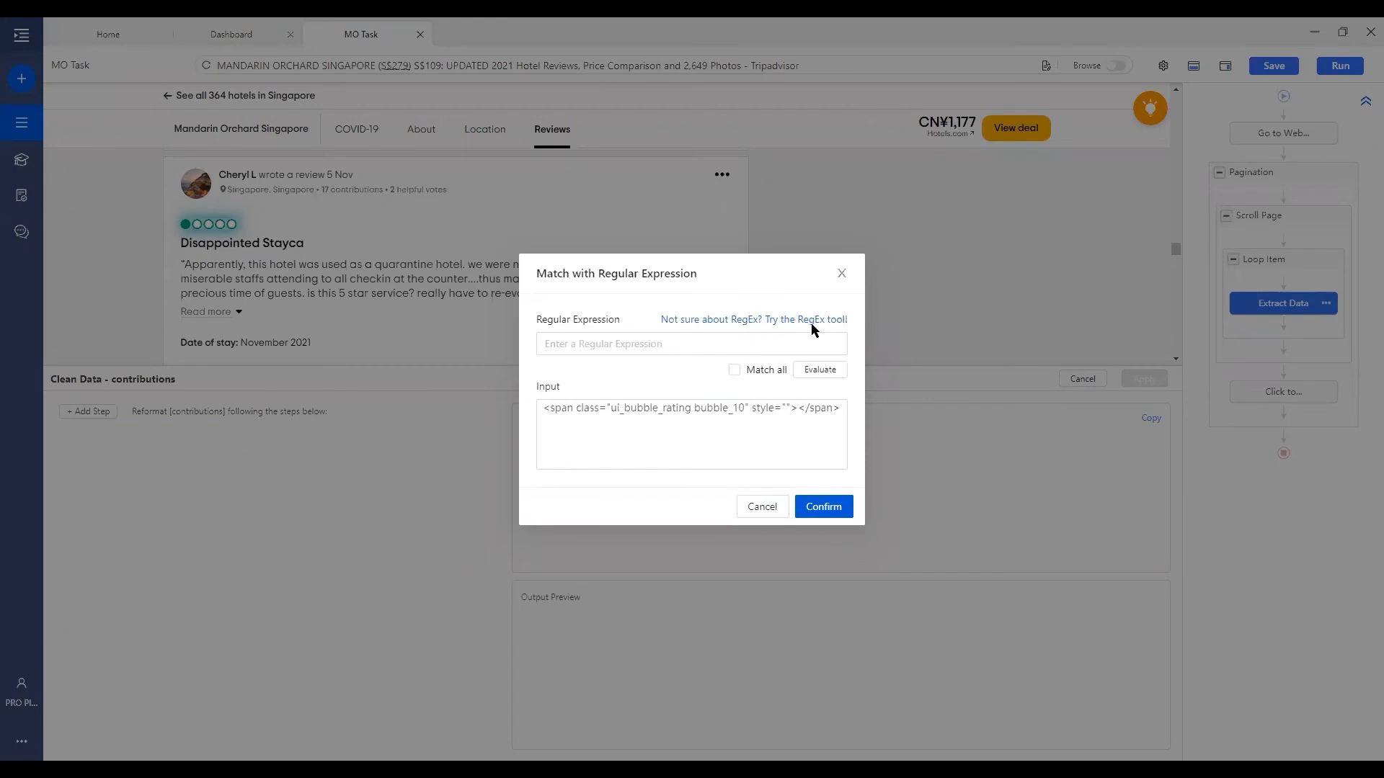
In the regex helper, set Start with 'rating bubble_' and enable End with
{"action": "left_click", "coordinate": [812, 319]}
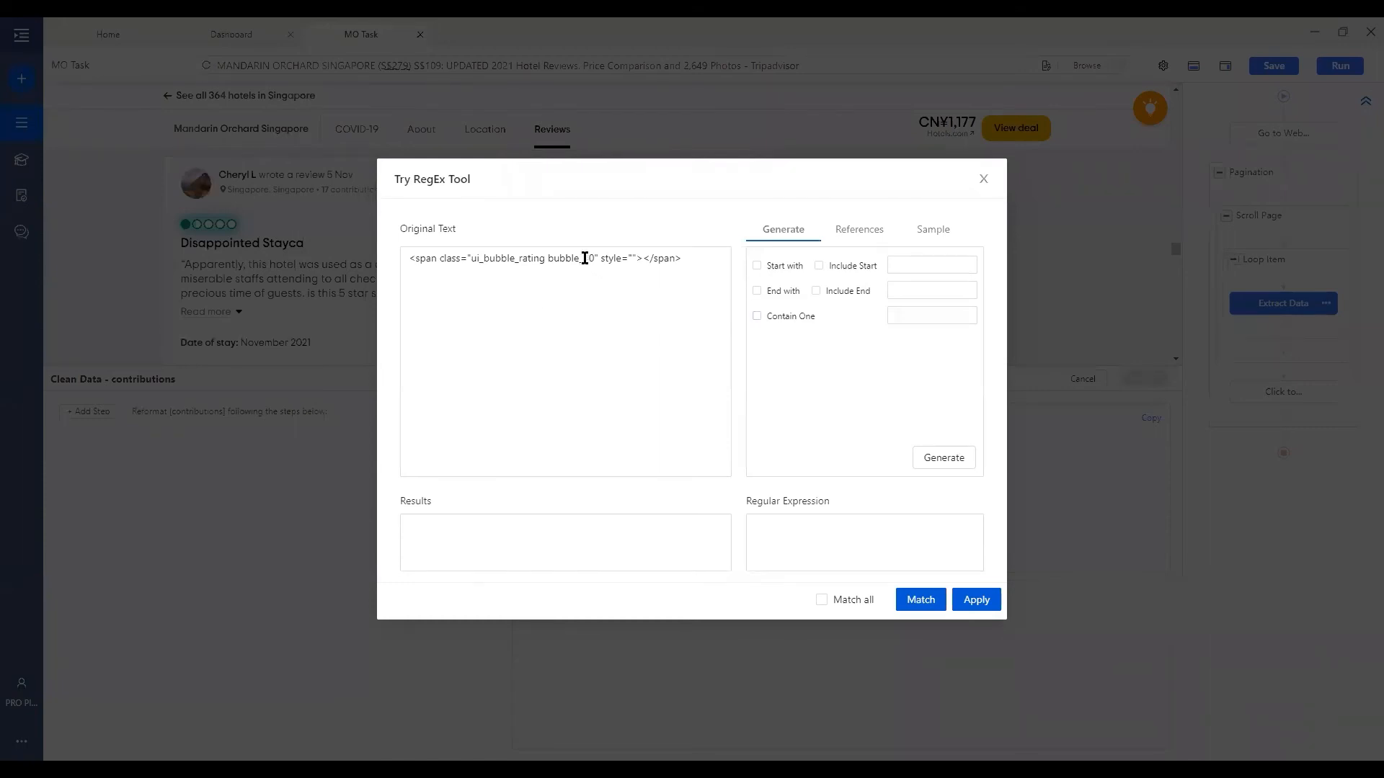
{"action": "double_click", "coordinate": [587, 258]}
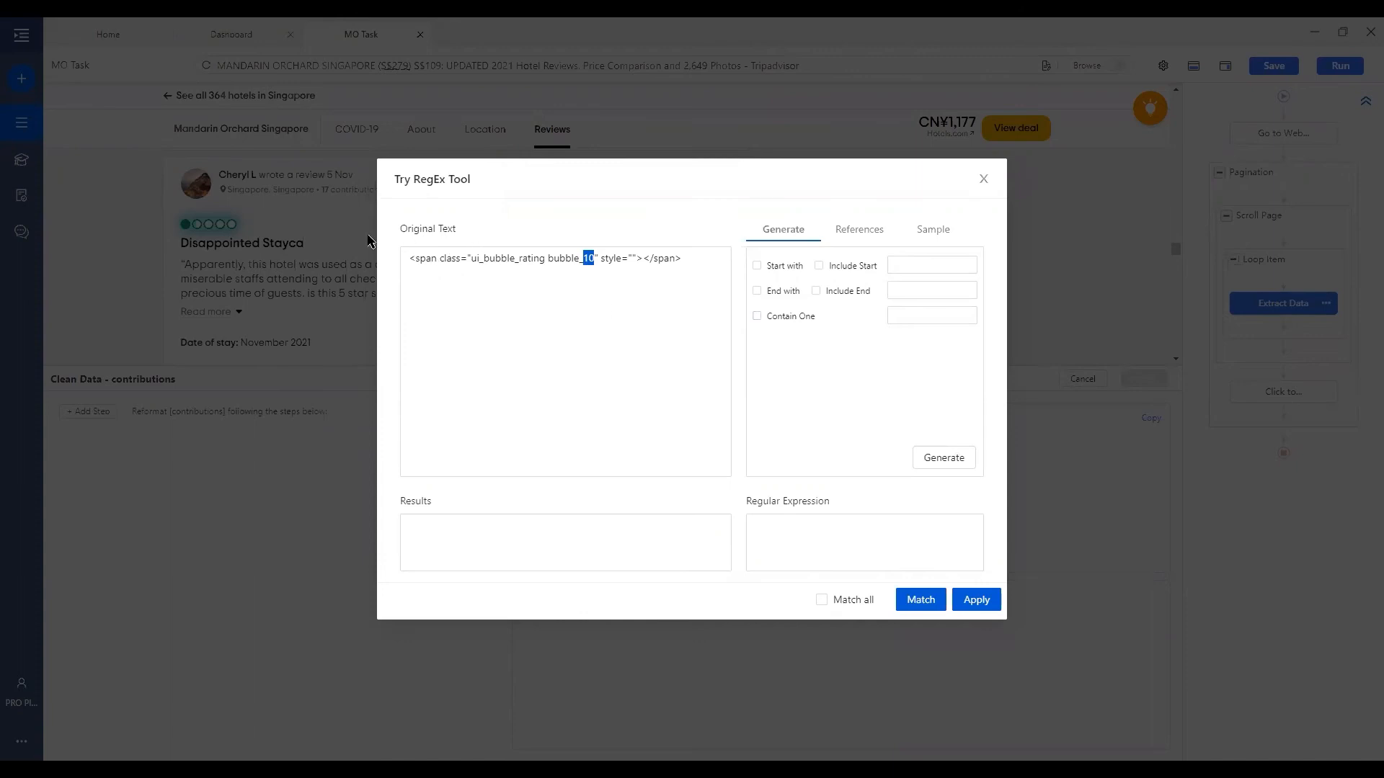
{"action": "left_click", "coordinate": [583, 258]}
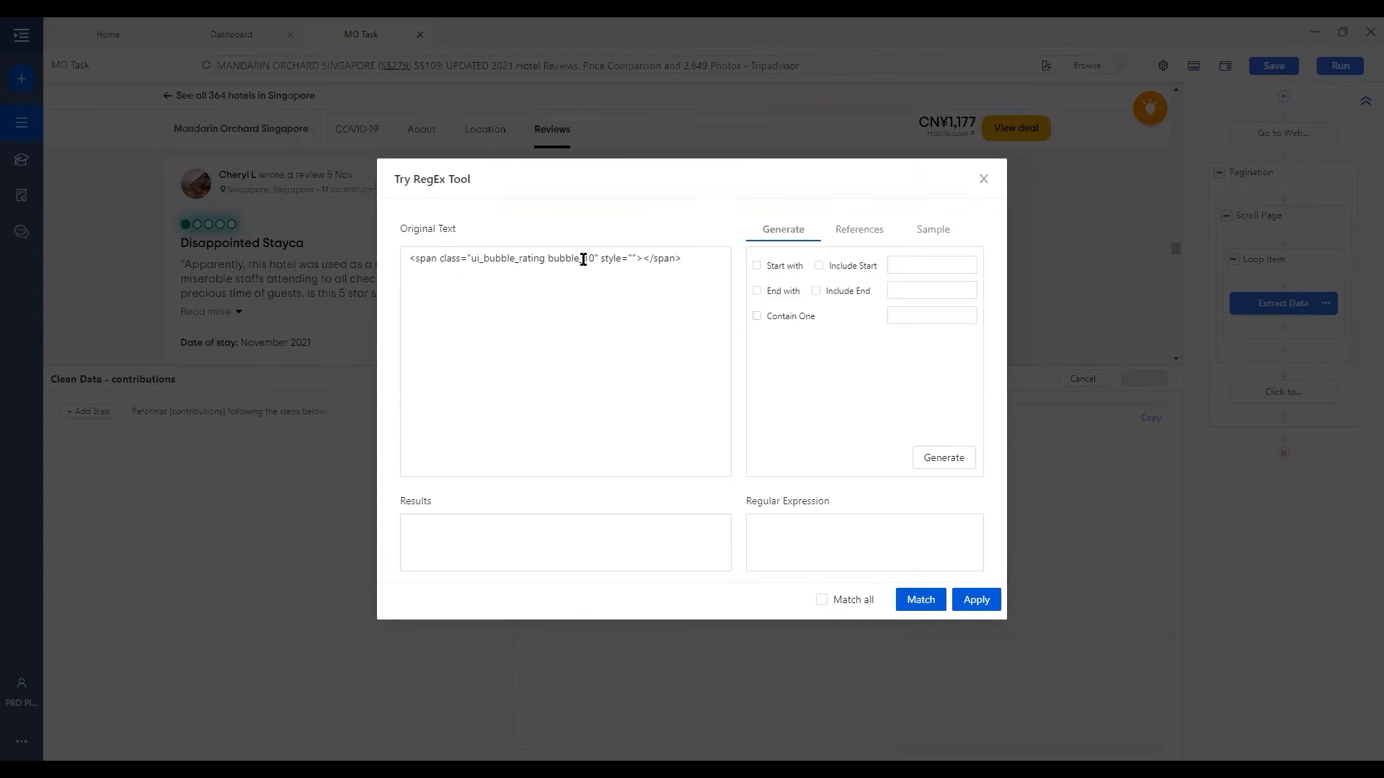
{"action": "left_click", "coordinate": [756, 266]}
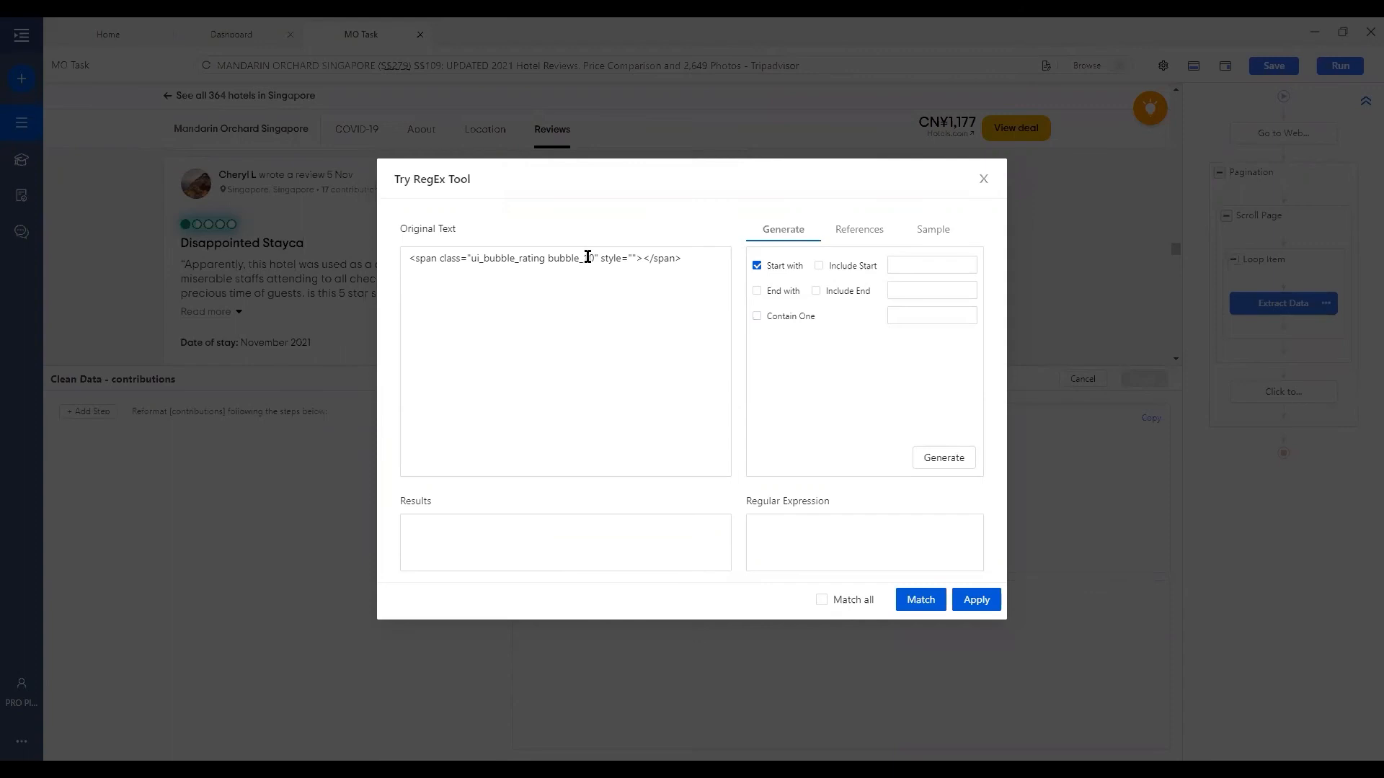
{"action": "left_click_drag", "start_coordinate": [516, 258], "coordinate": [581, 258]}
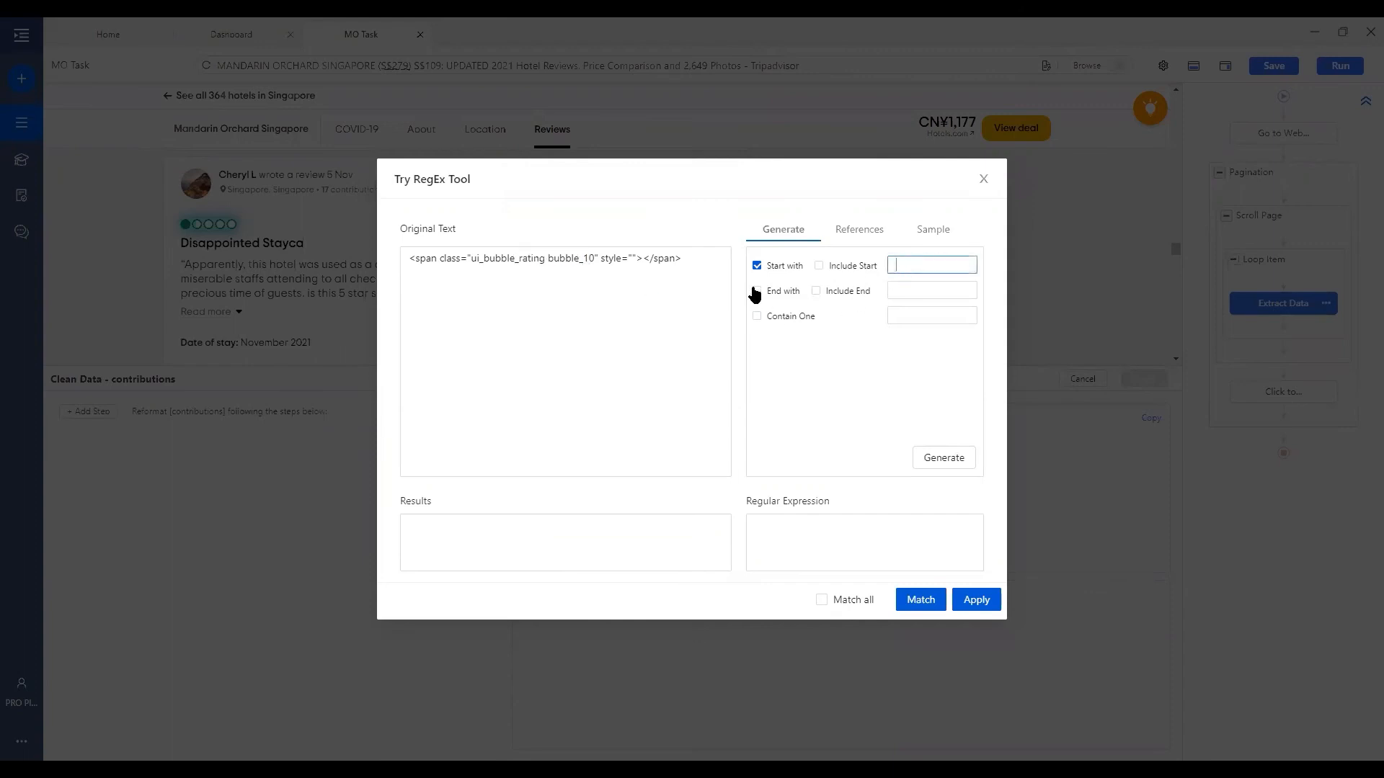
{"action": "type", "text": "rating bubble_"}
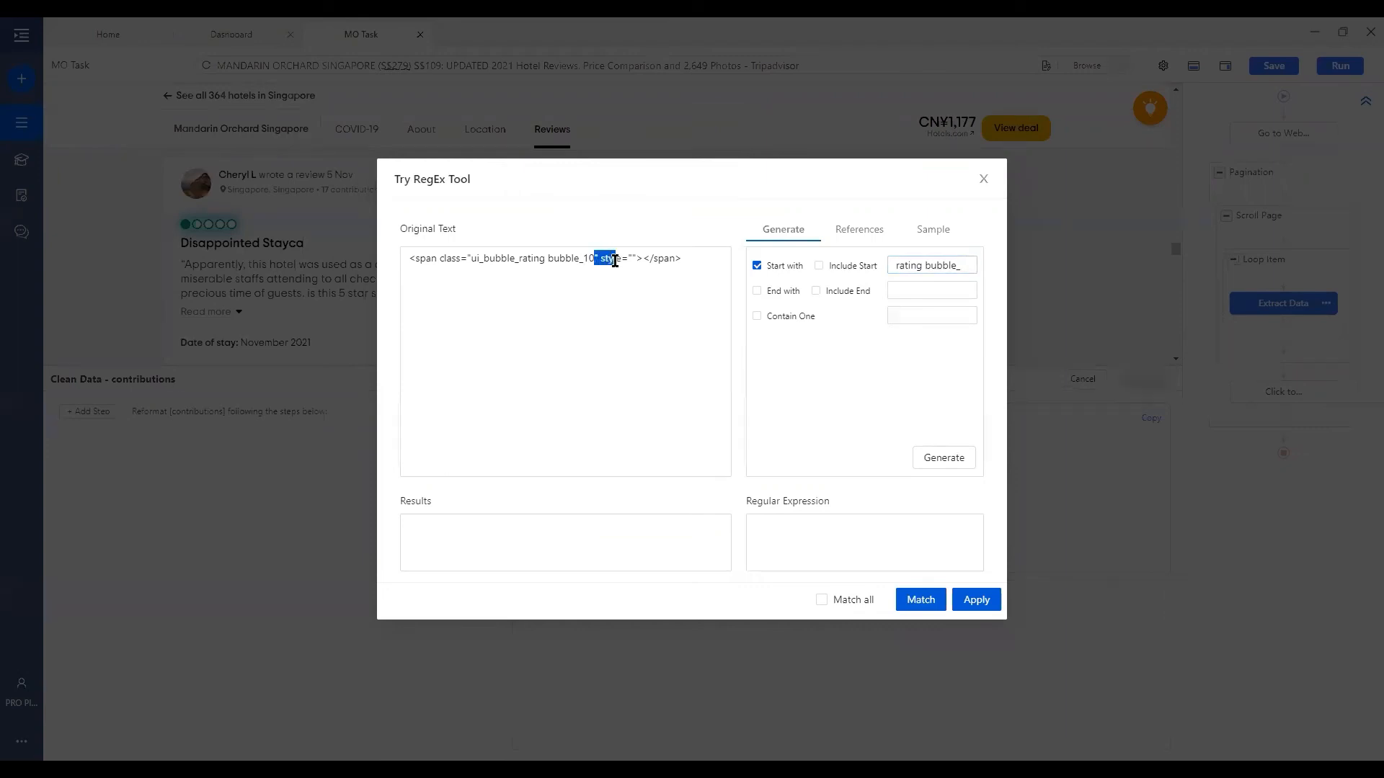
{"action": "left_click", "coordinate": [757, 291]}
{"action": "type", "text": "\""}
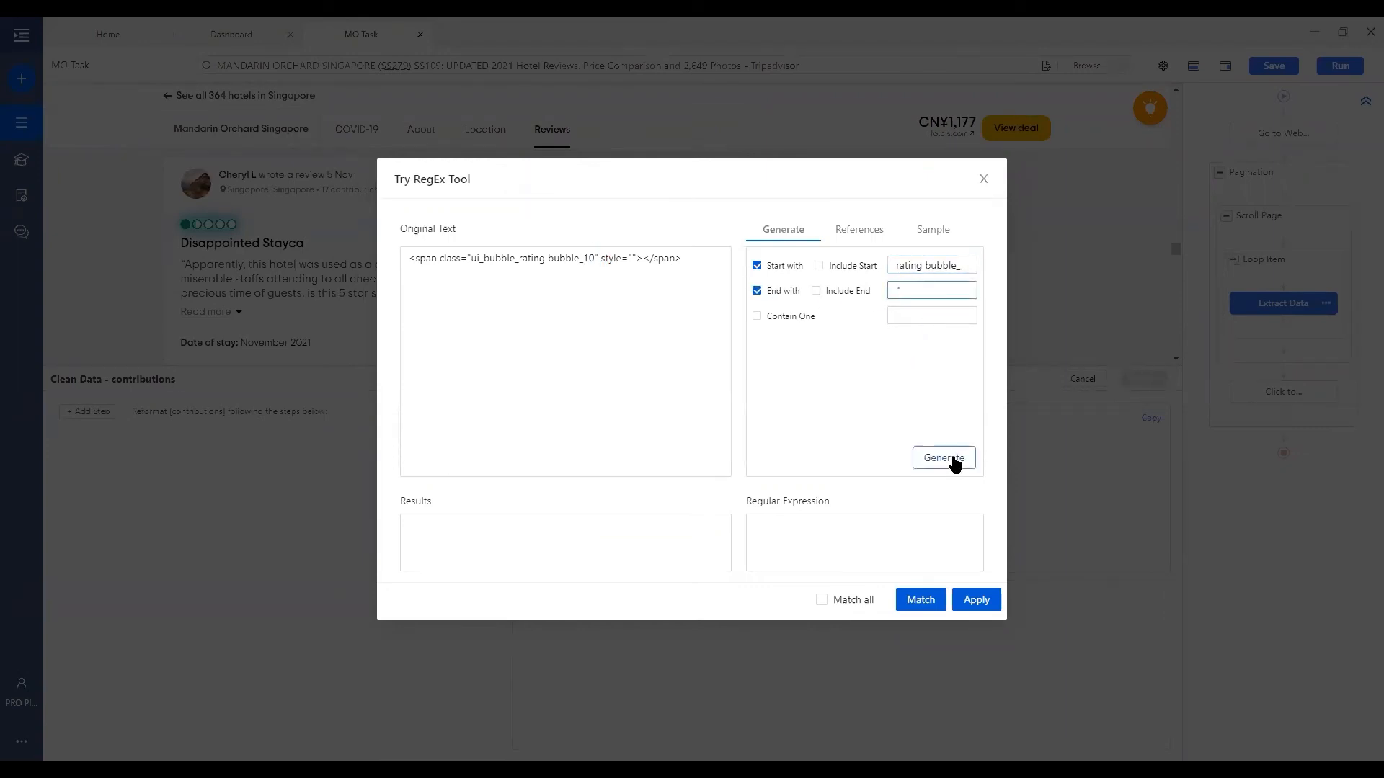
Generate the expression, match all, verify it returns 10, and use it
{"action": "left_click", "coordinate": [943, 457]}
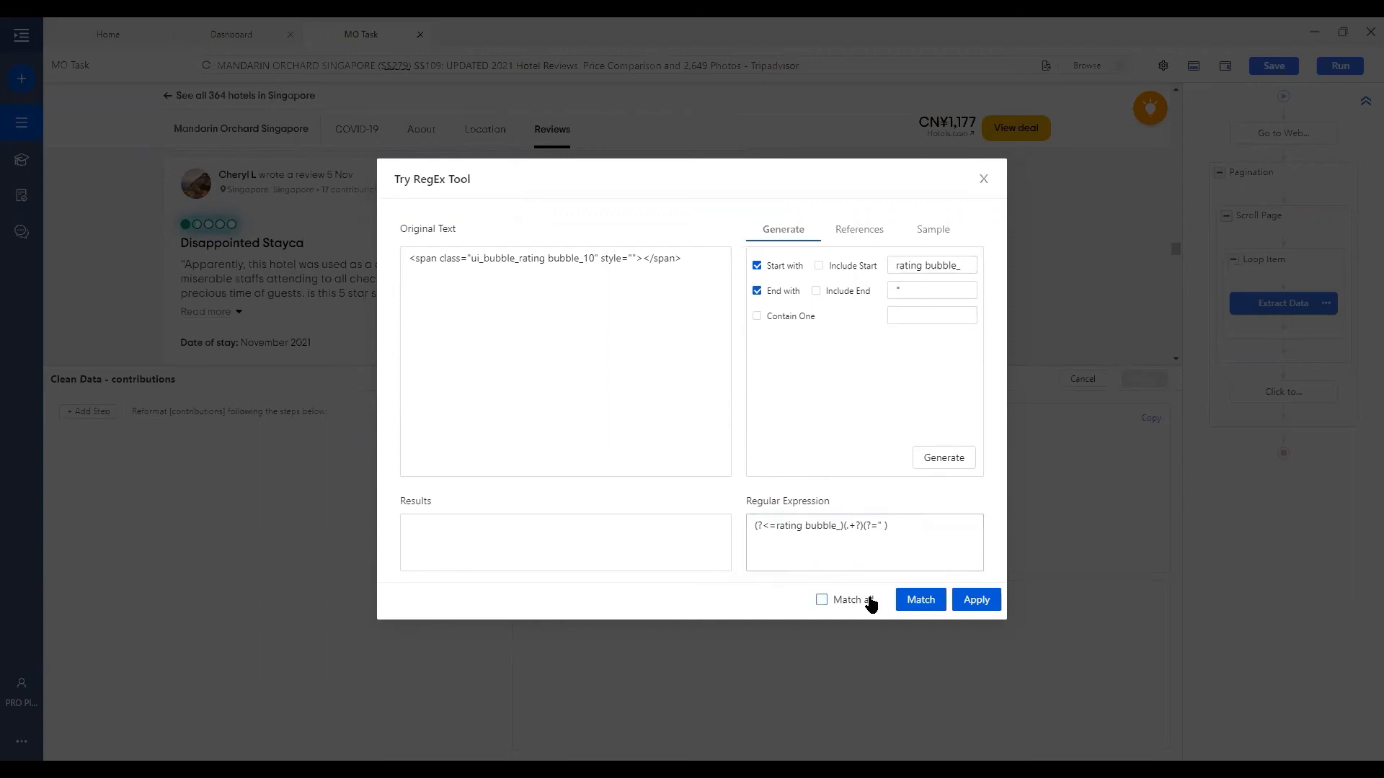
{"action": "left_click", "coordinate": [822, 599]}
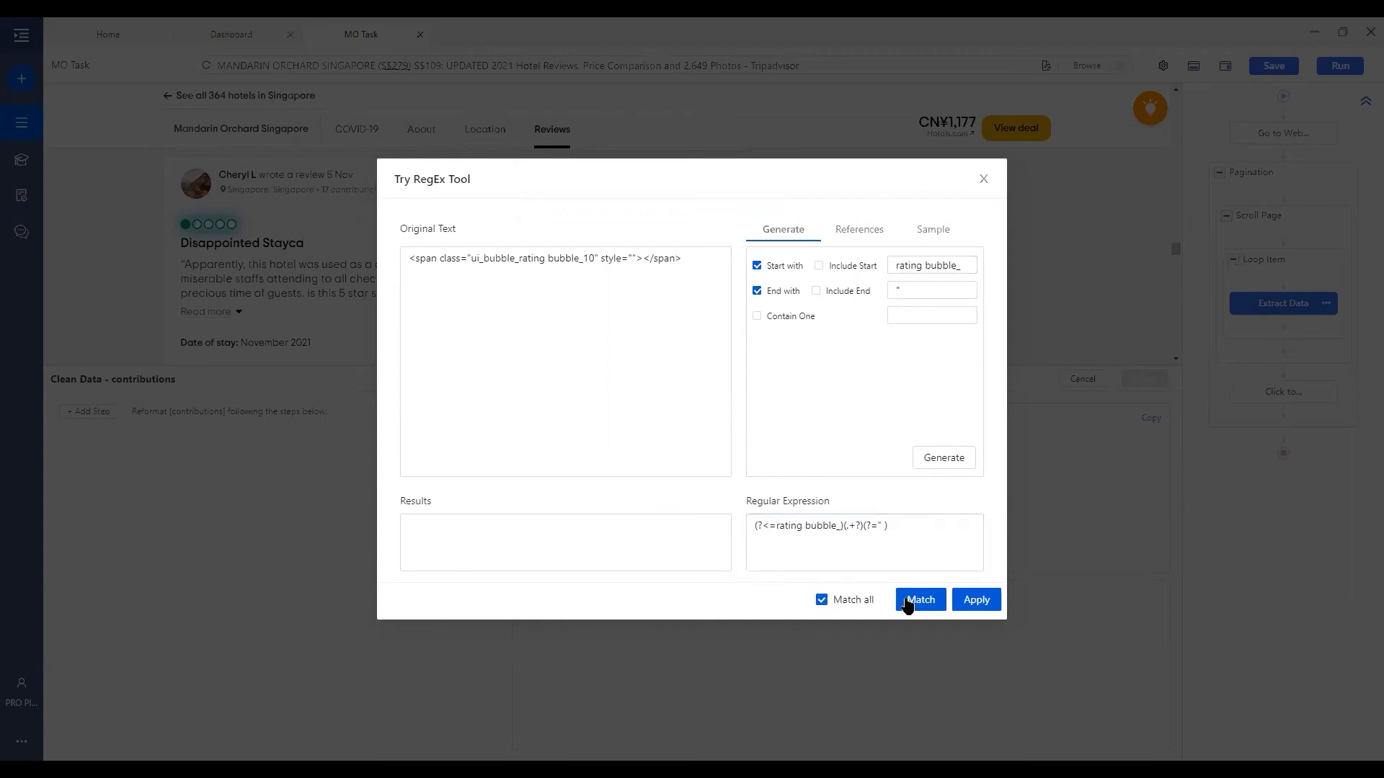
{"action": "left_click", "coordinate": [920, 601]}
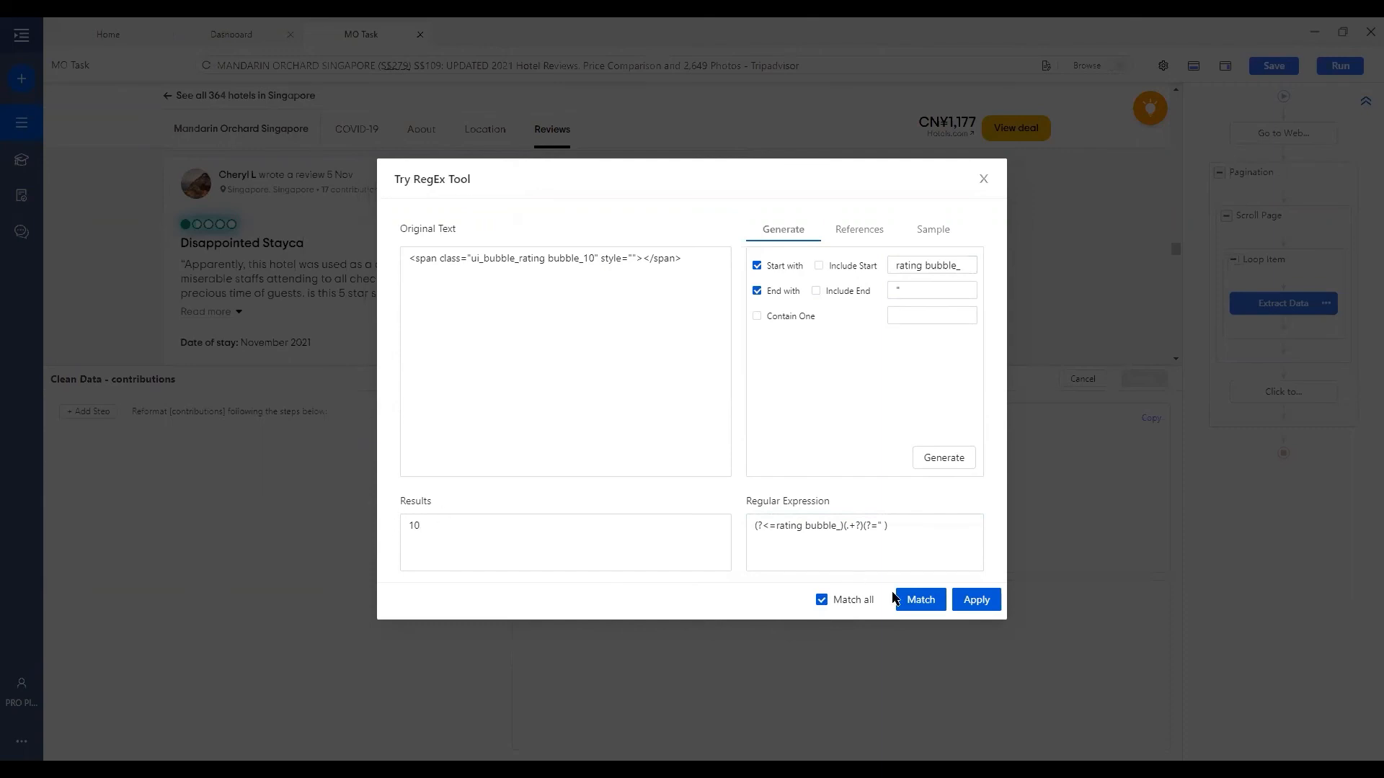
{"action": "left_click", "coordinate": [975, 599]}
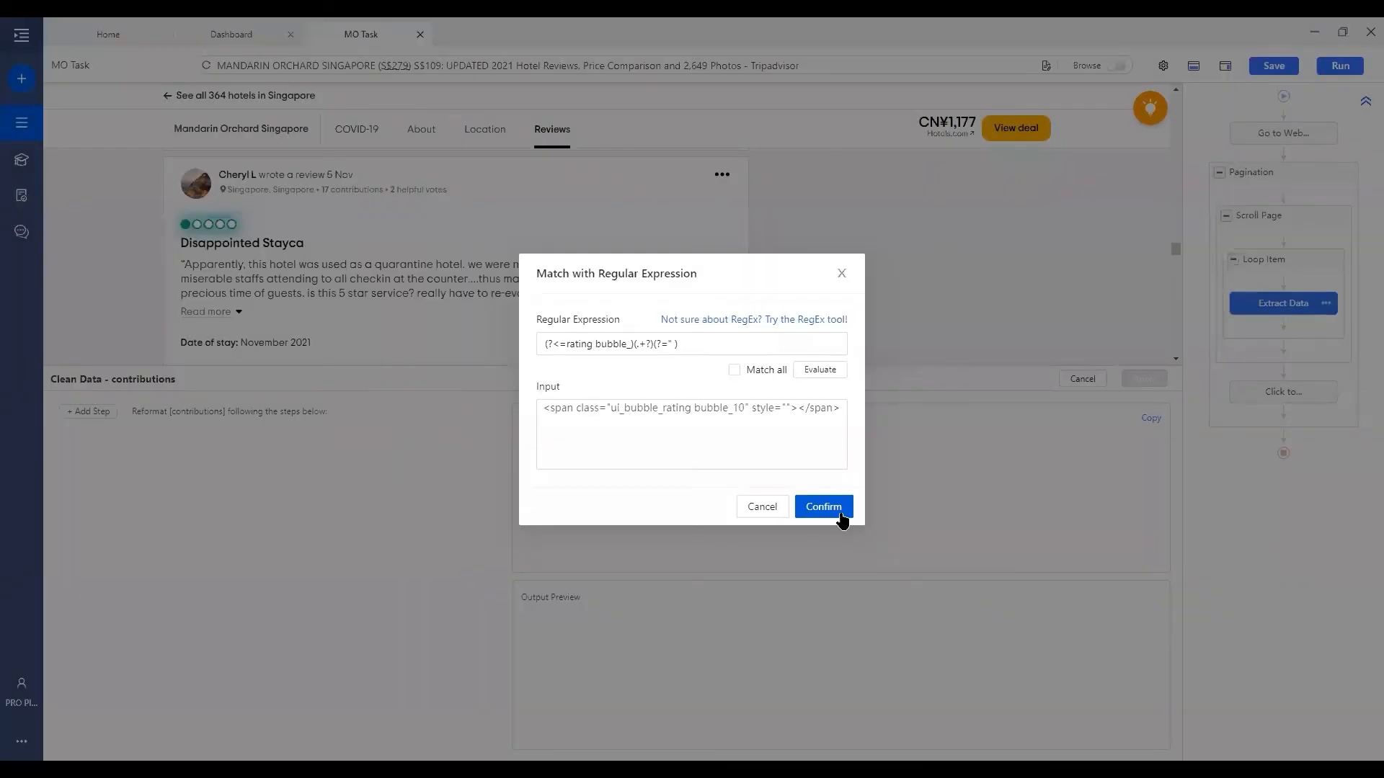
Confirm the regex step and apply it so ratings read 10, 40, 10, 40
{"action": "left_click", "coordinate": [822, 507]}
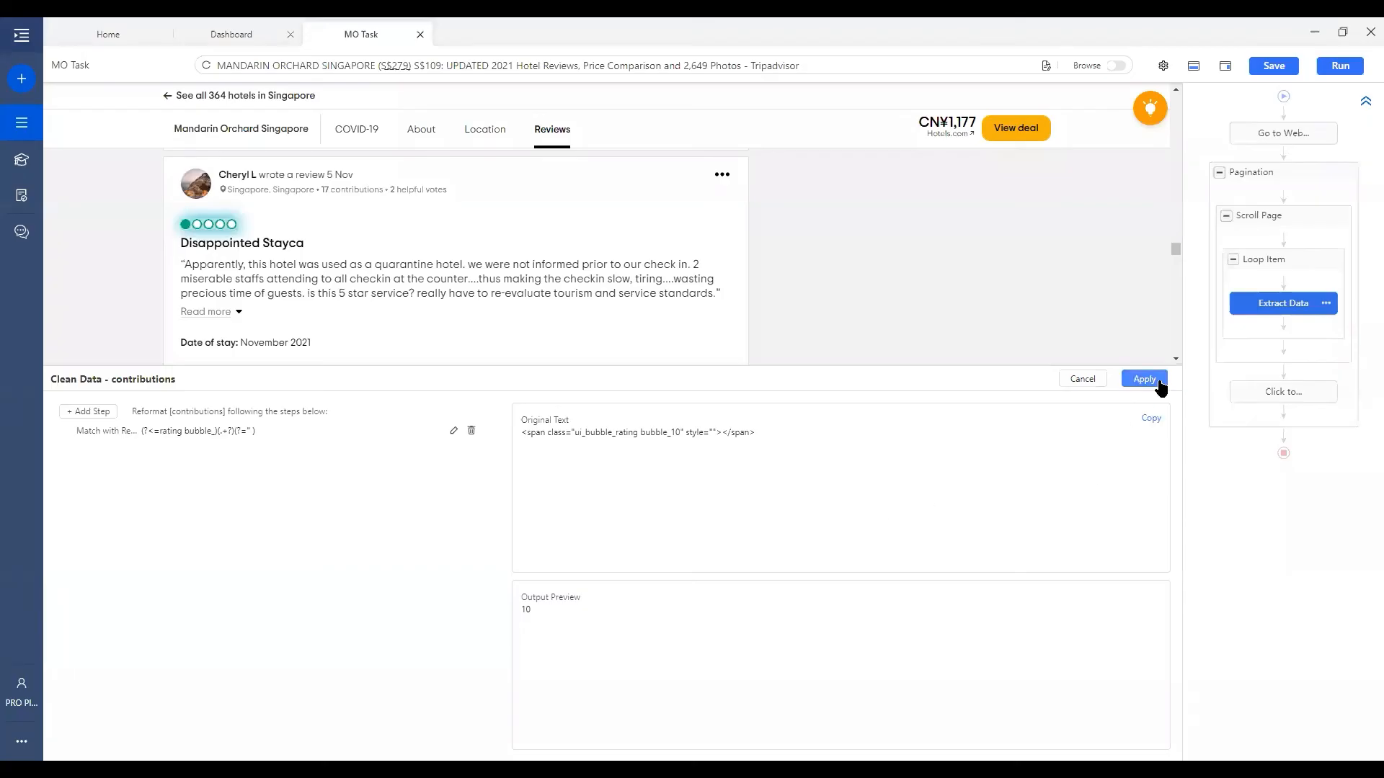
{"action": "left_click", "coordinate": [1144, 379]}
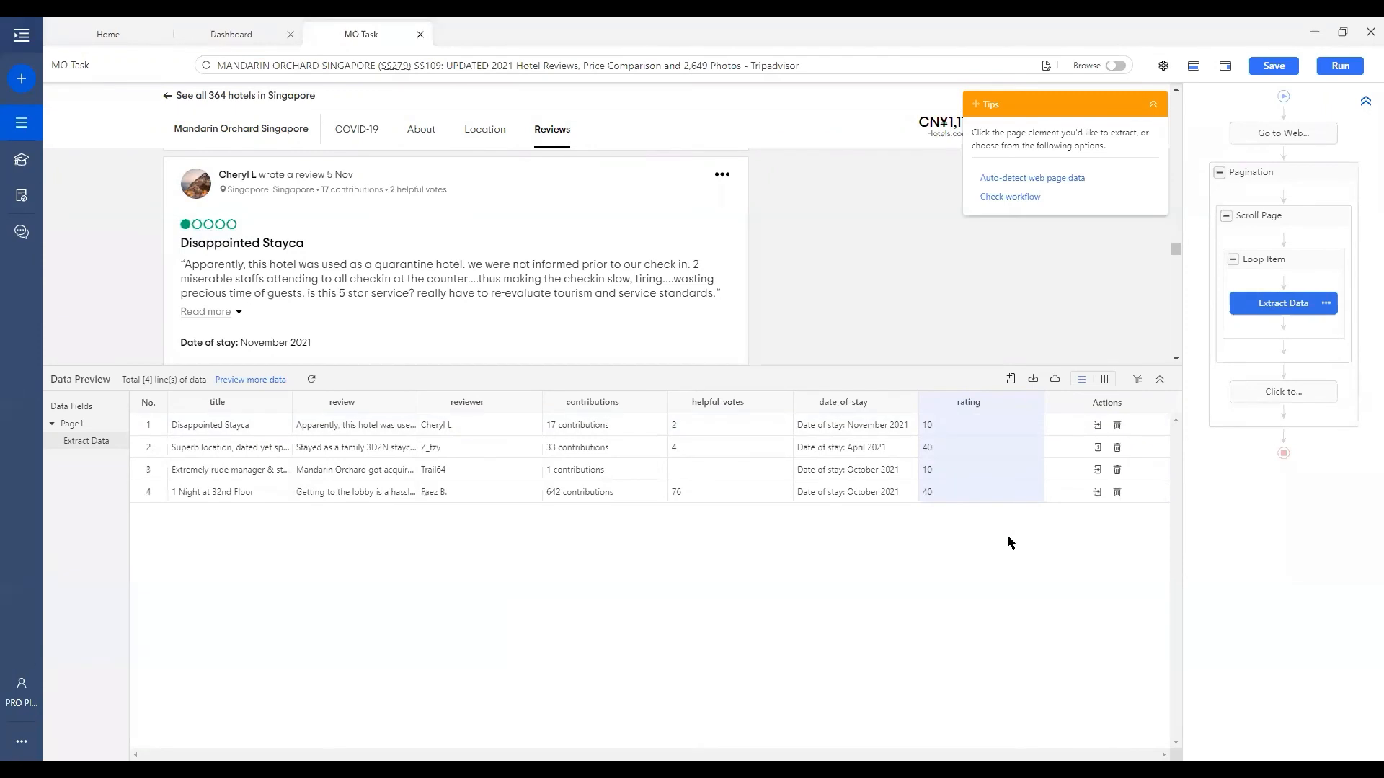
{"action": "mouse_move", "coordinate": [938, 572]}
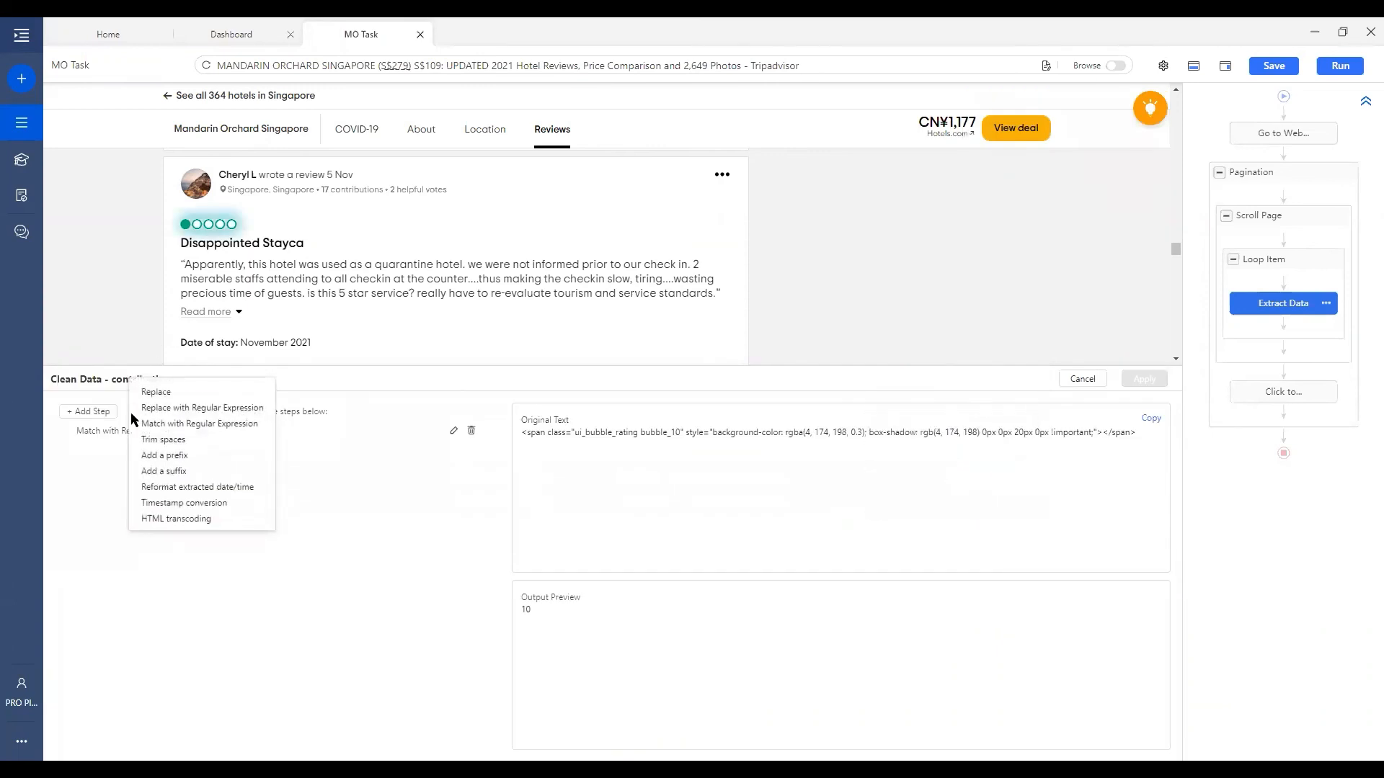
Add a Trim spaces step to the rating field, trimming both ends
{"action": "left_click", "coordinate": [164, 439]}
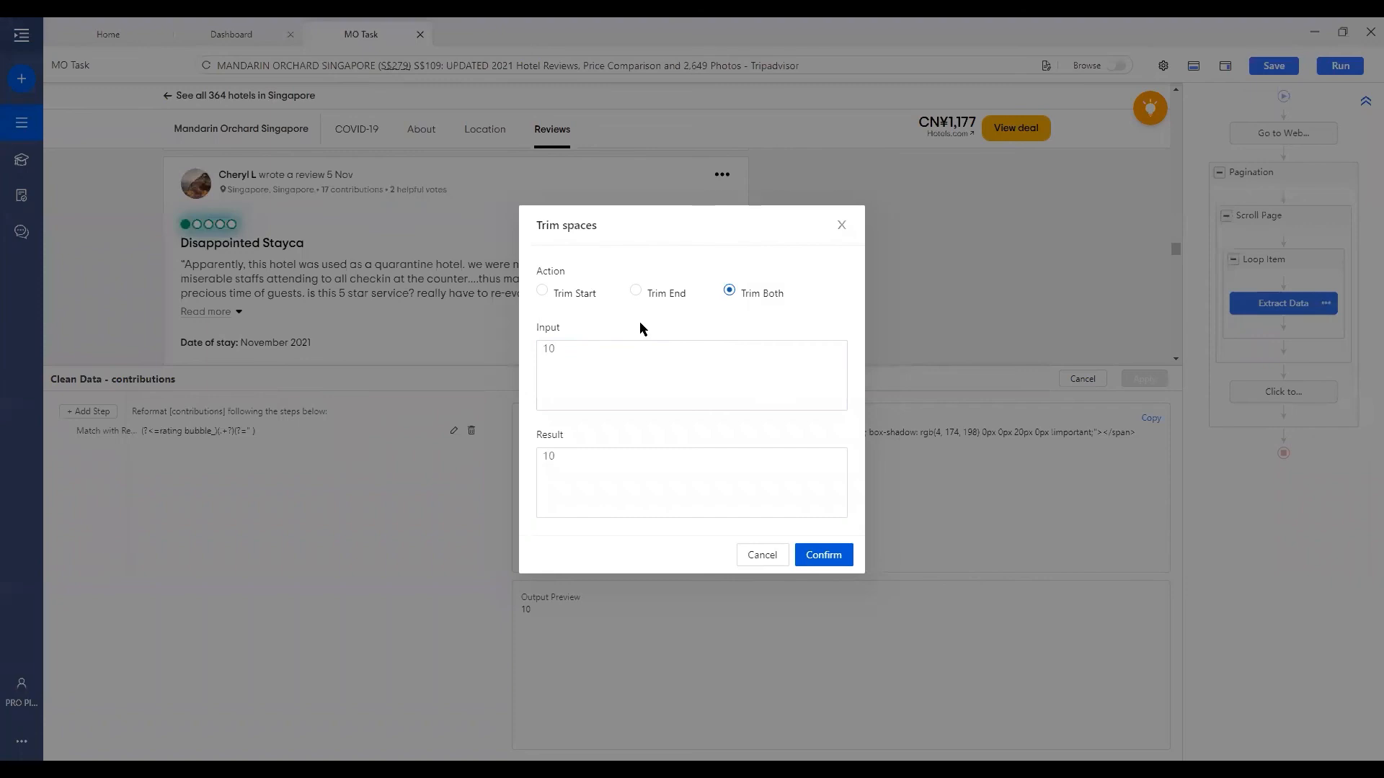
{"action": "mouse_move", "coordinate": [604, 306]}
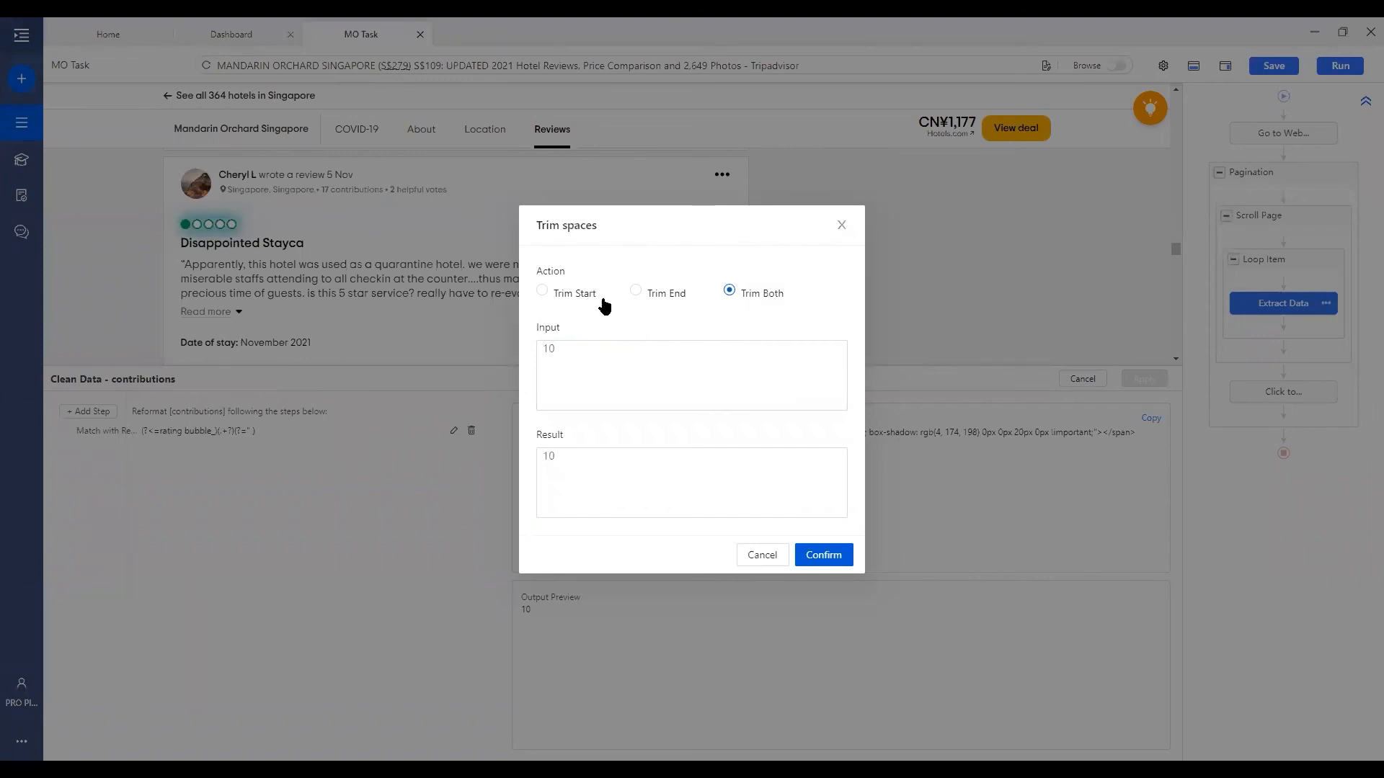
{"action": "mouse_move", "coordinate": [607, 314]}
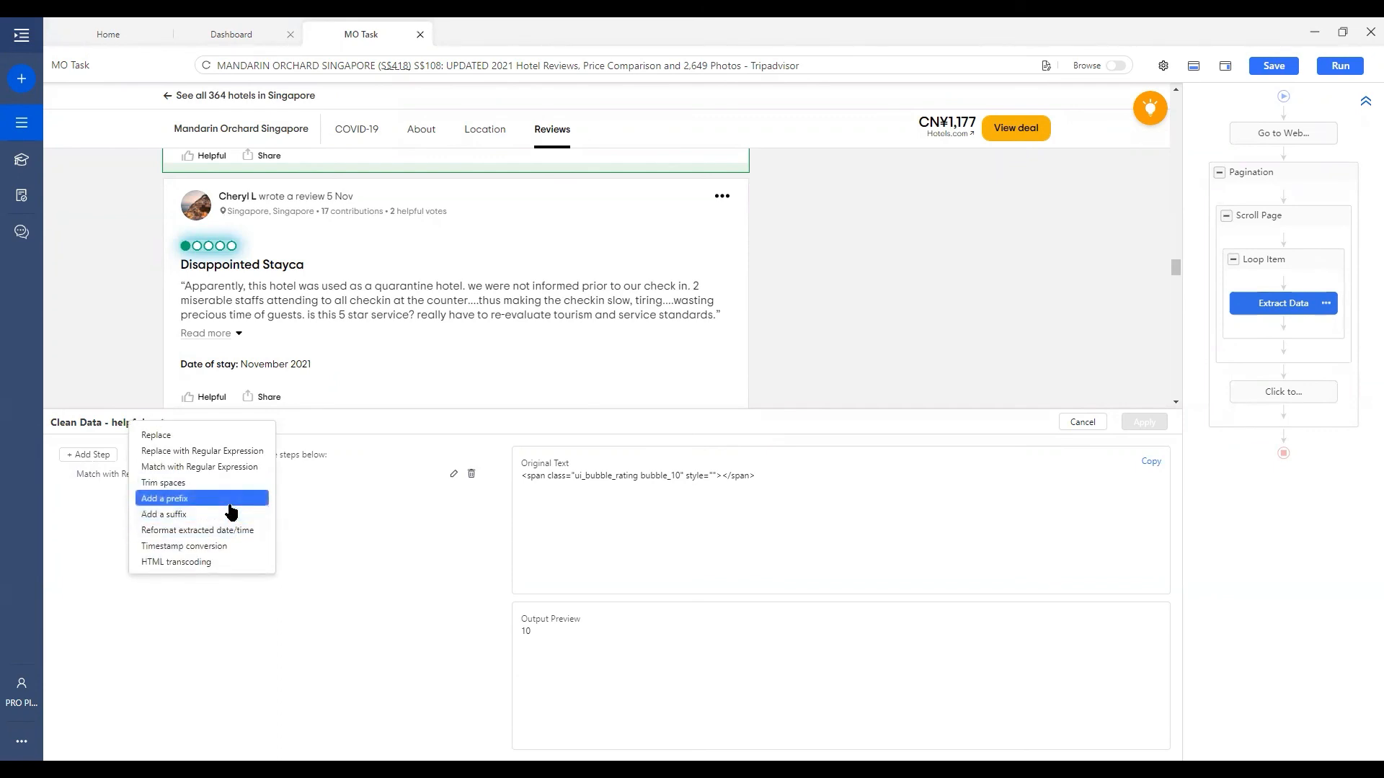
Add a '$' prefix step to helpful_votes and check the output reads '$10'
{"action": "left_click", "coordinate": [164, 499]}
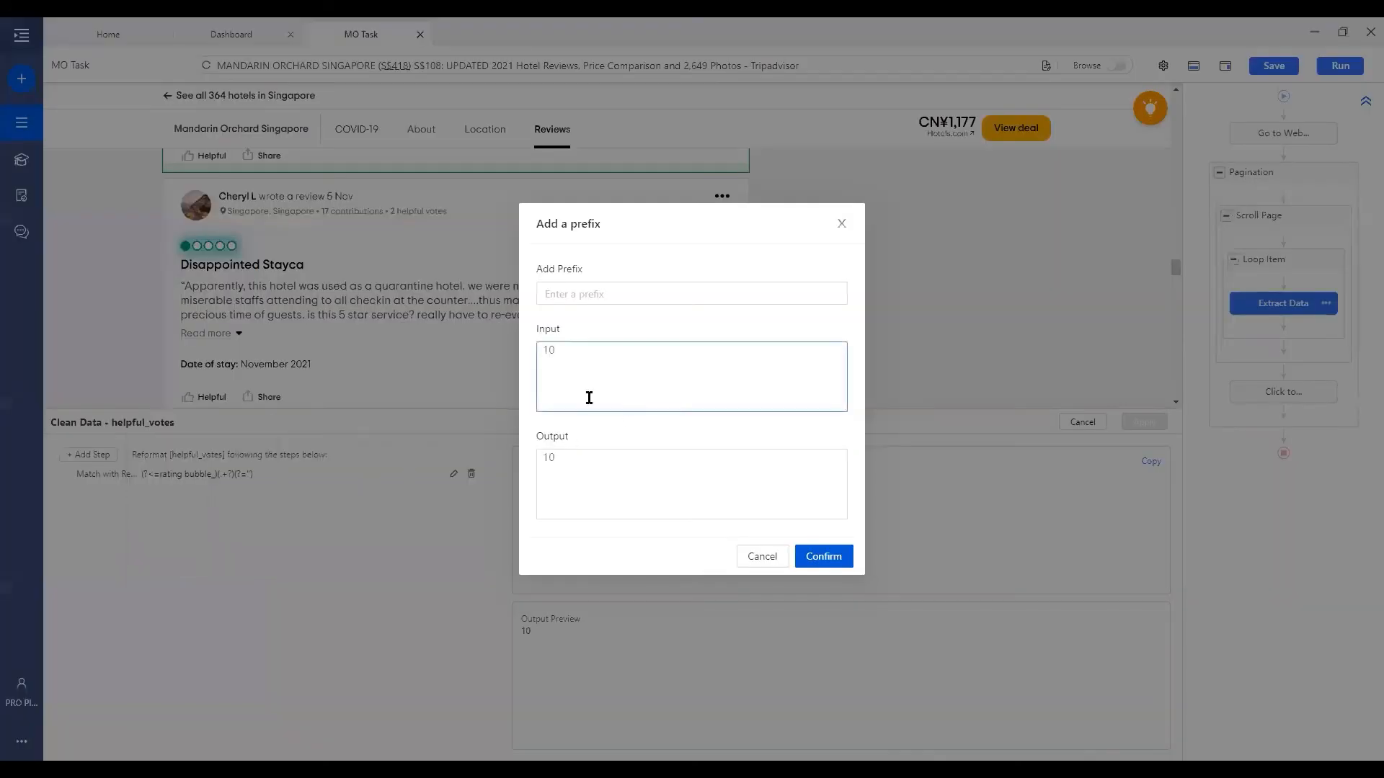
{"action": "double_click", "coordinate": [550, 350]}
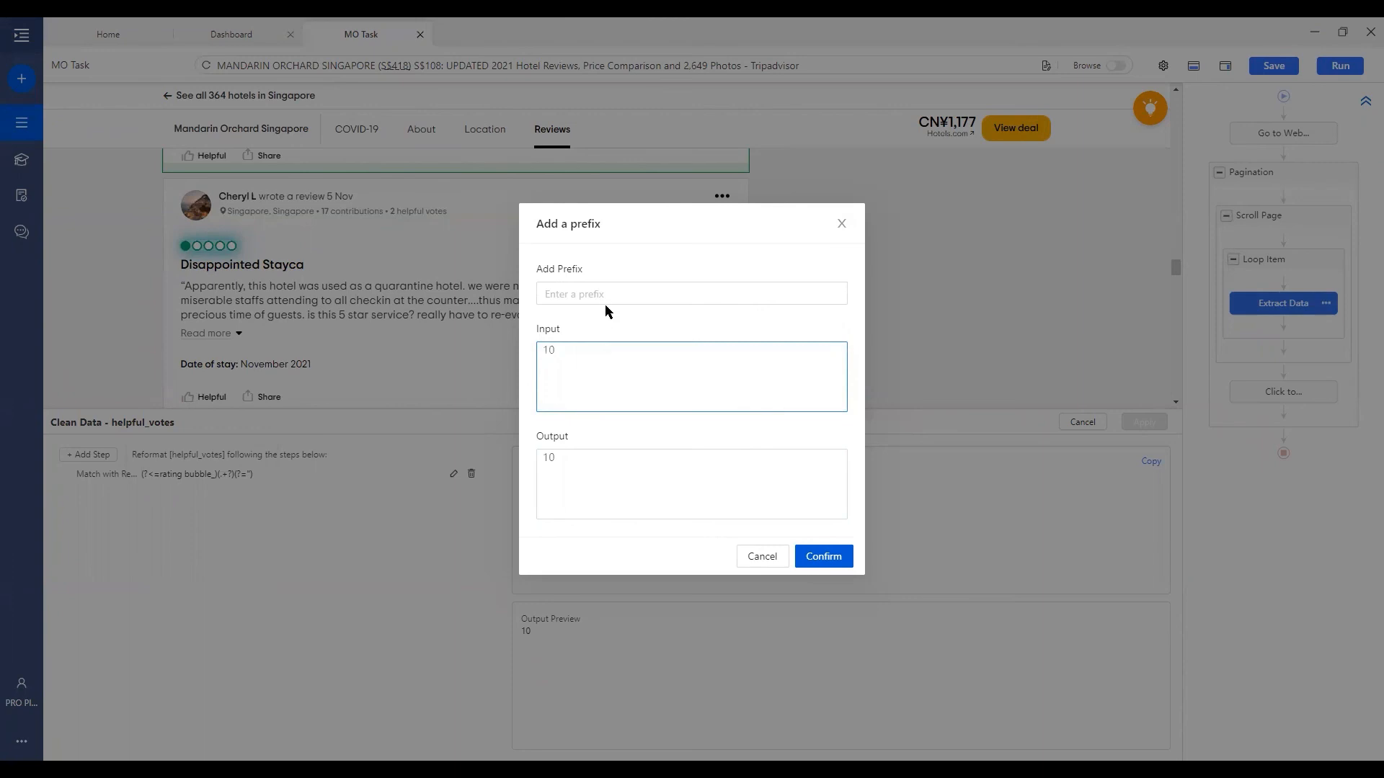
{"action": "left_click", "coordinate": [692, 295]}
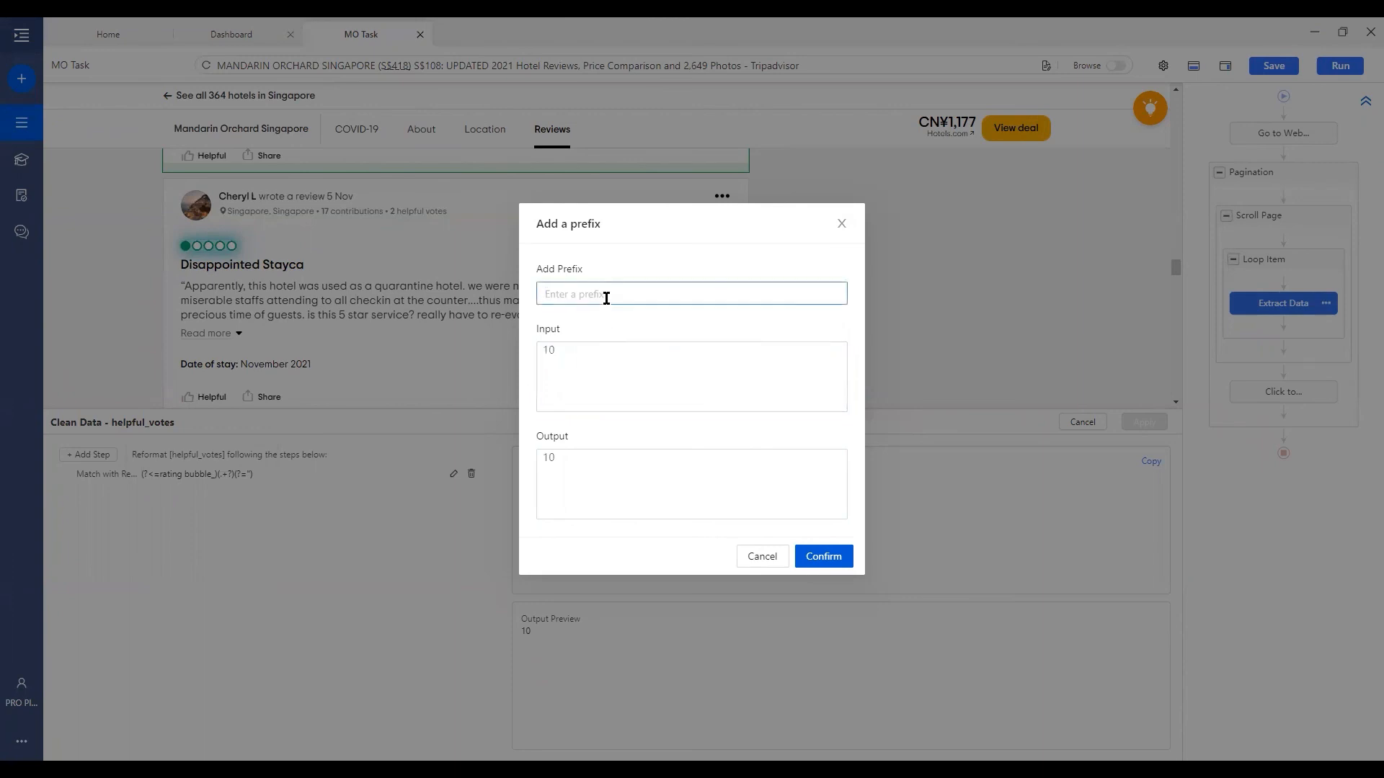
{"action": "type", "text": "$"}
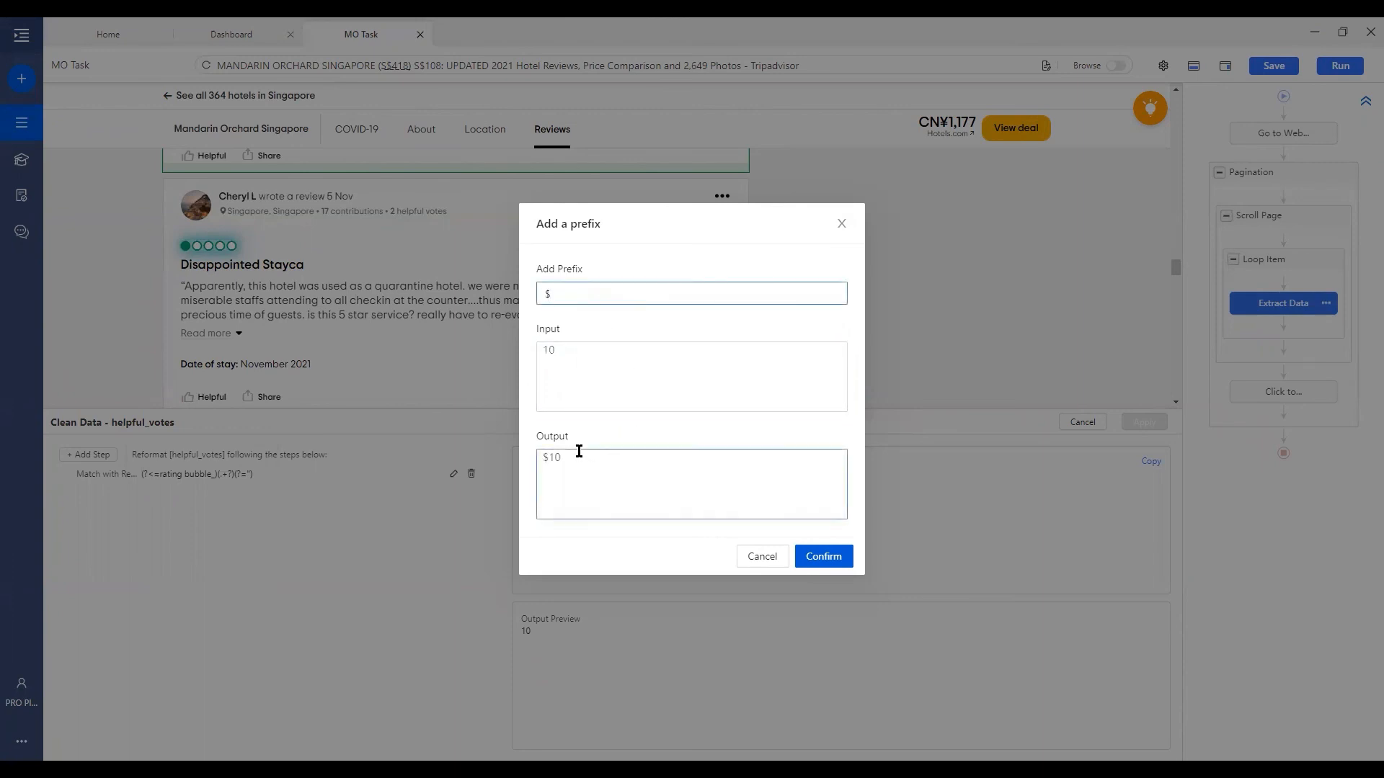
{"action": "double_click", "coordinate": [550, 457]}
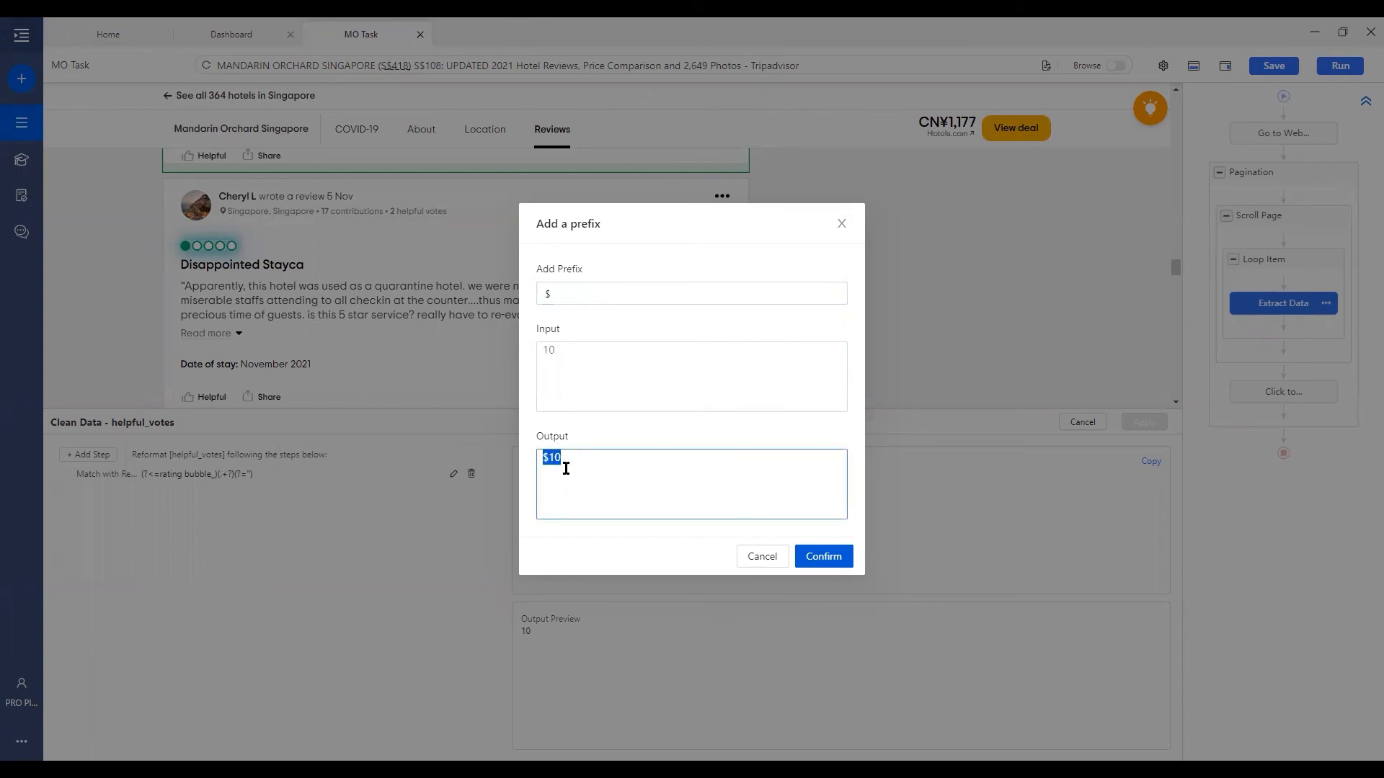
{"action": "mouse_move", "coordinate": [748, 504]}
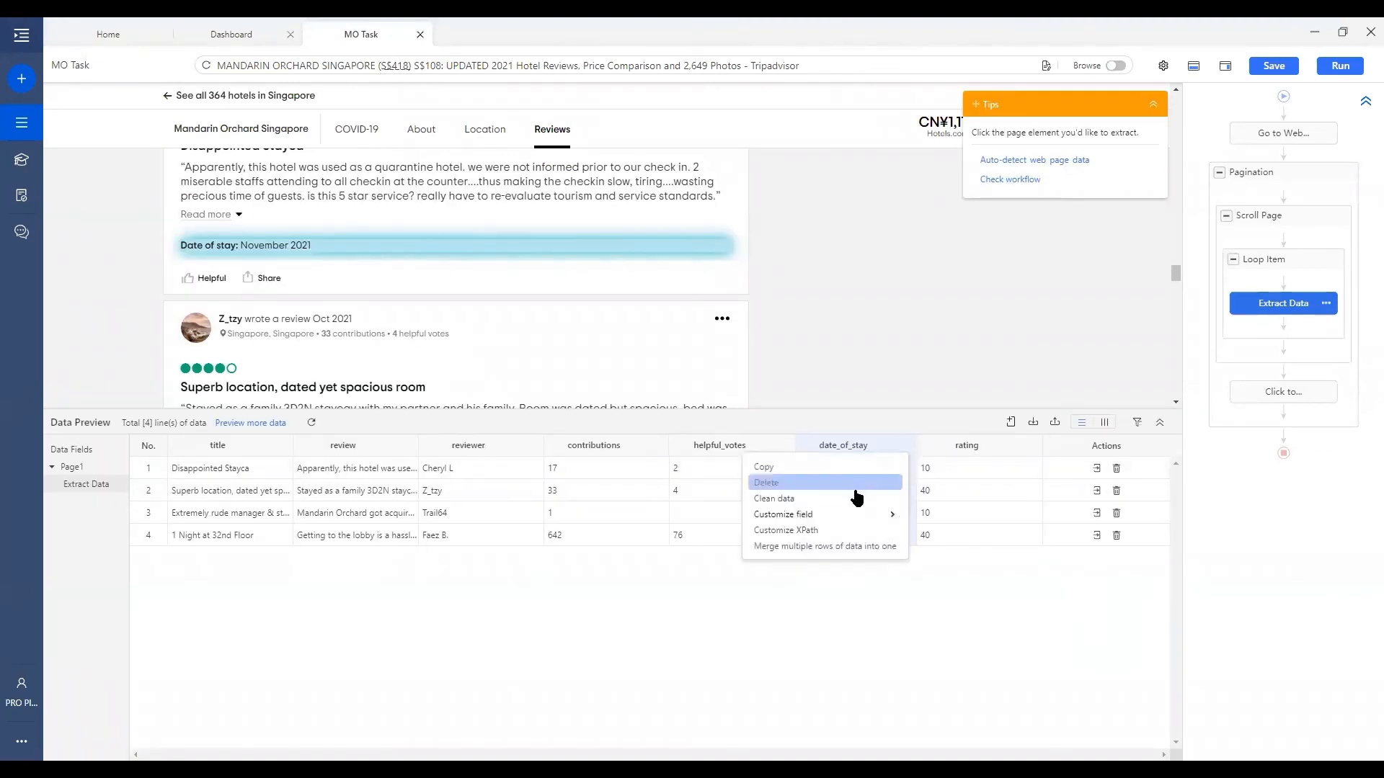
Reformat date_of_stay to the 'Fri, 01 01 2021' style, giving 'Mon, 01 11 2021'
{"action": "left_click", "coordinate": [774, 499]}
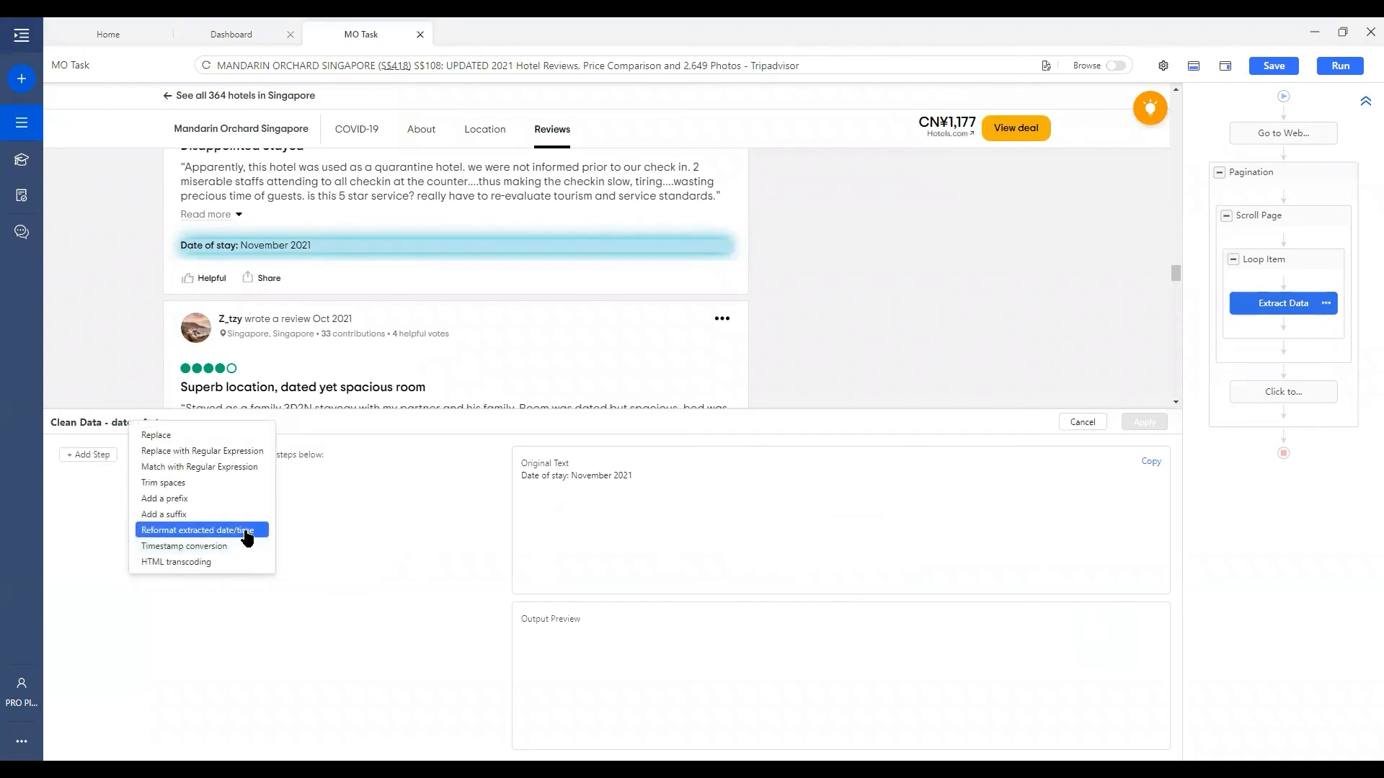
{"action": "left_click", "coordinate": [197, 529]}
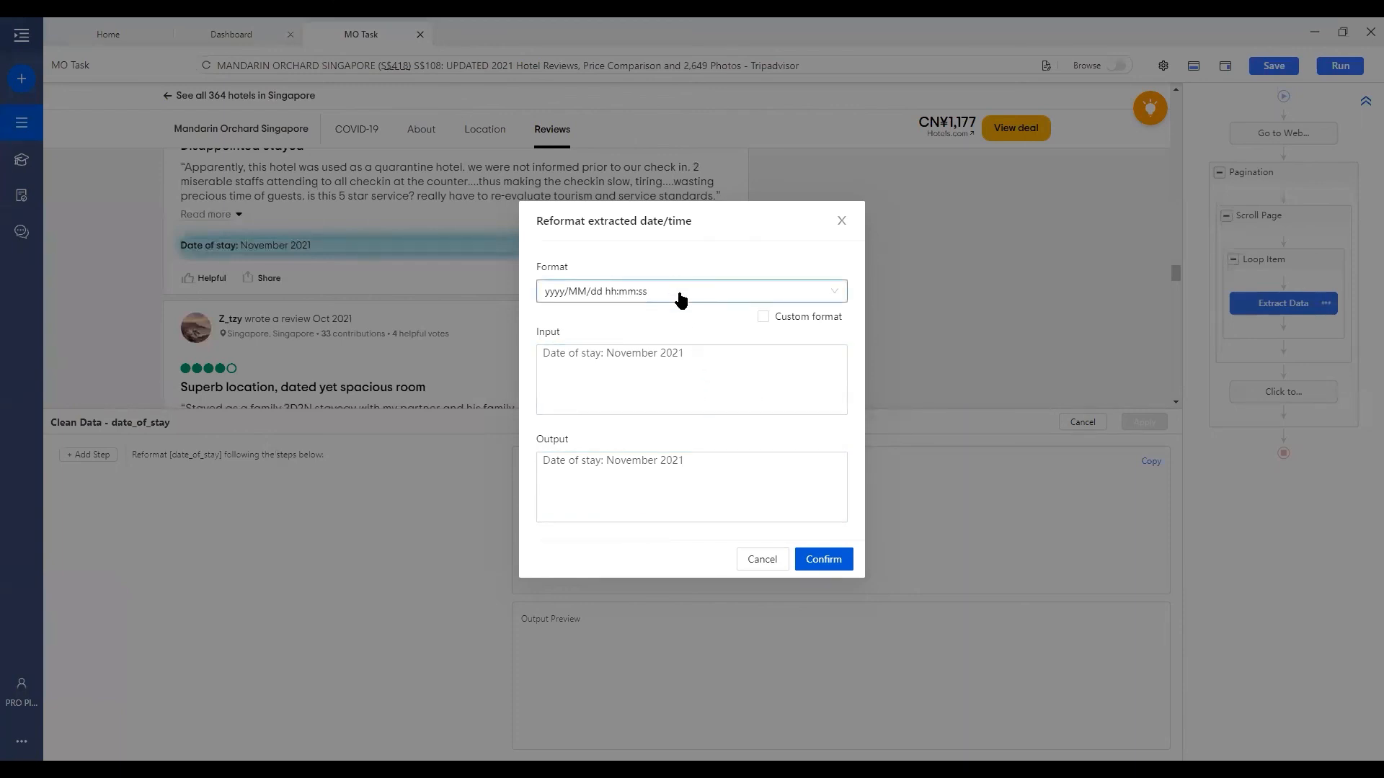
{"action": "left_click", "coordinate": [688, 291]}
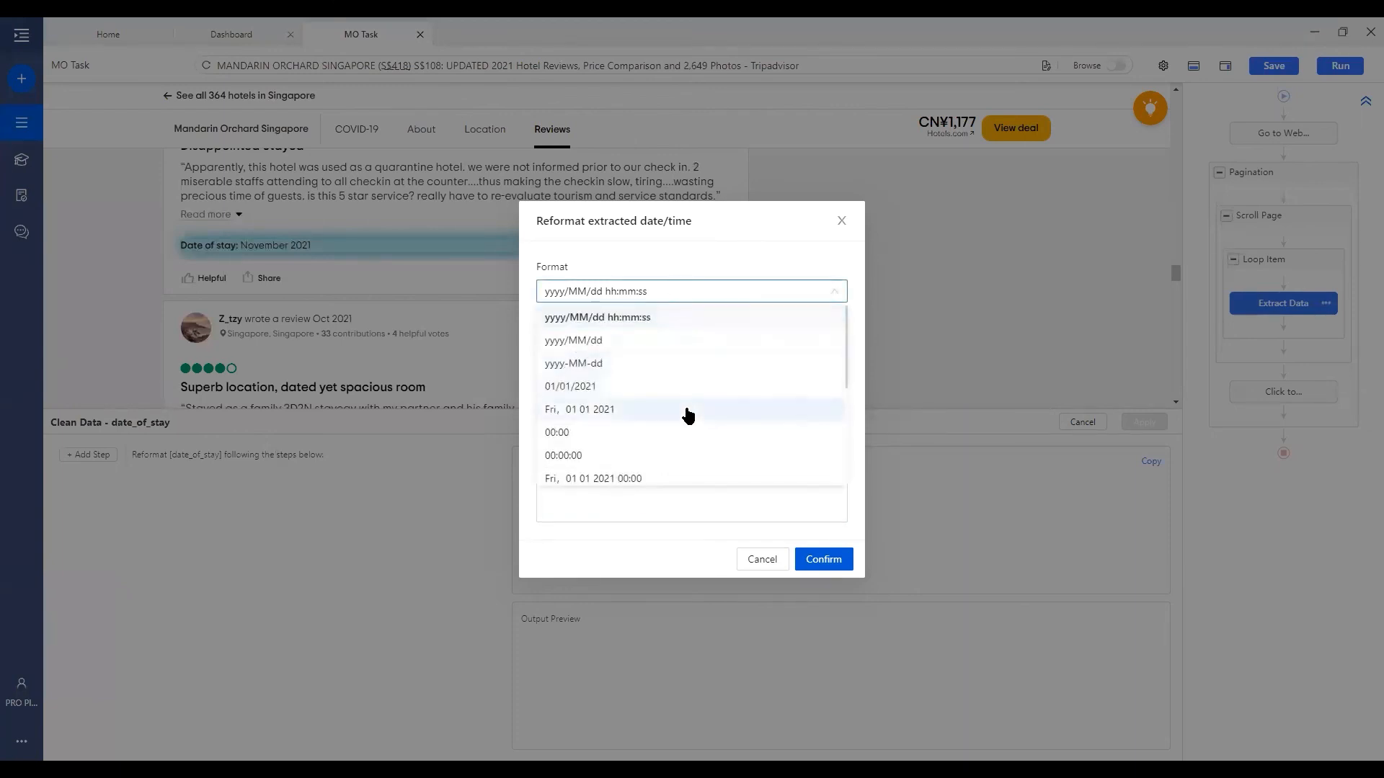
{"action": "mouse_move", "coordinate": [609, 421]}
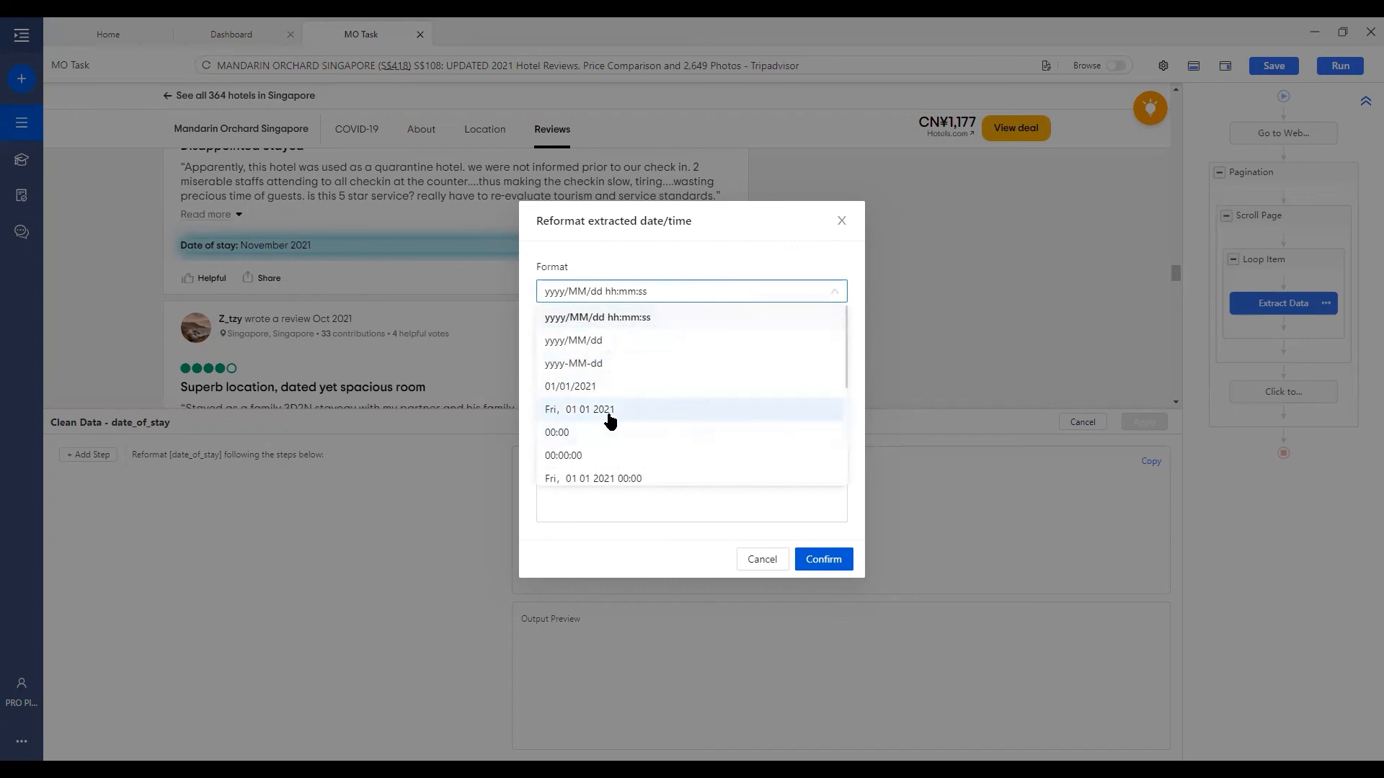
{"action": "mouse_move", "coordinate": [628, 421]}
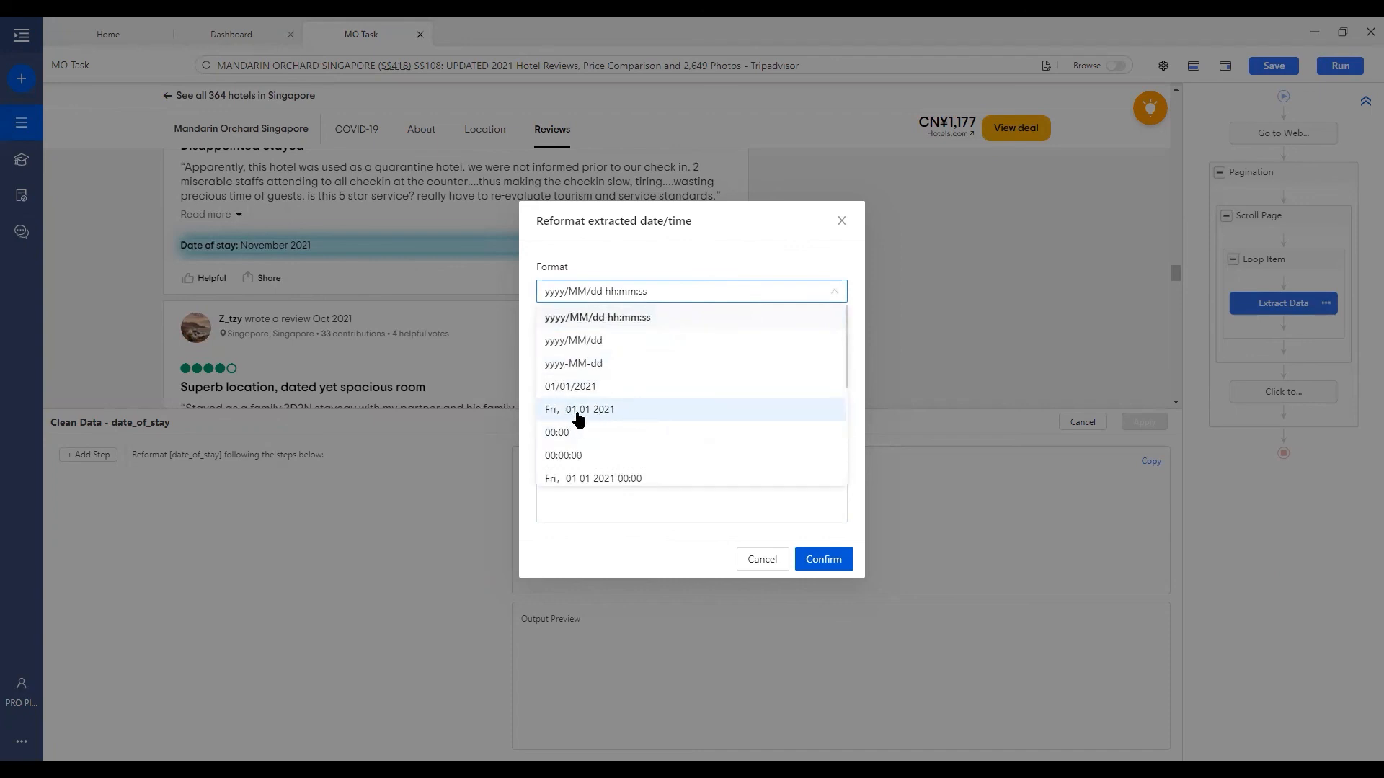
{"action": "left_click", "coordinate": [579, 409]}
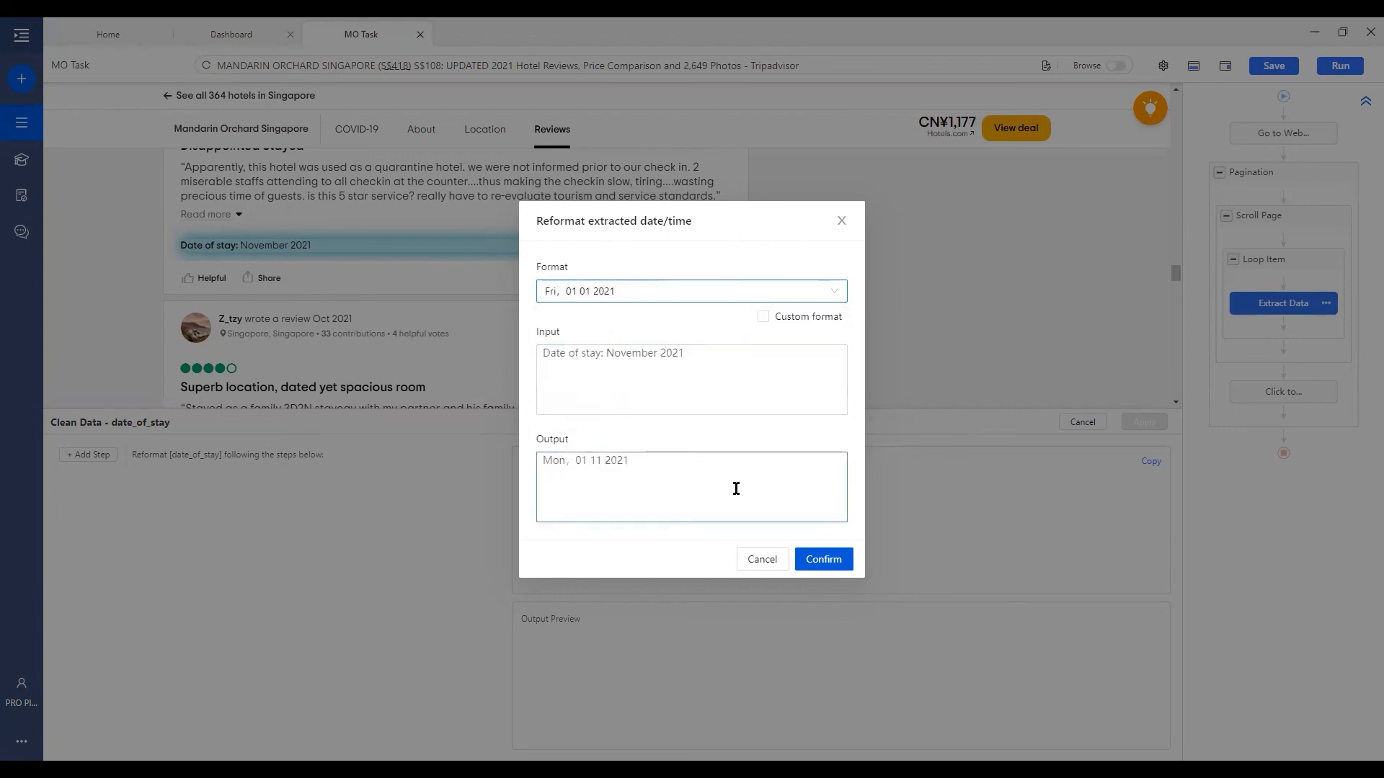
{"action": "left_click", "coordinate": [822, 558]}
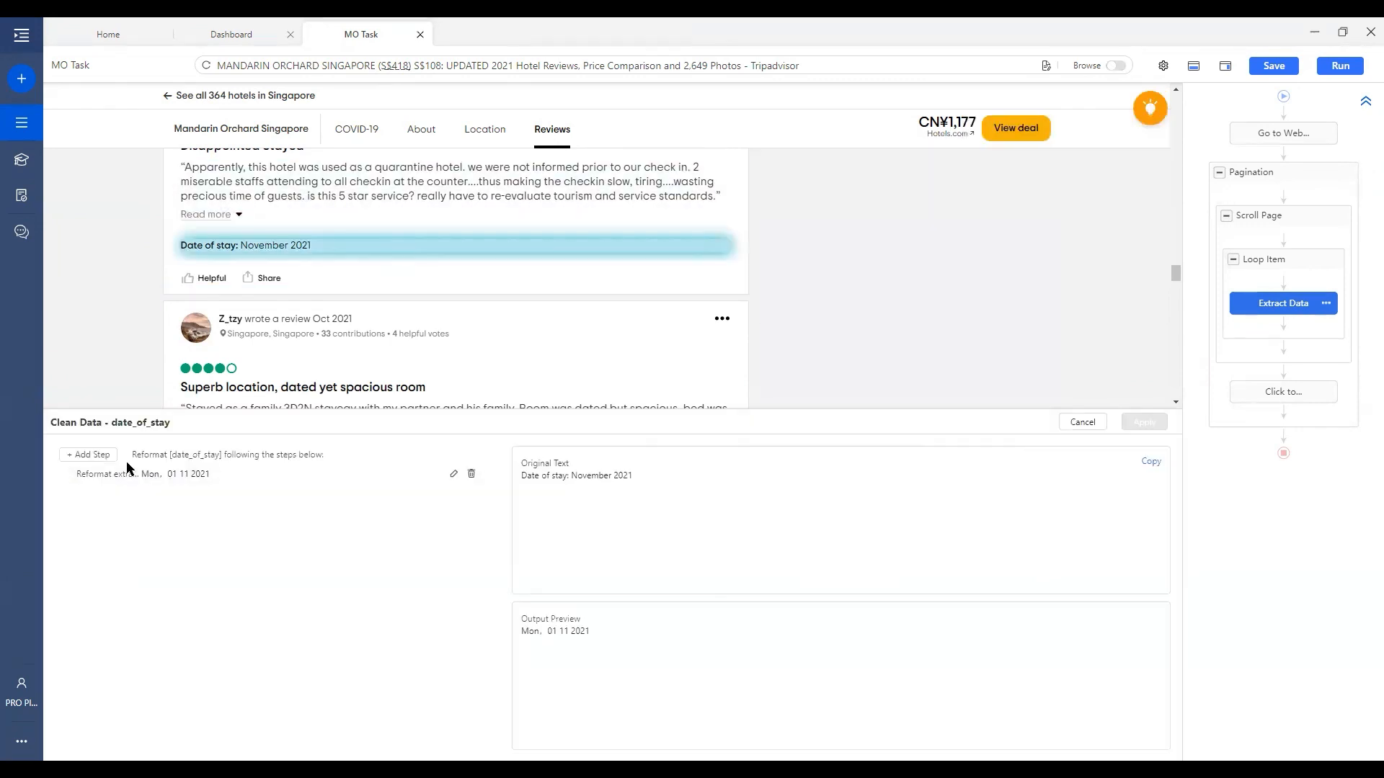
{"action": "left_click", "coordinate": [88, 455]}
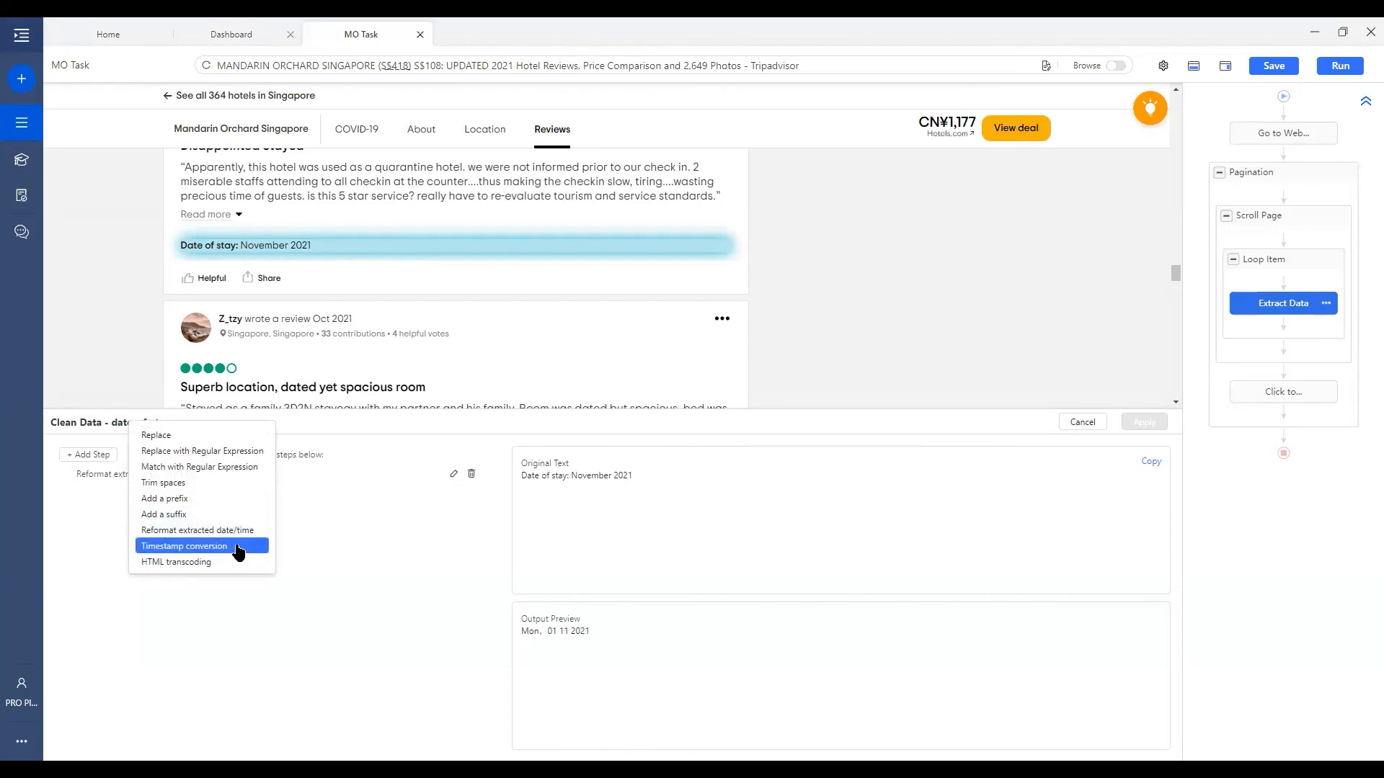